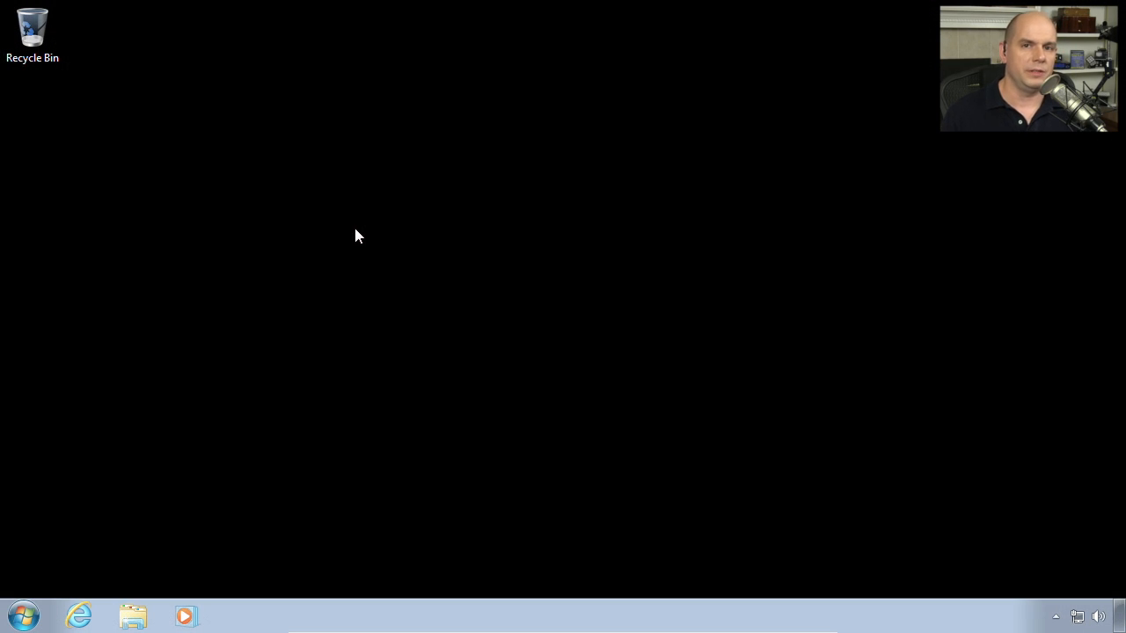
mouse_move(32, 570)
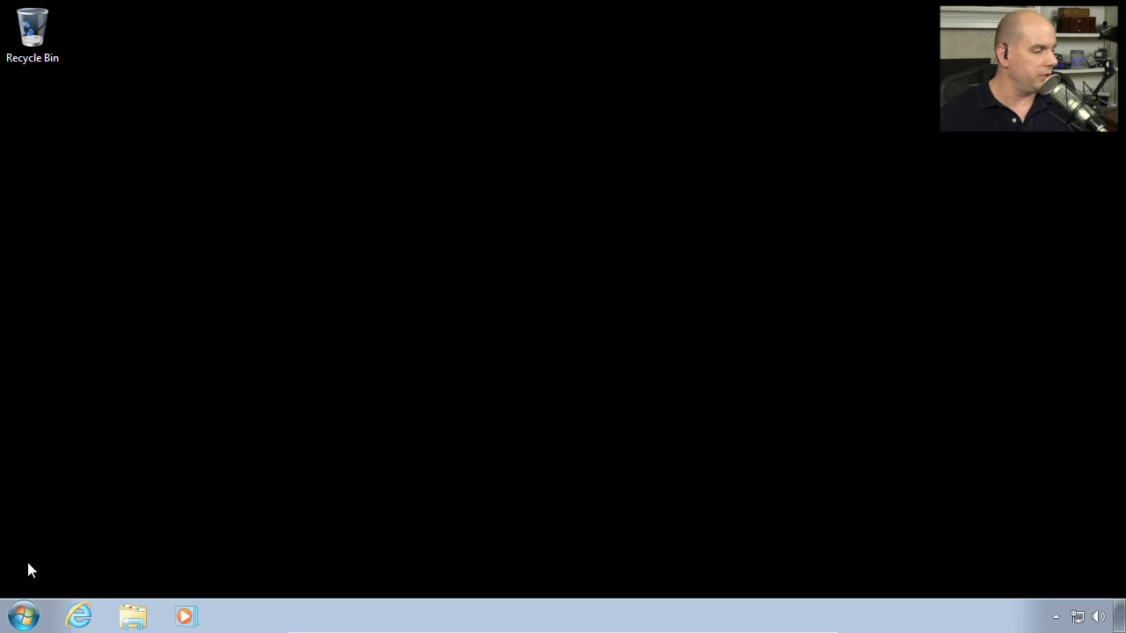
Launch a command prompt and ping 10.1.10.1, getting four replies with 0% loss
click(23, 615)
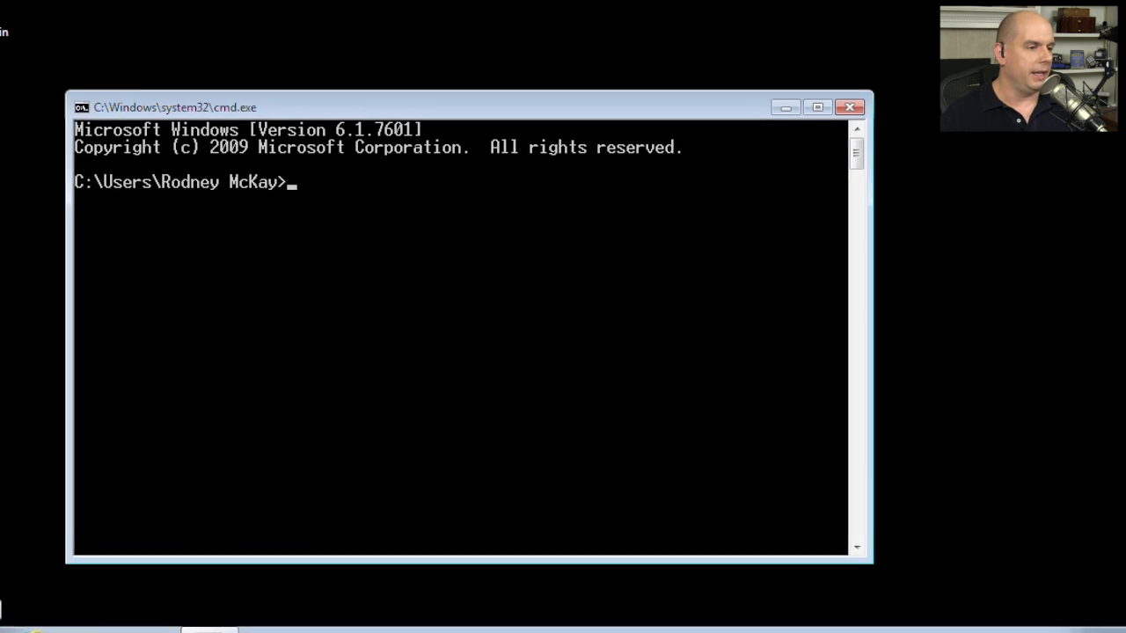
text(ping)
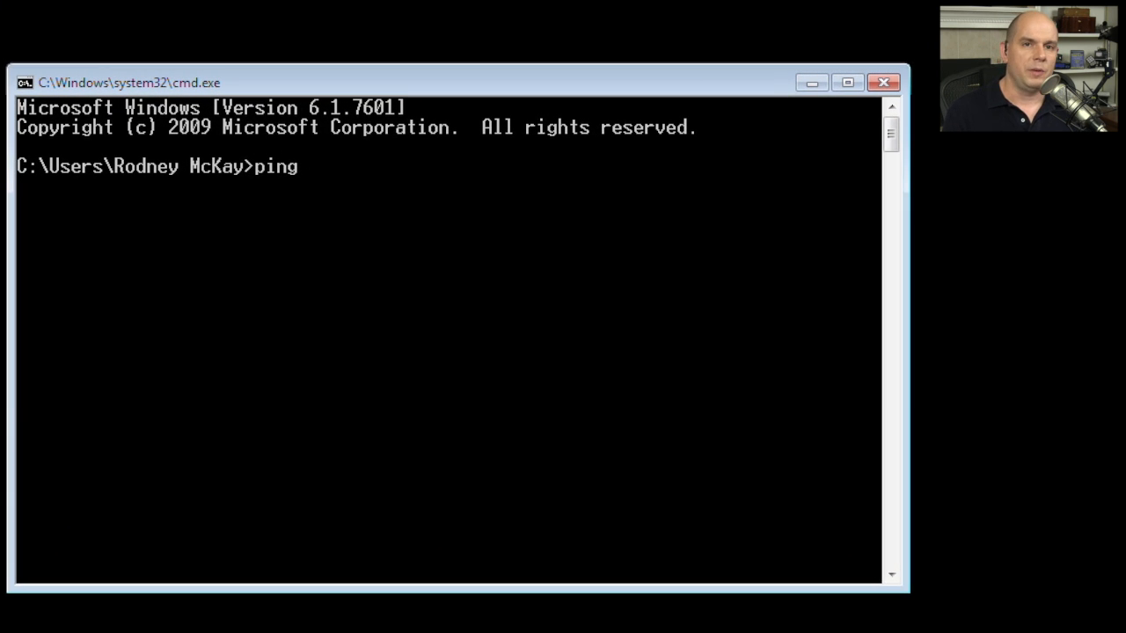
text(10.1.1)
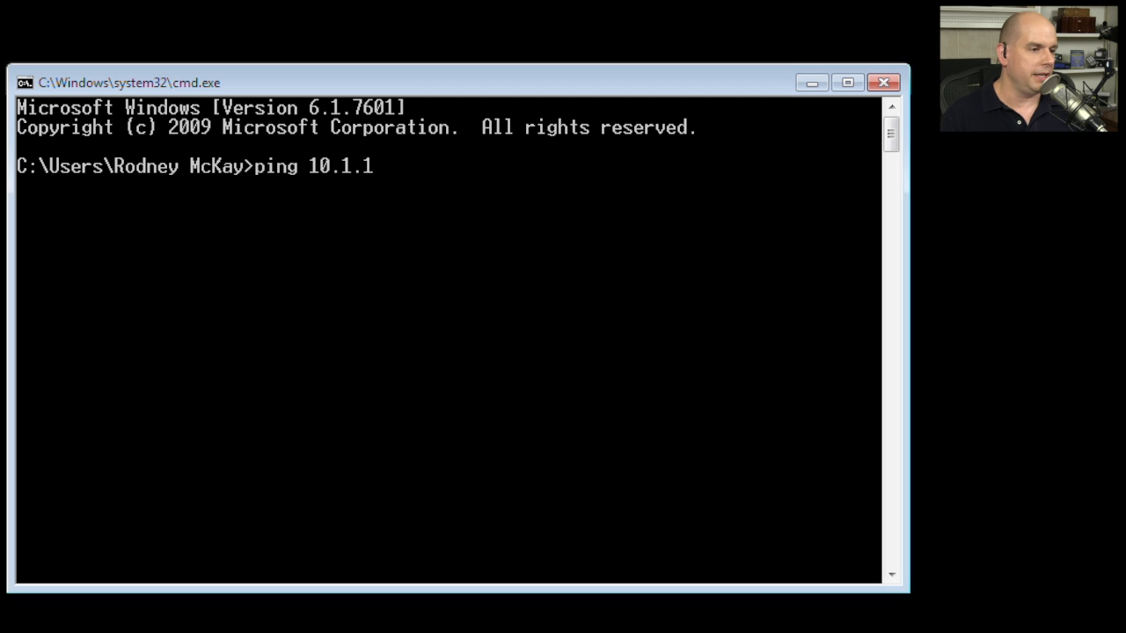
key(Return)
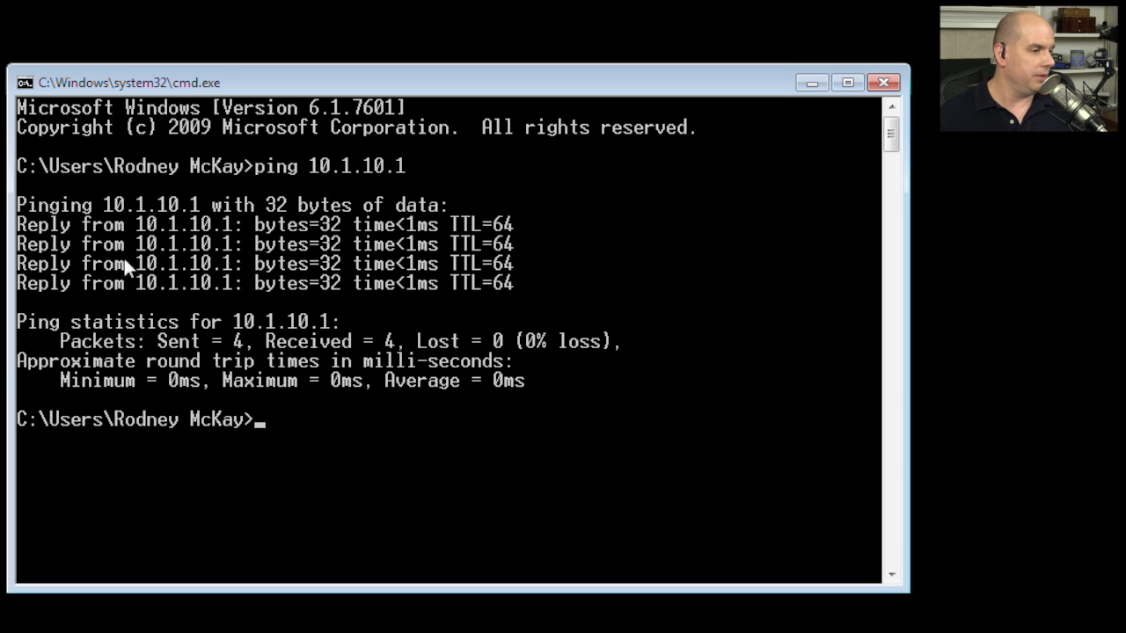
mouse_move(285, 243)
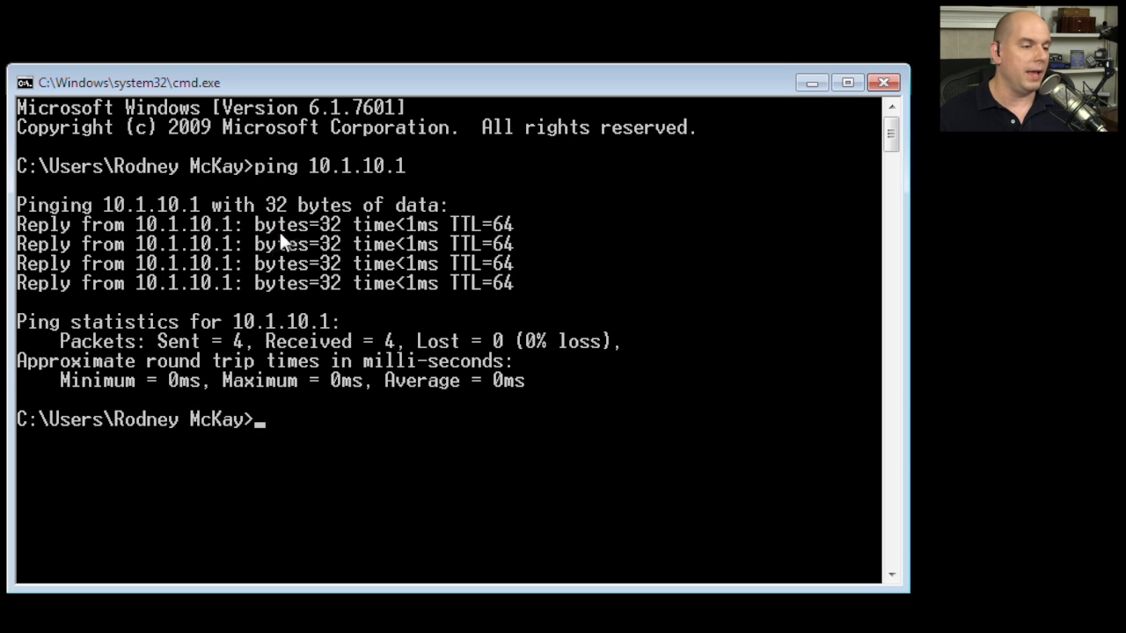
mouse_move(456, 227)
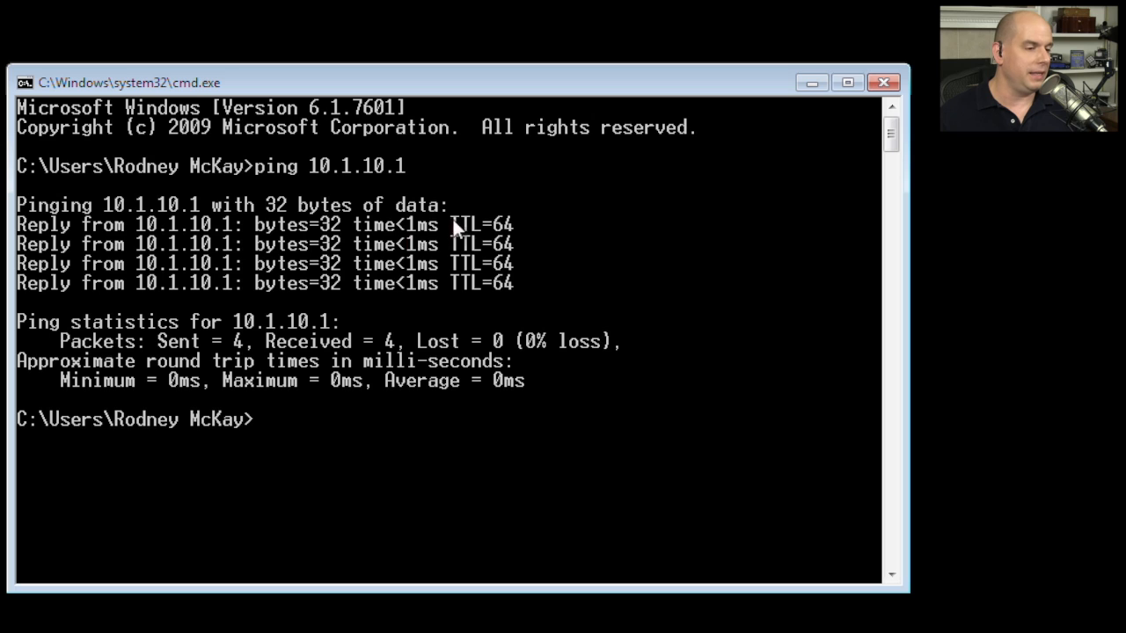
mouse_move(426, 232)
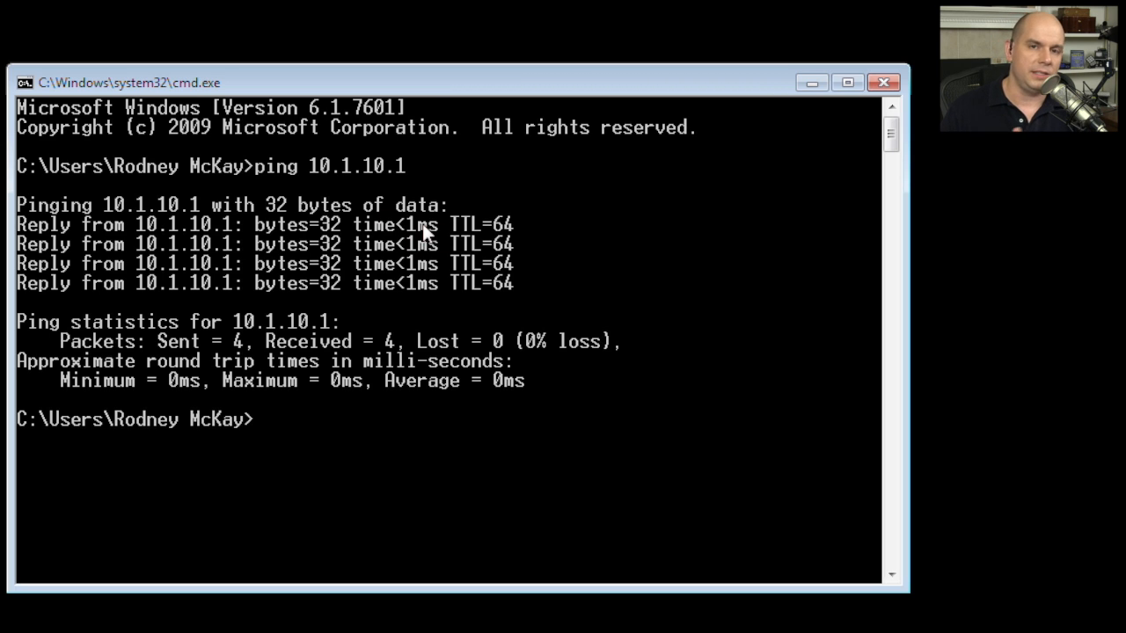
mouse_move(544, 296)
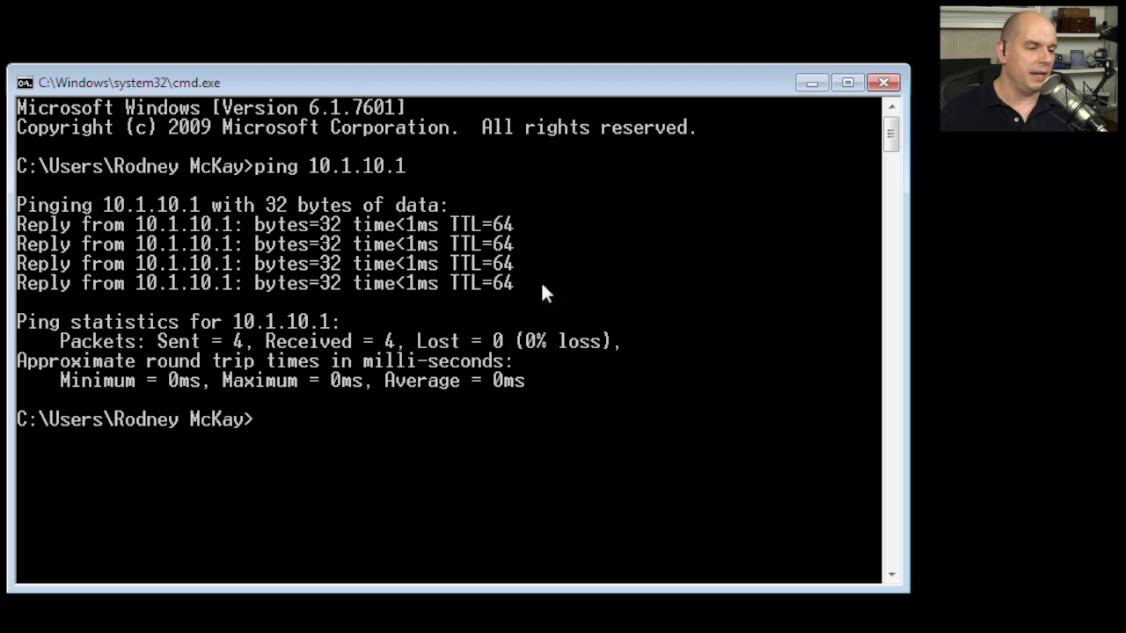
mouse_move(608, 341)
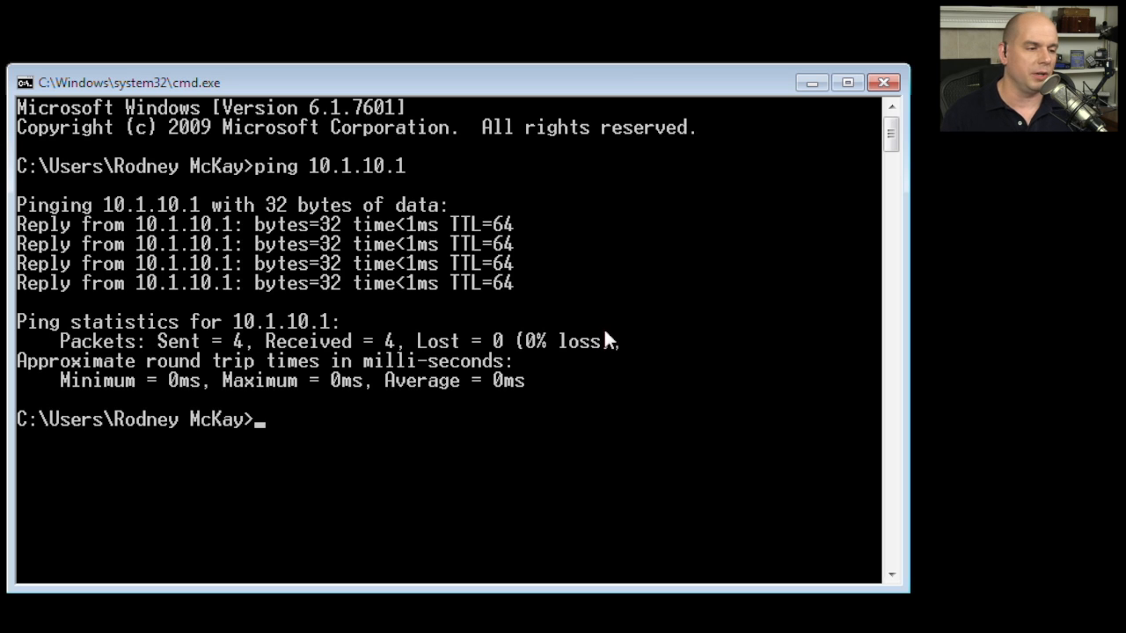
mouse_move(308, 334)
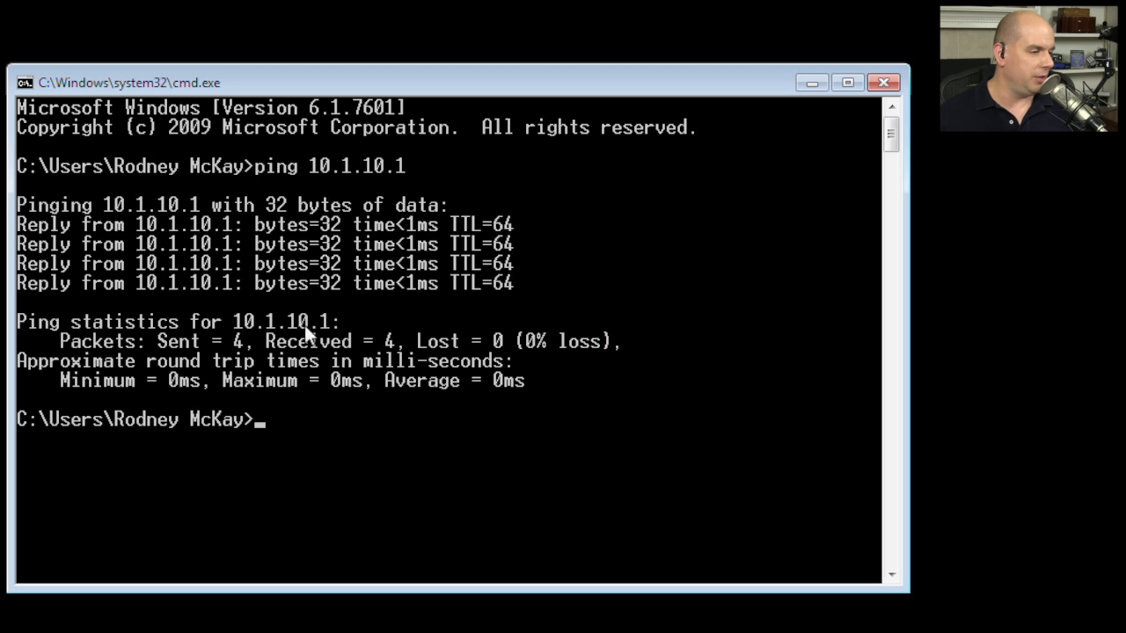
mouse_move(519, 352)
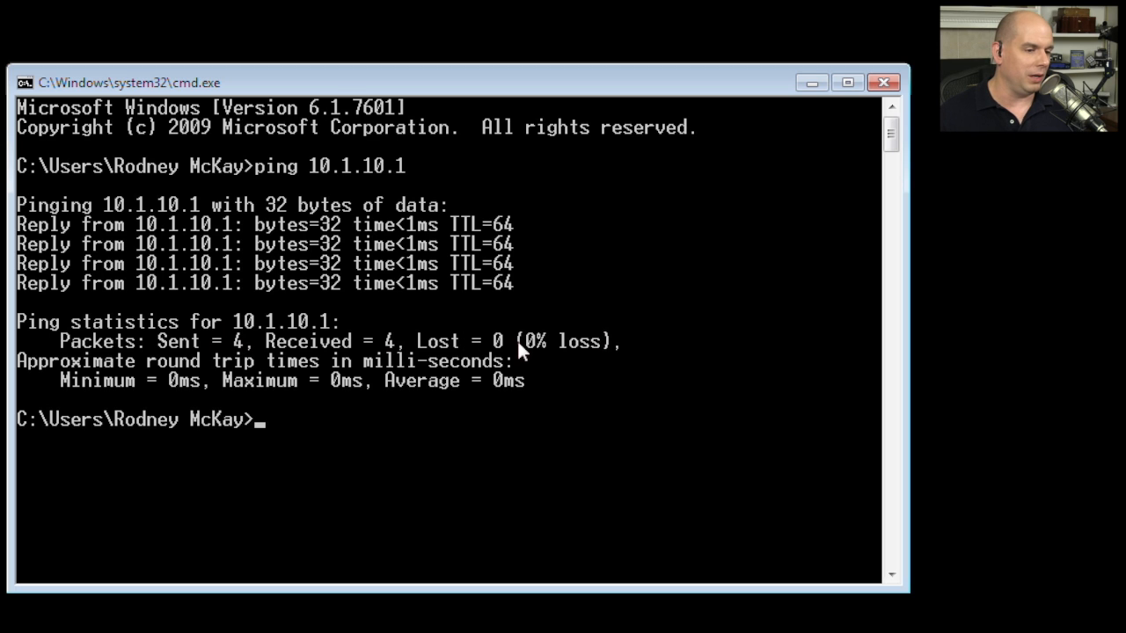
mouse_move(554, 387)
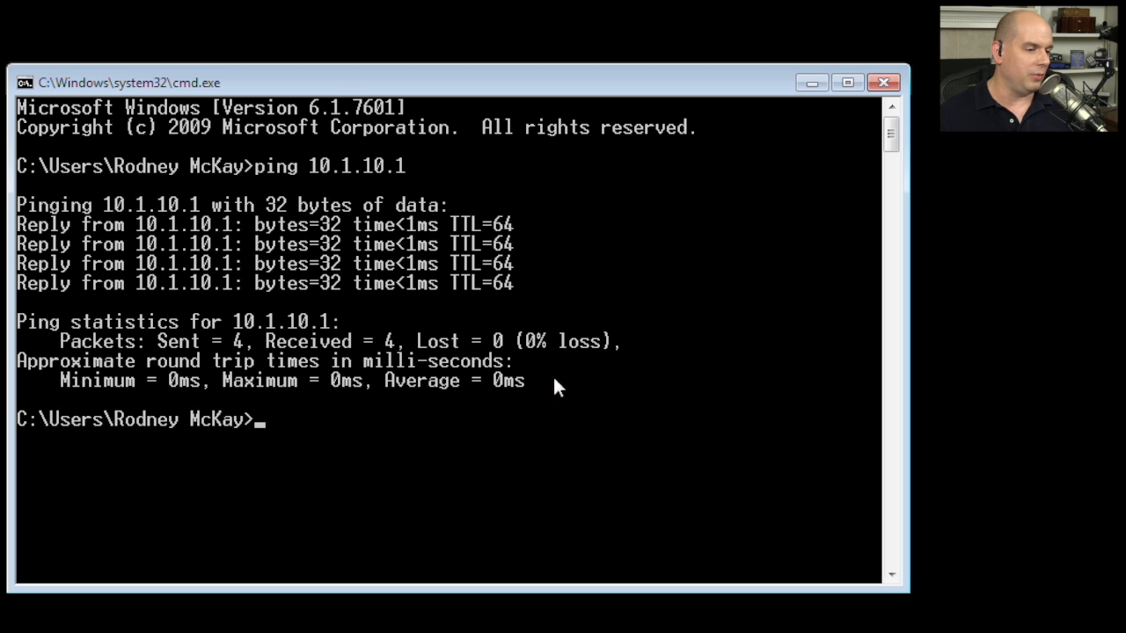
mouse_move(517, 415)
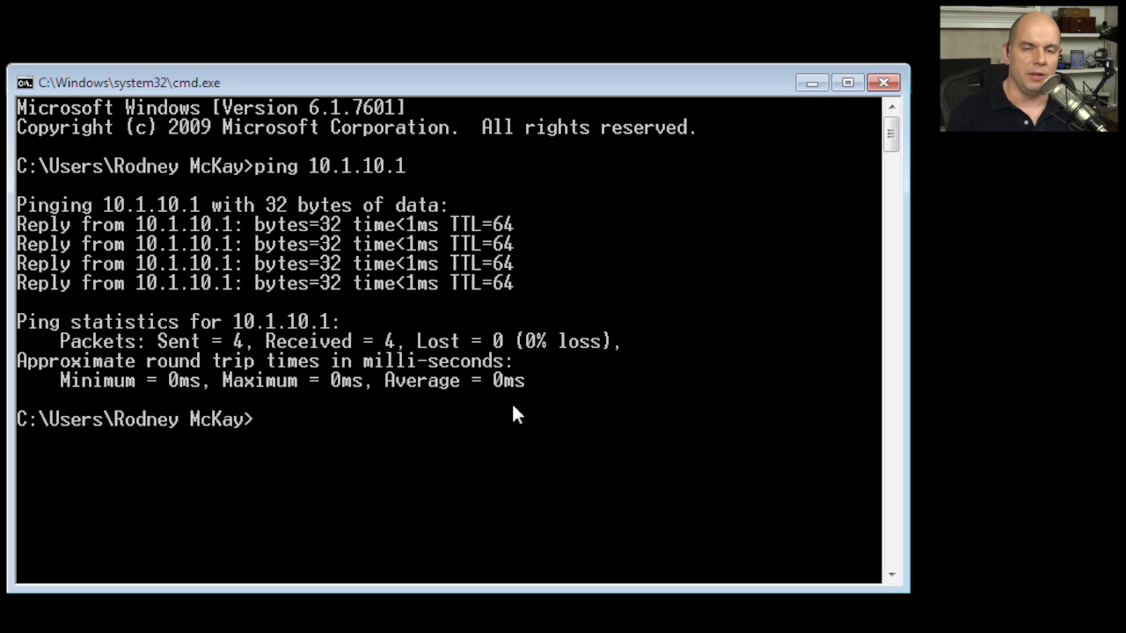
Ping 8.8.8.8, receiving four replies at about 25 ms average with no loss
text(pin)
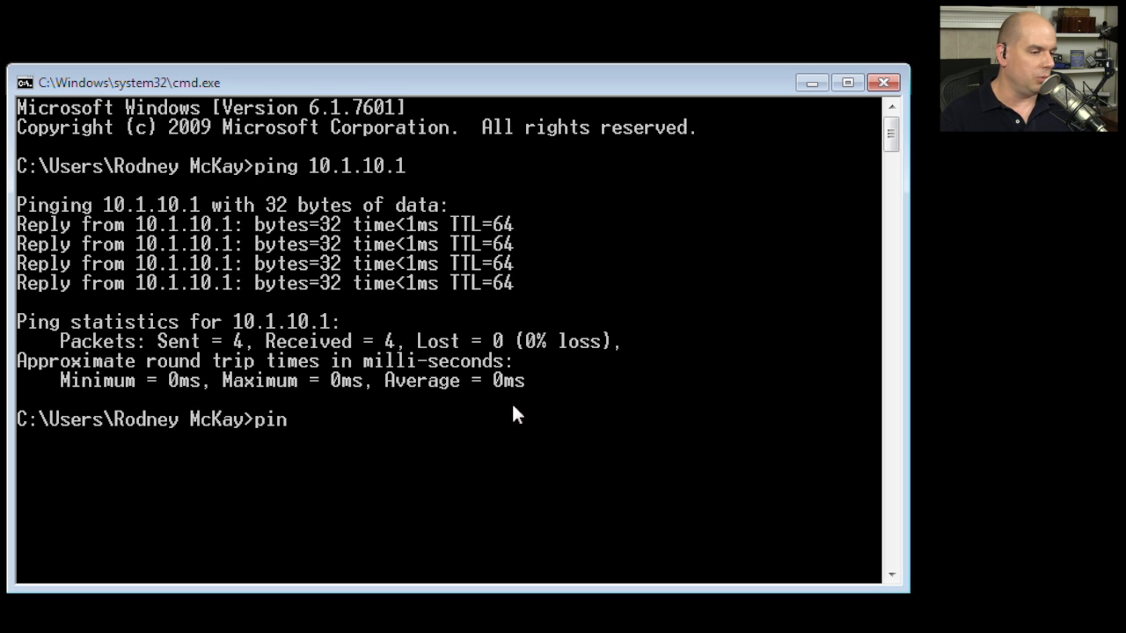
text(g 8.8.8.8)
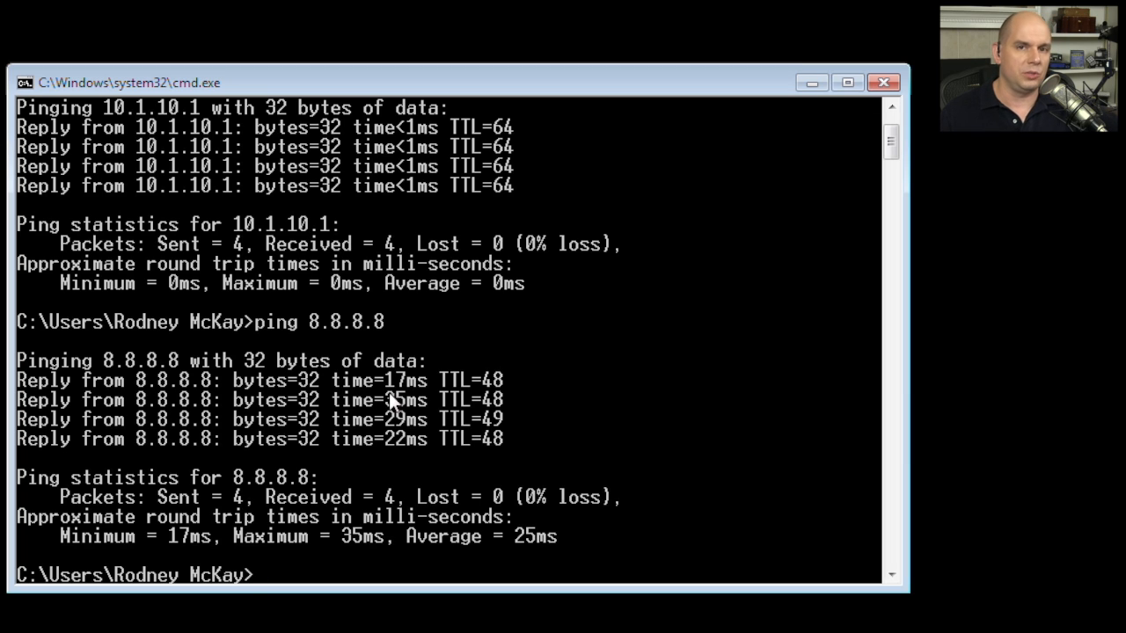
mouse_move(507, 413)
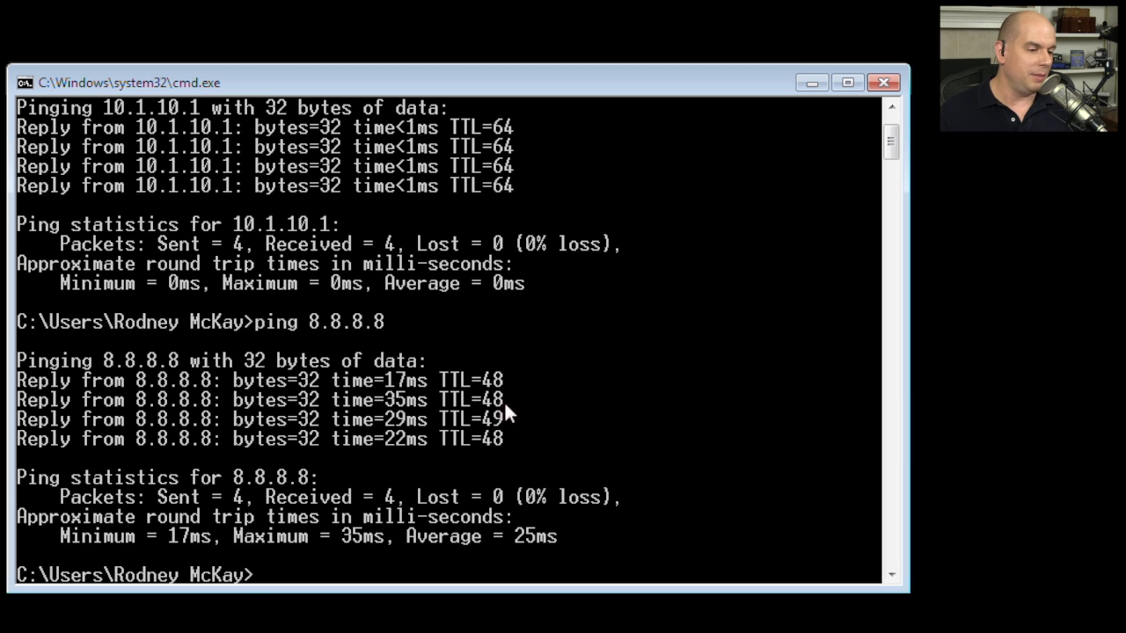
mouse_move(496, 368)
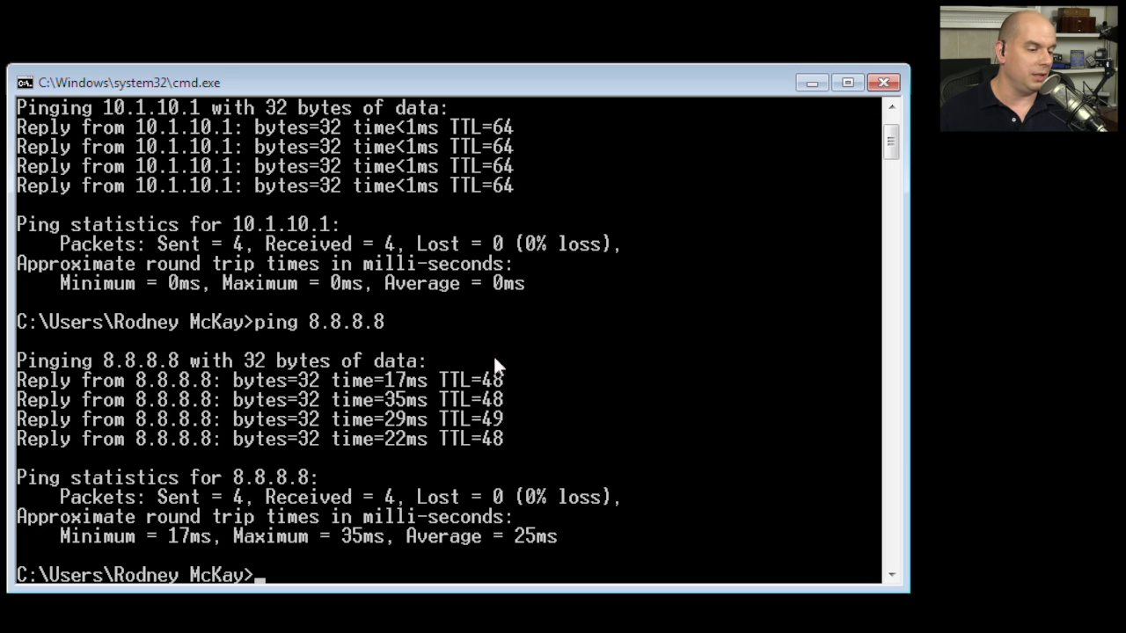
mouse_move(508, 461)
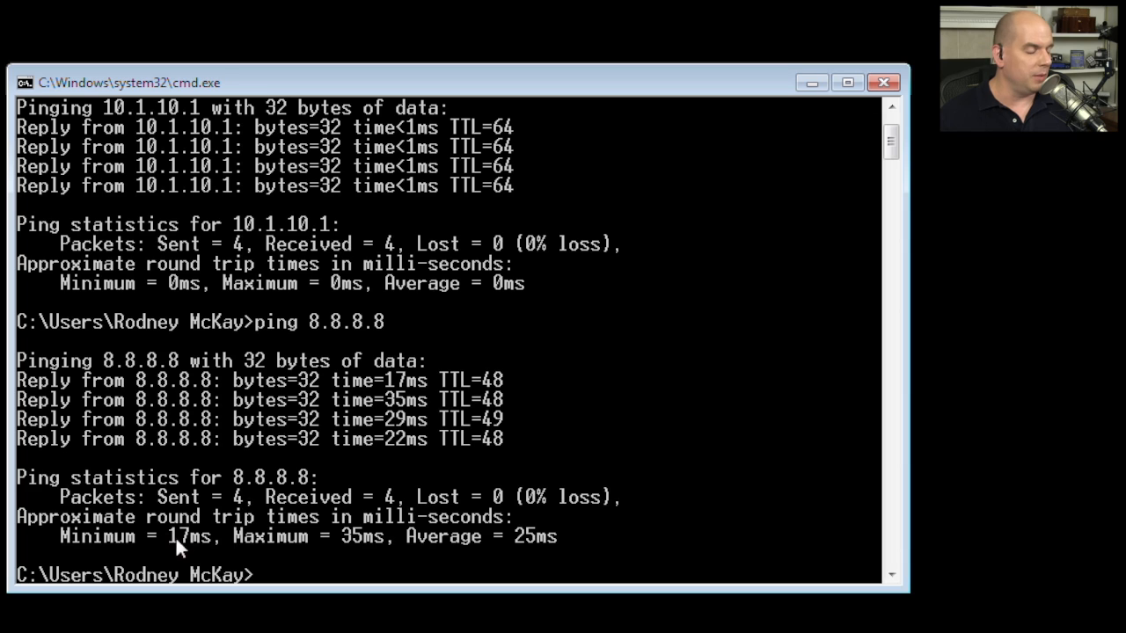
mouse_move(371, 554)
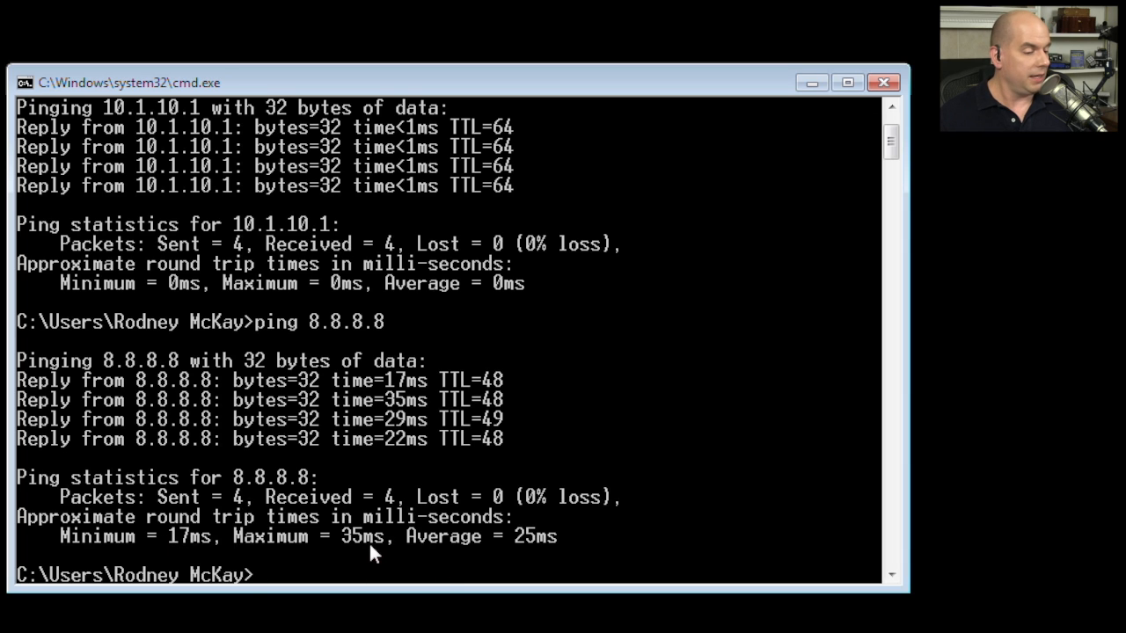
mouse_move(519, 492)
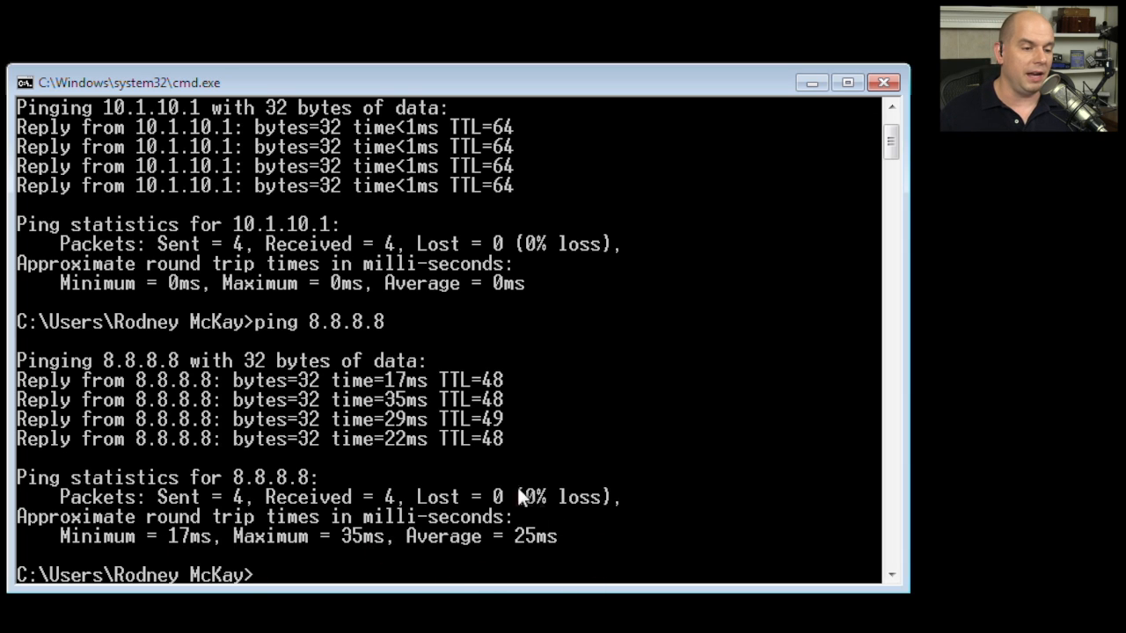
mouse_move(675, 332)
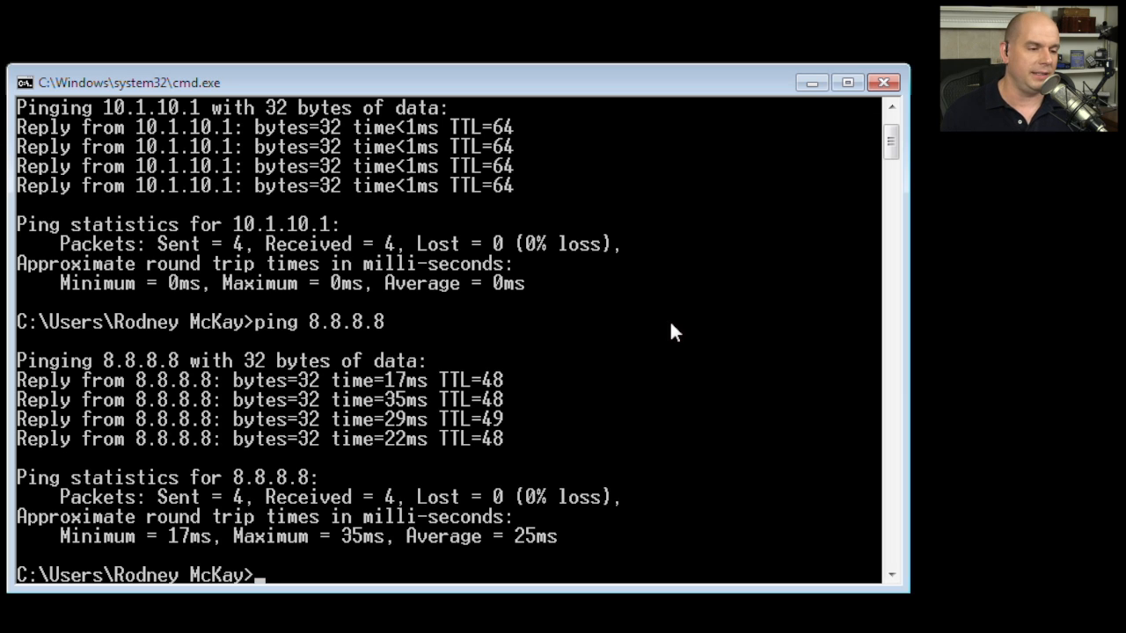
mouse_move(394, 421)
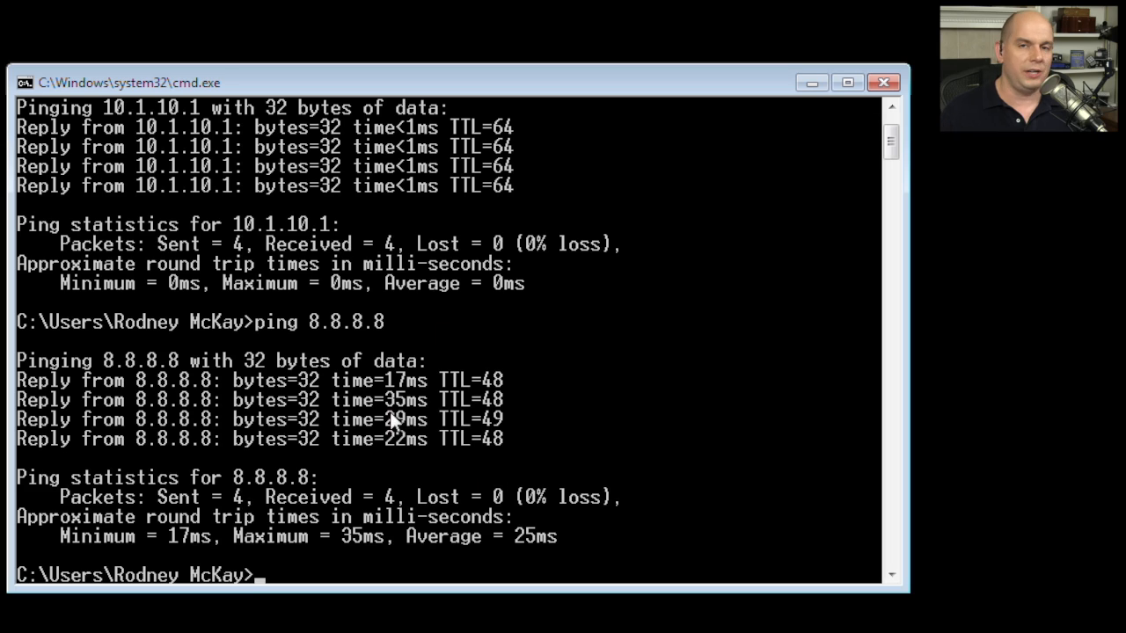
mouse_move(809, 335)
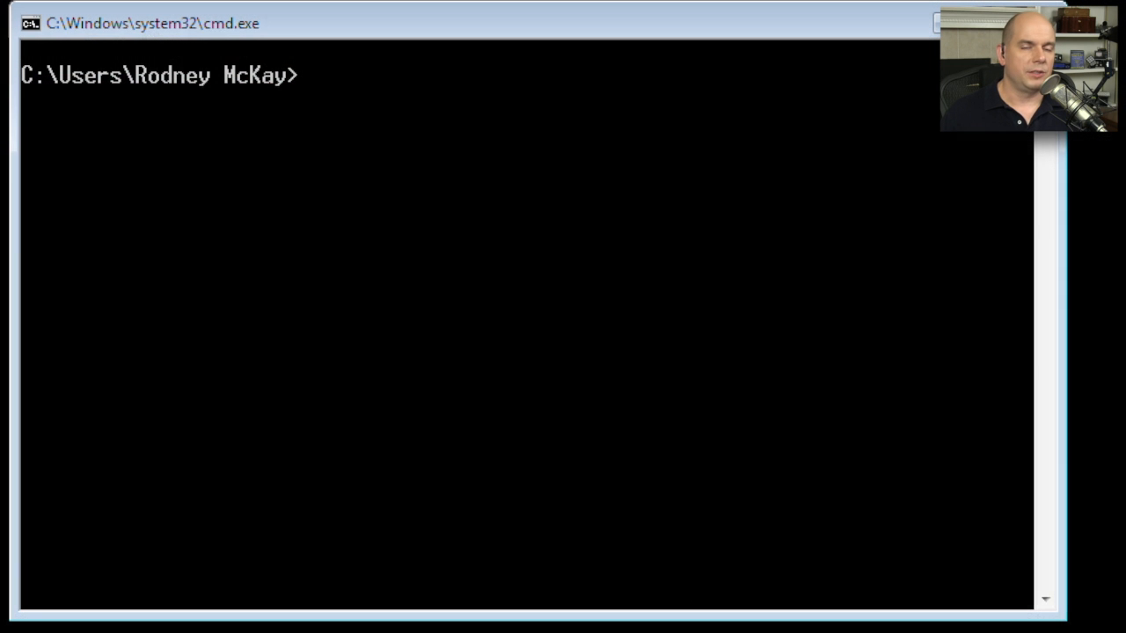
text(ipconfig)
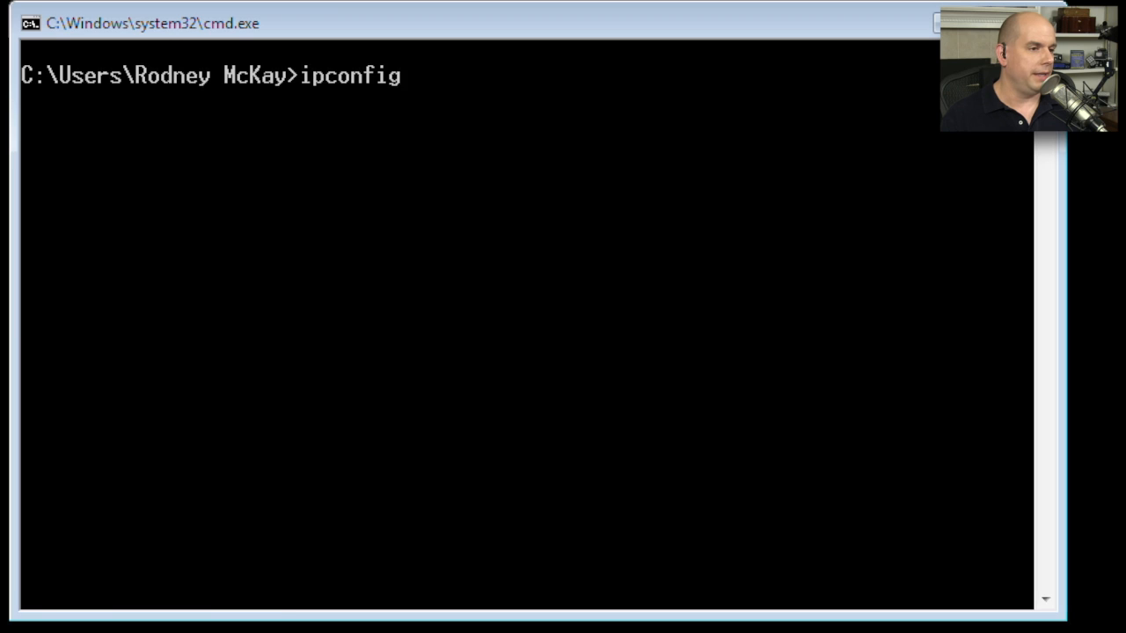
key(Return)
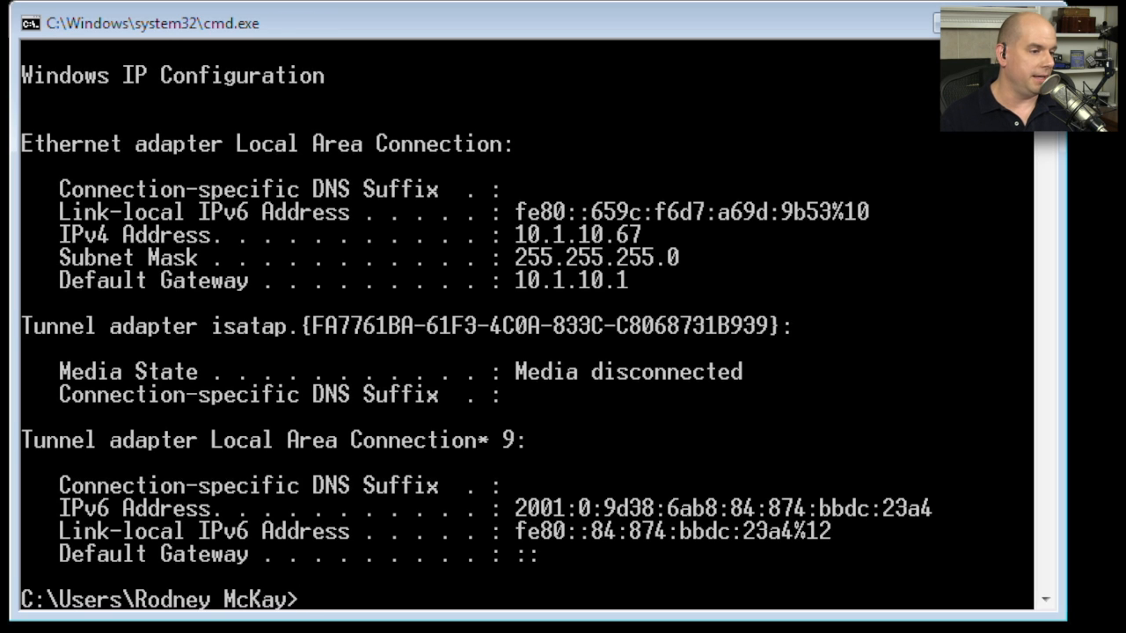
mouse_move(384, 182)
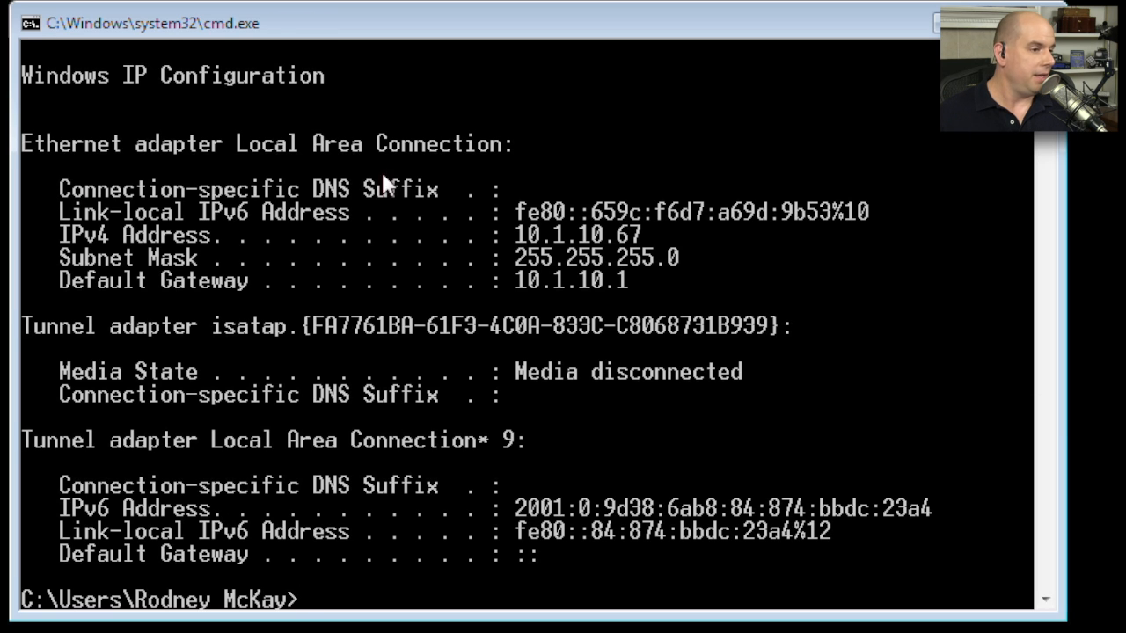
mouse_move(457, 162)
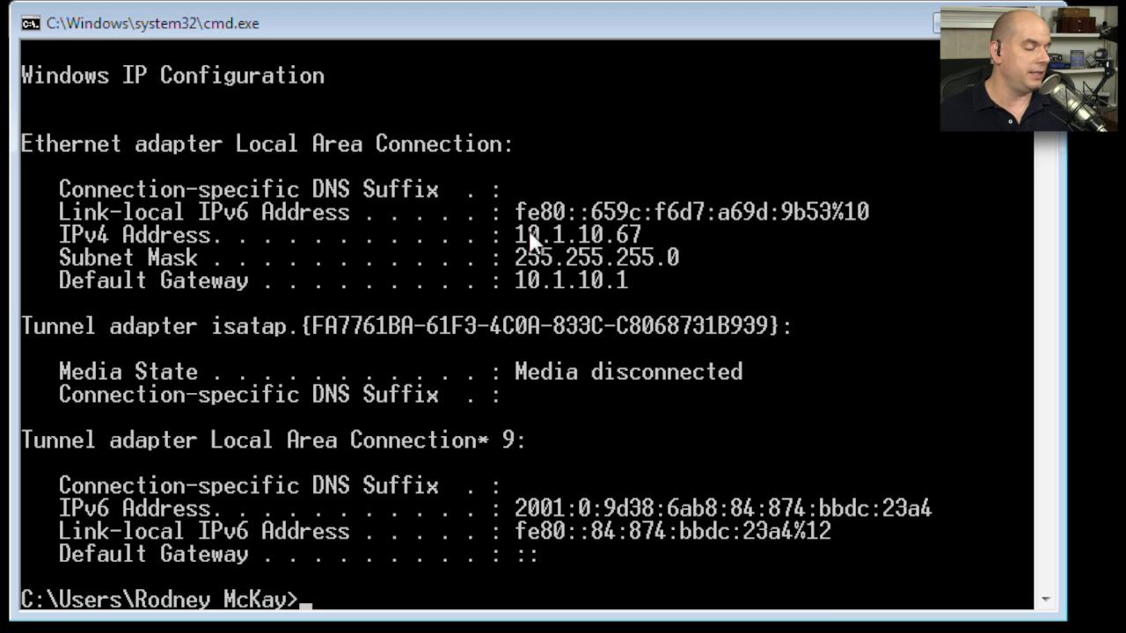
mouse_move(85, 243)
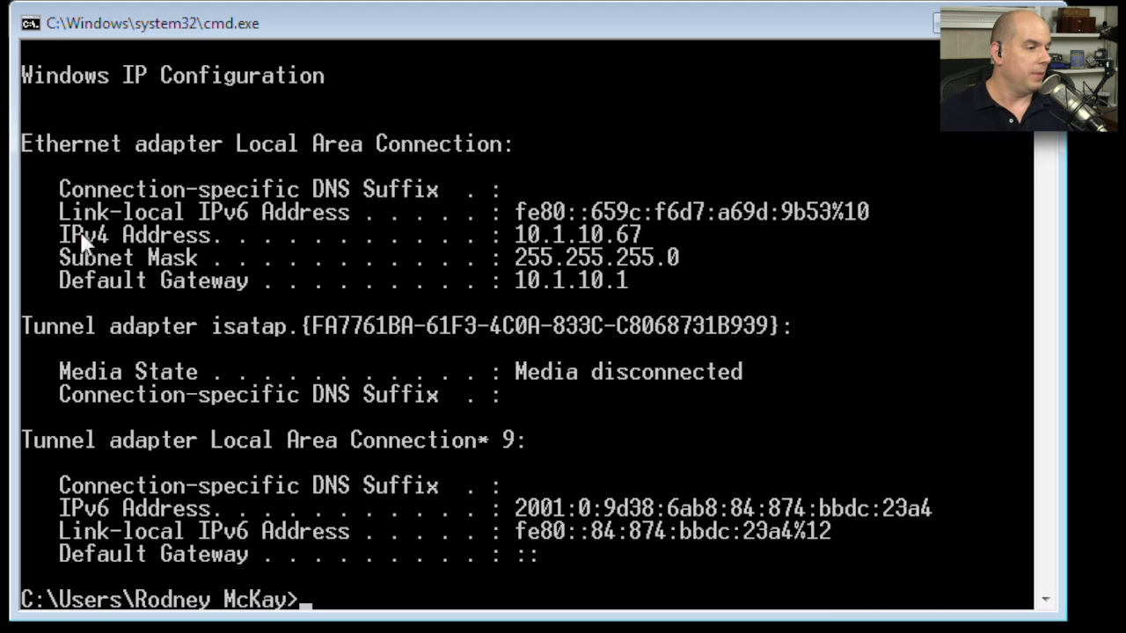
mouse_move(686, 247)
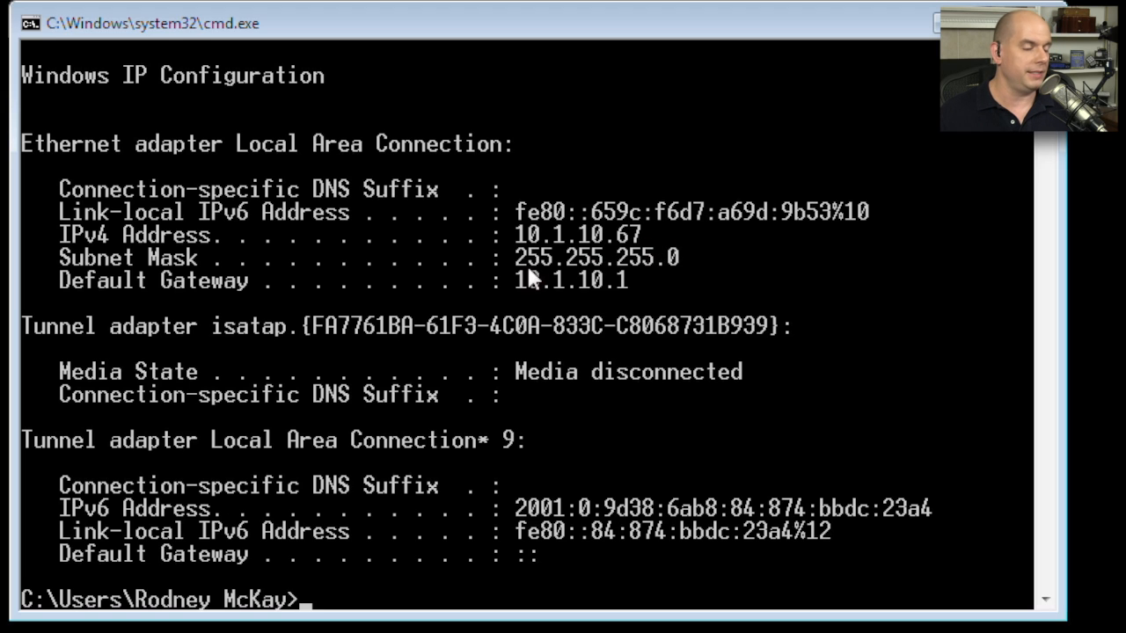
mouse_move(642, 271)
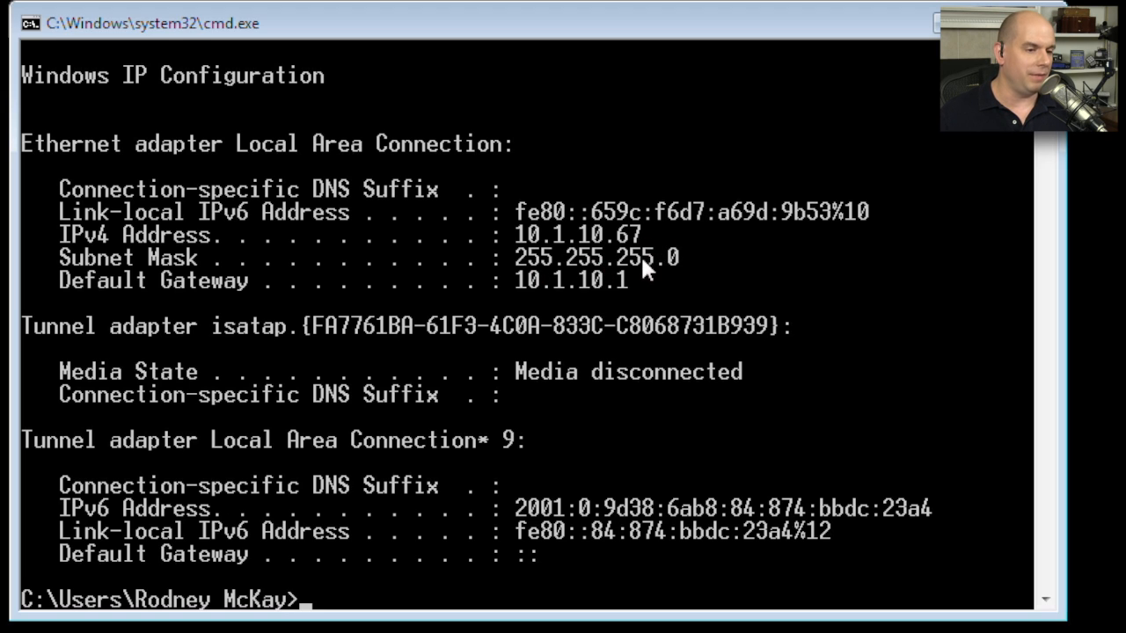
mouse_move(532, 290)
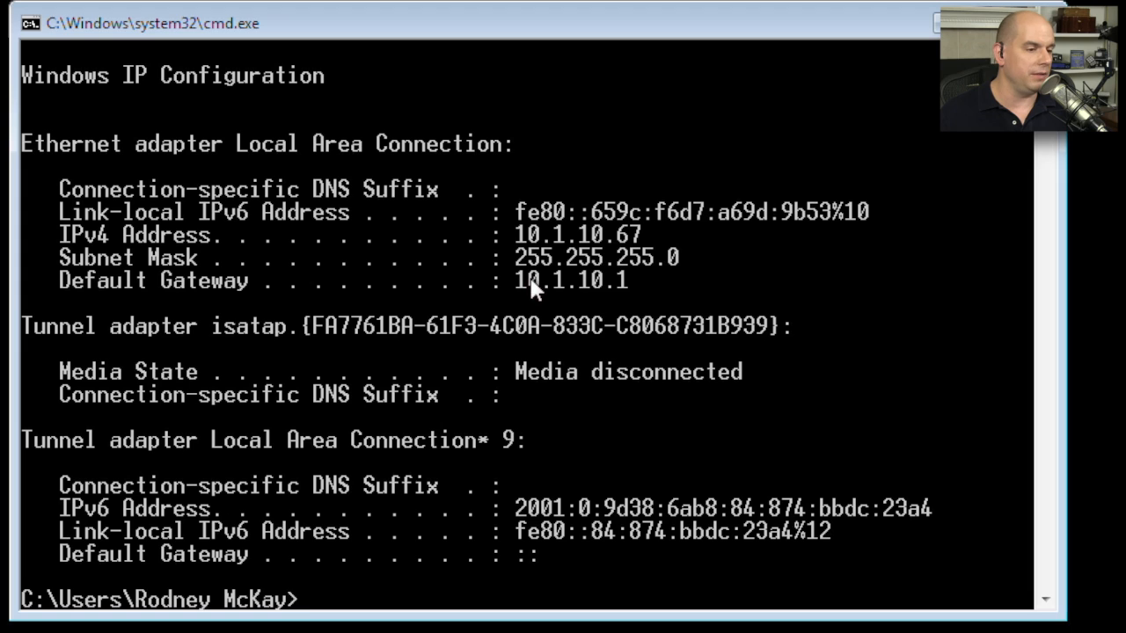
mouse_move(612, 296)
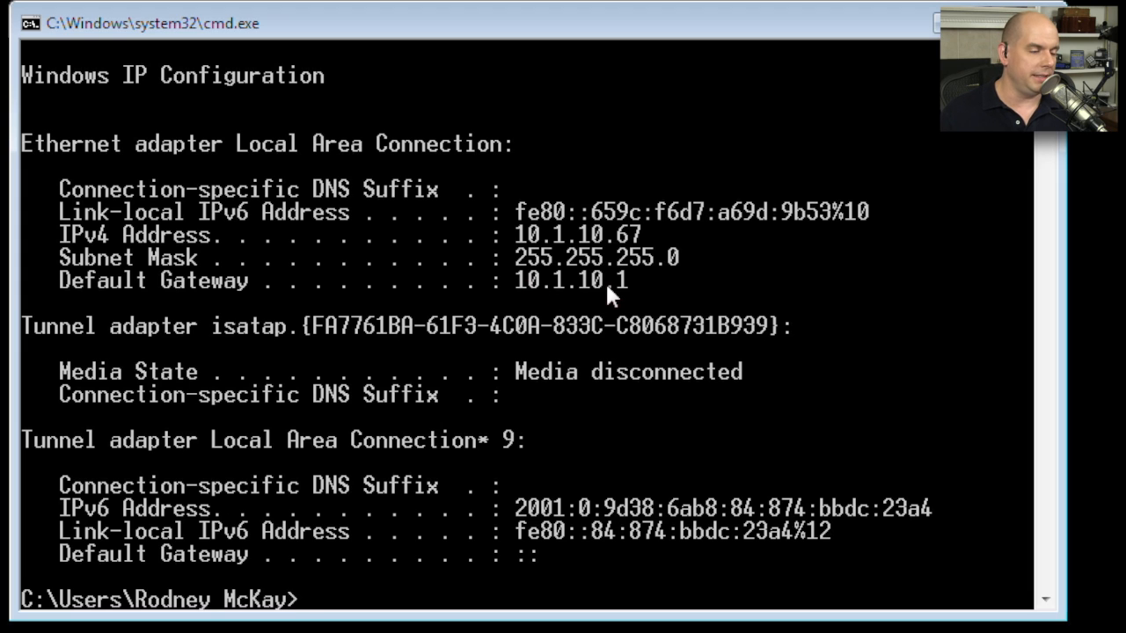
mouse_move(308, 436)
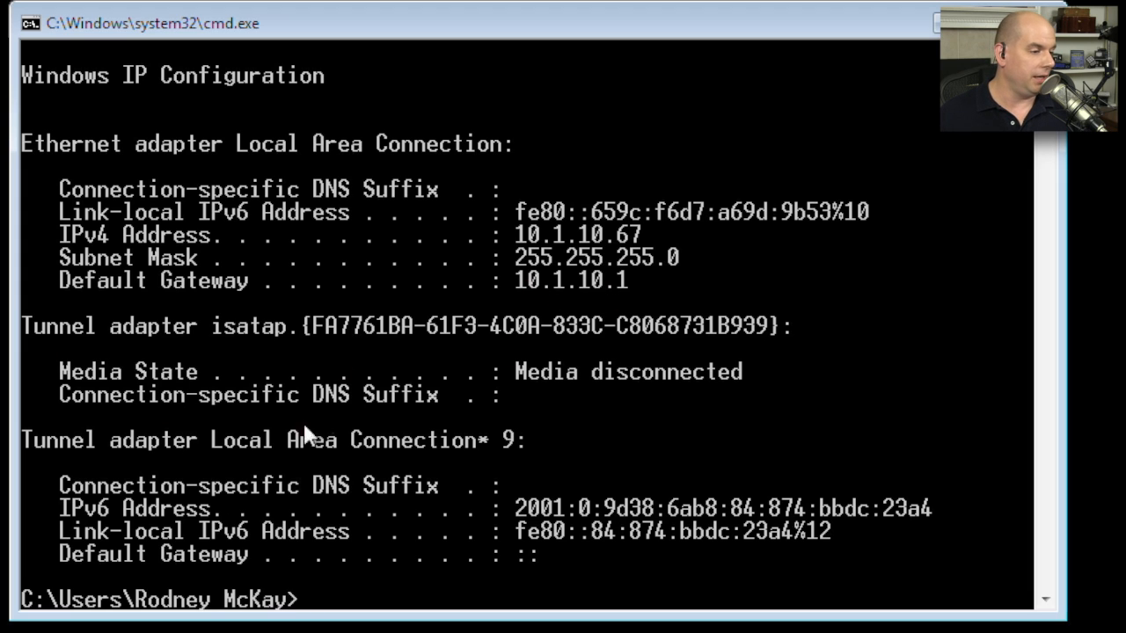
mouse_move(795, 478)
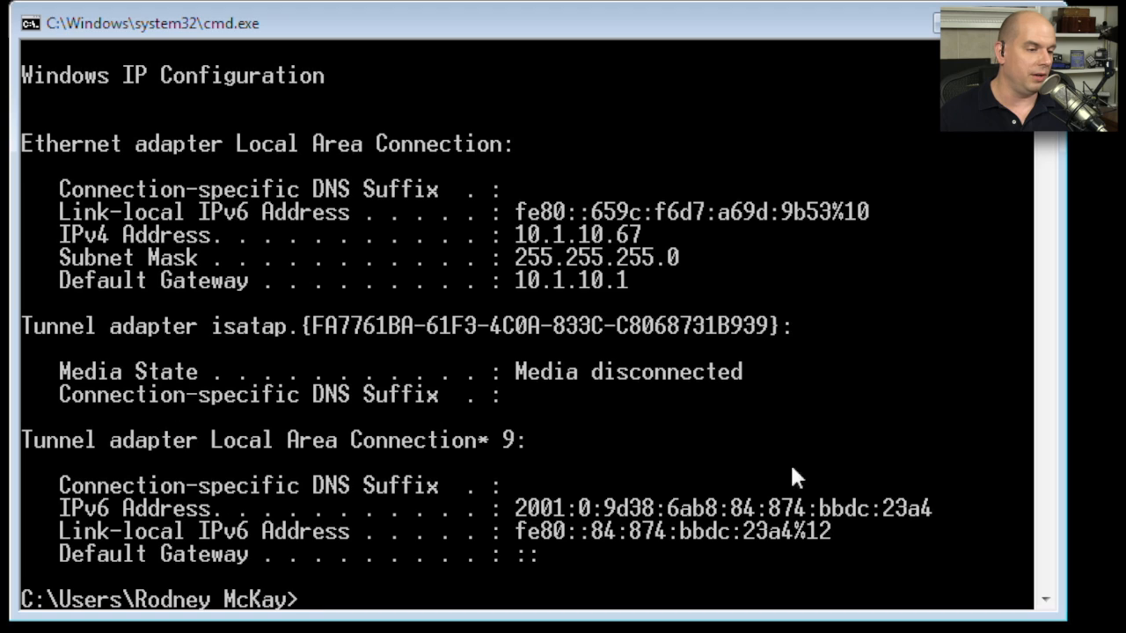
mouse_move(577, 440)
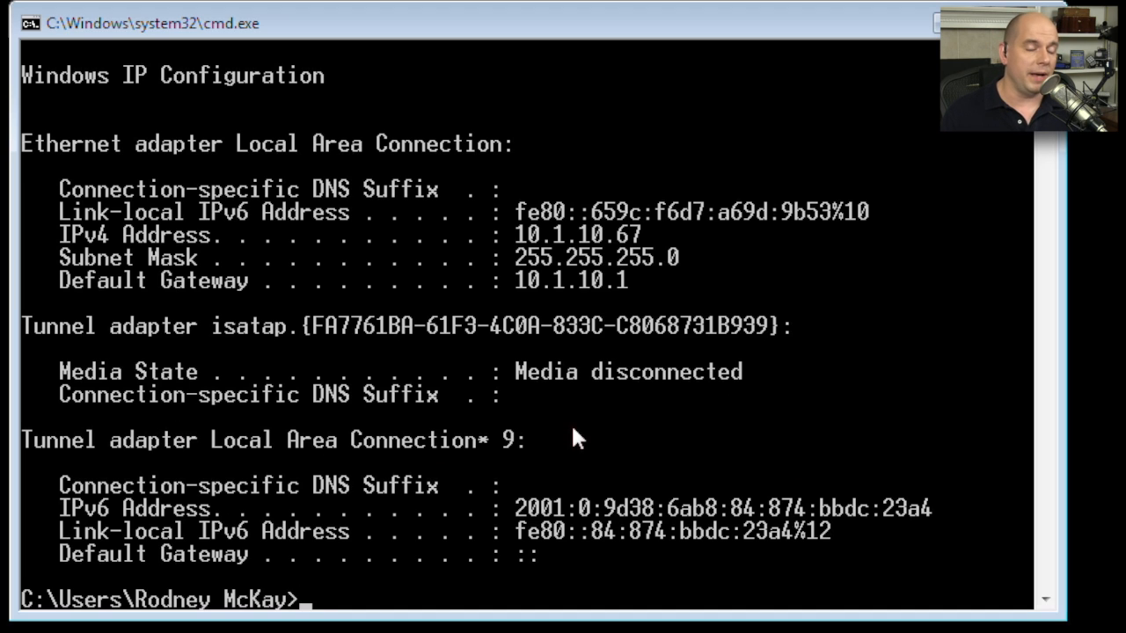
Run ipconfig /all and review the host name, physical address, DHCP lease and DNS servers
text(ipconfig)
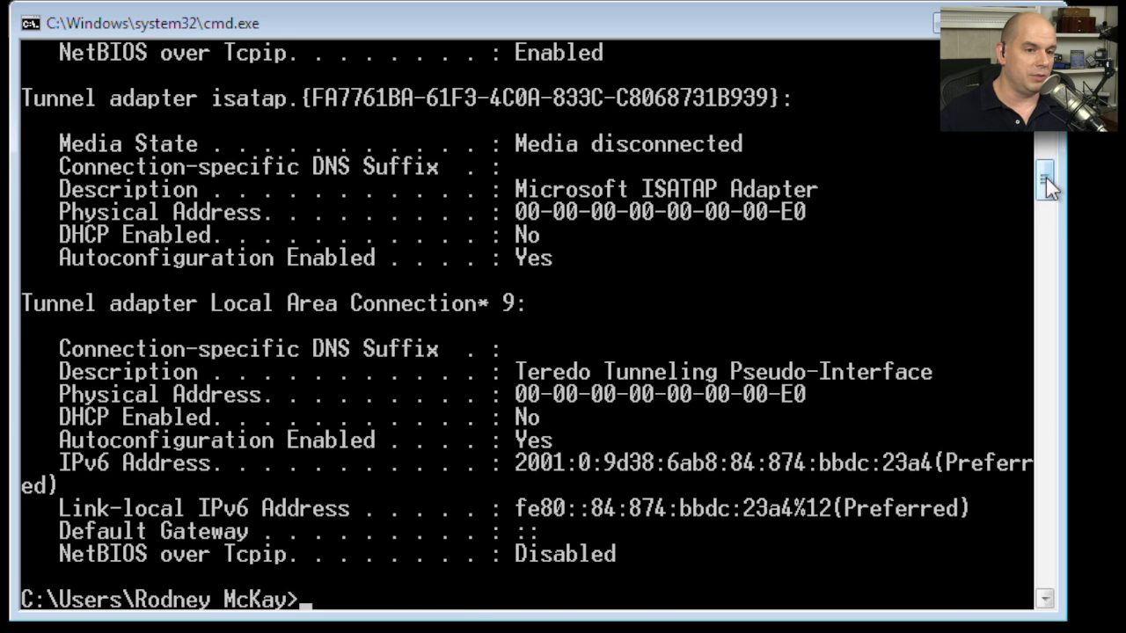
scroll(up, 3)
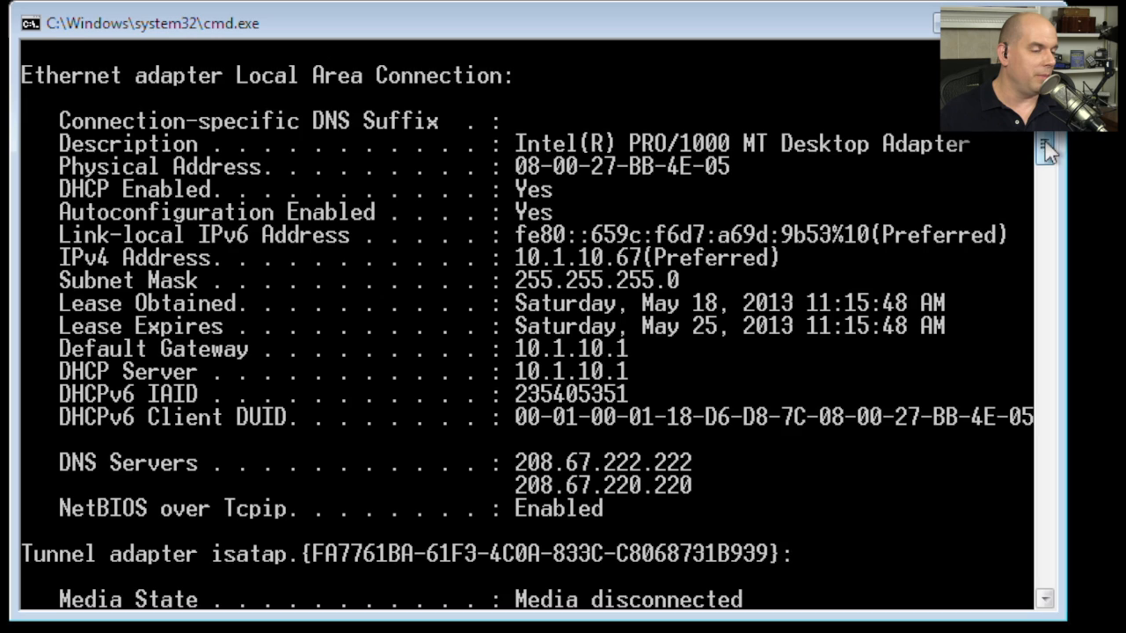
scroll(up, 3)
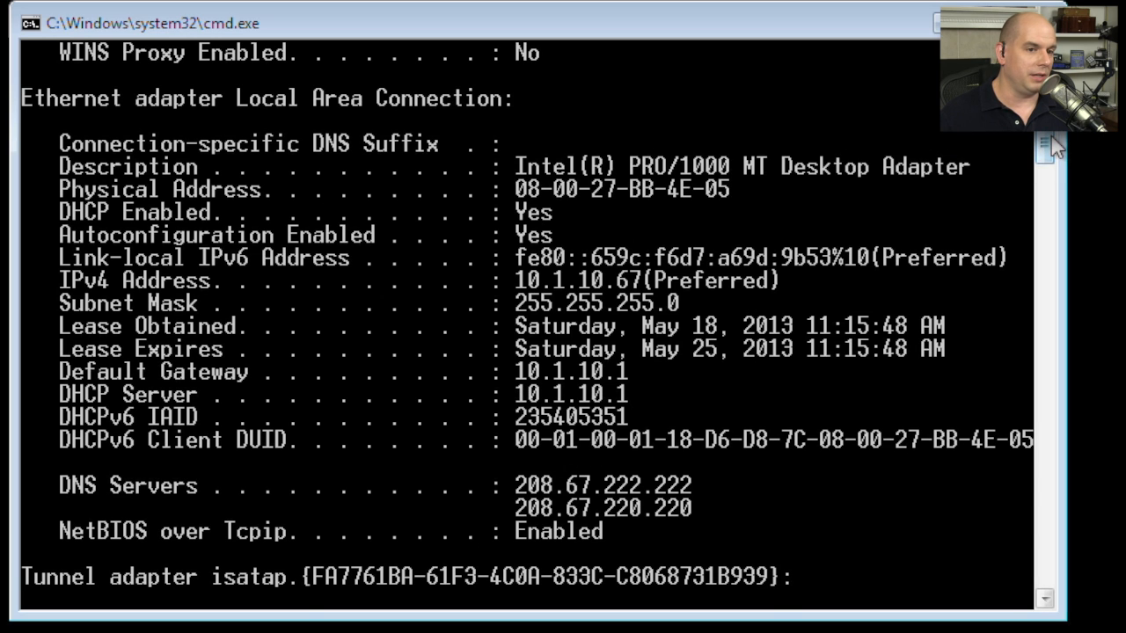
scroll(up, 3)
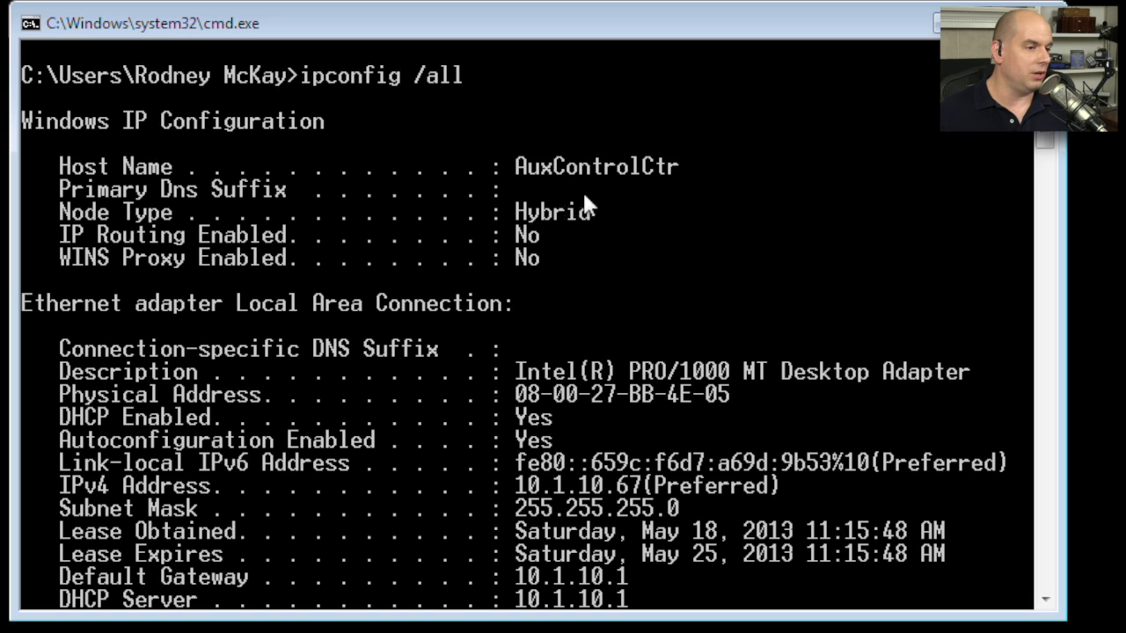
mouse_move(1041, 149)
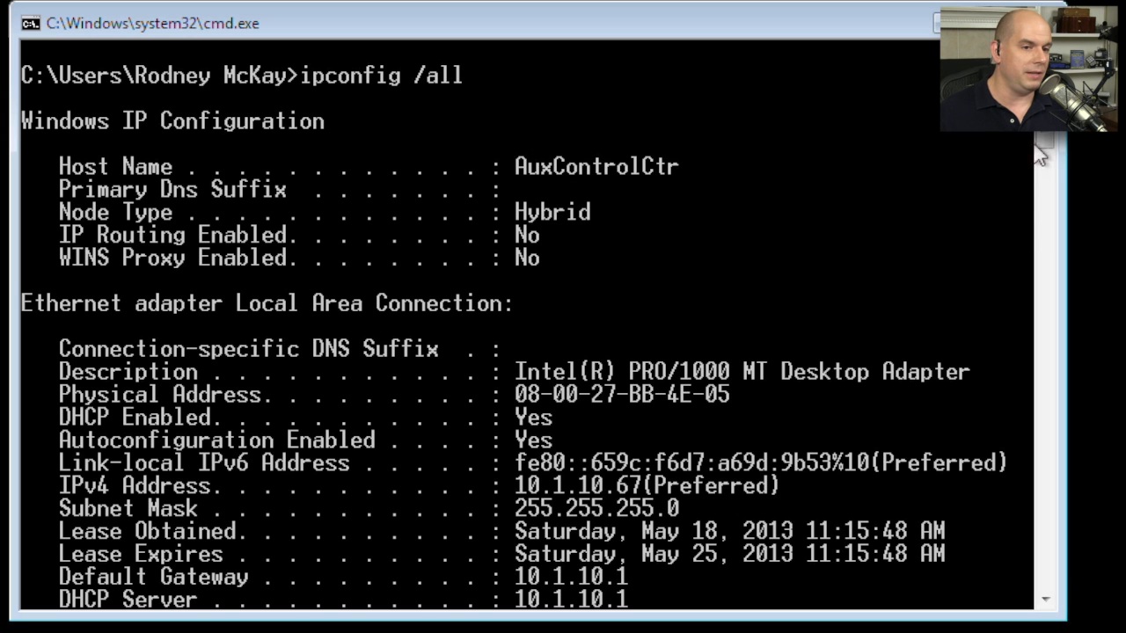
scroll(down, 3)
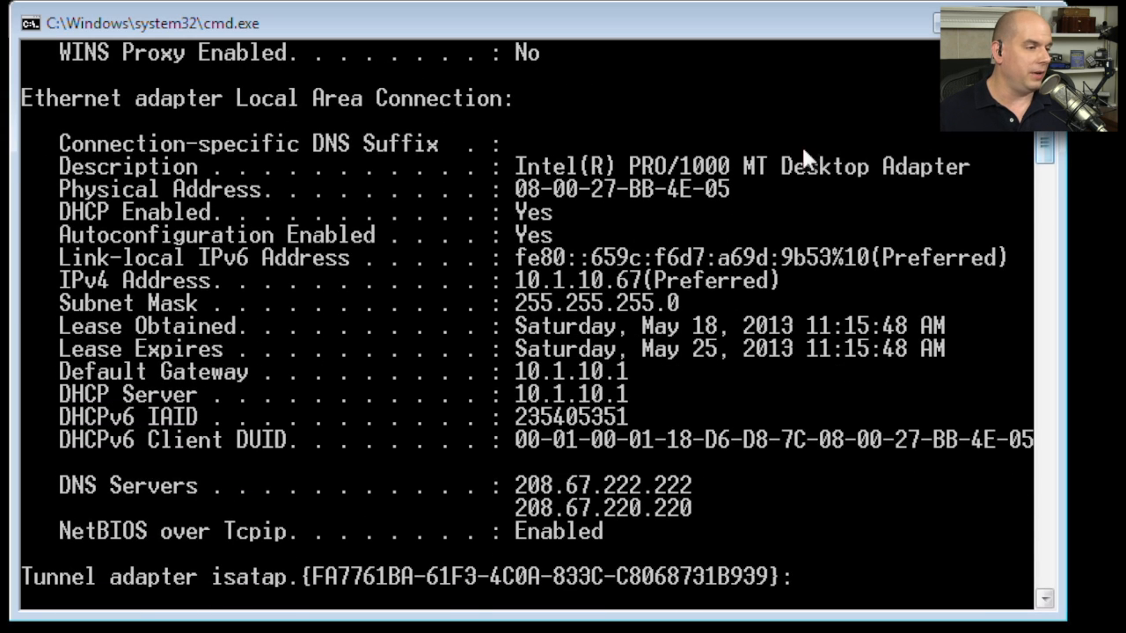
mouse_move(730, 197)
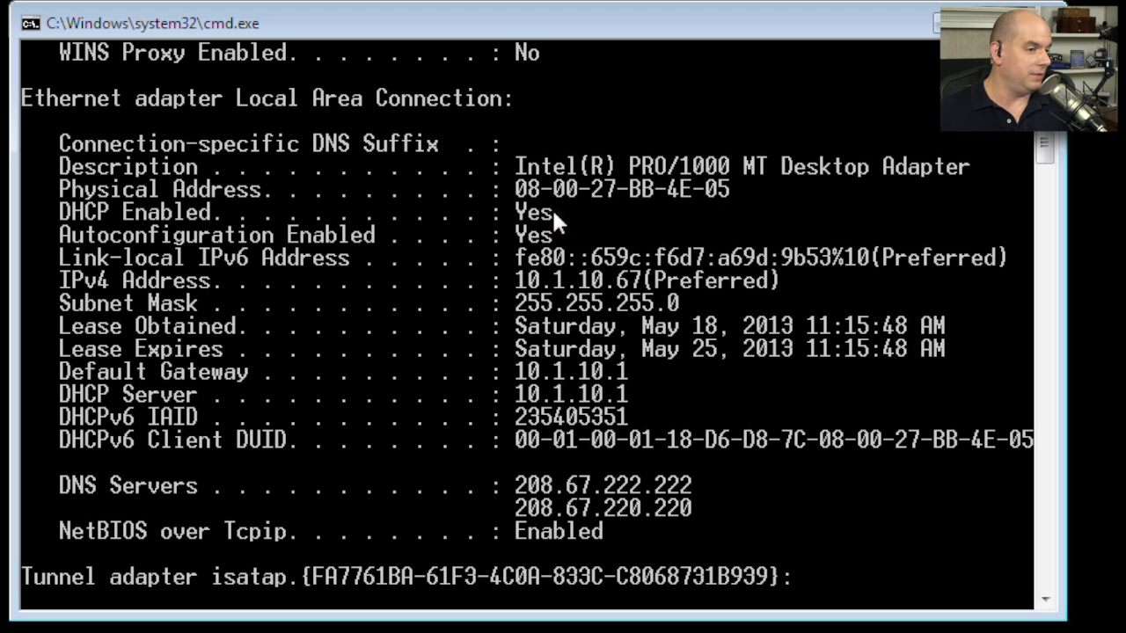
mouse_move(567, 227)
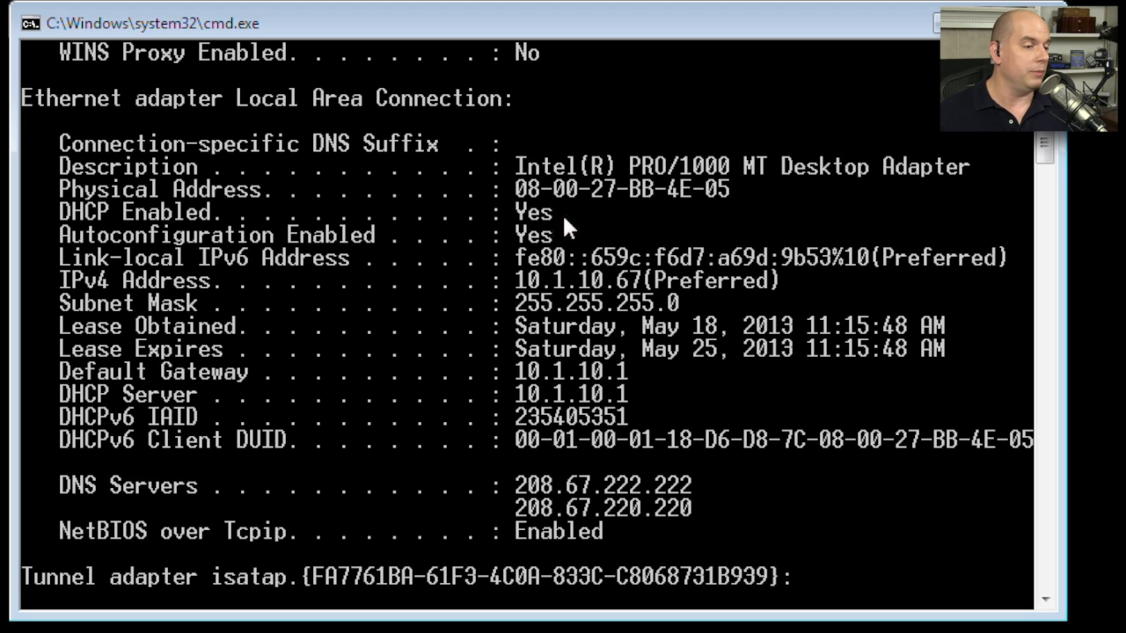
mouse_move(630, 264)
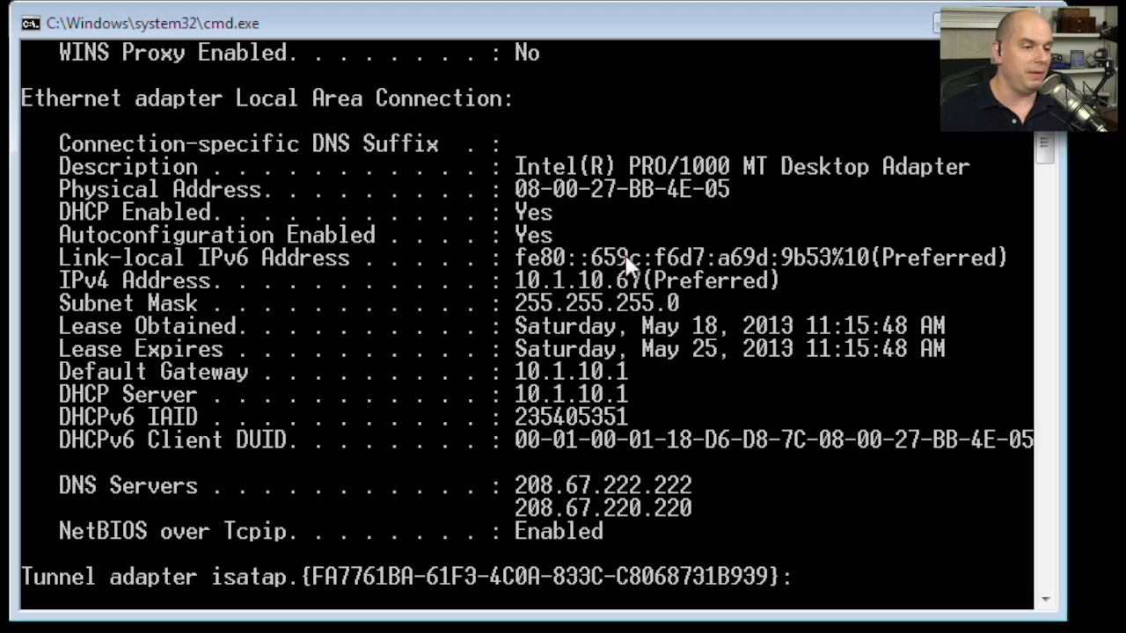
mouse_move(211, 398)
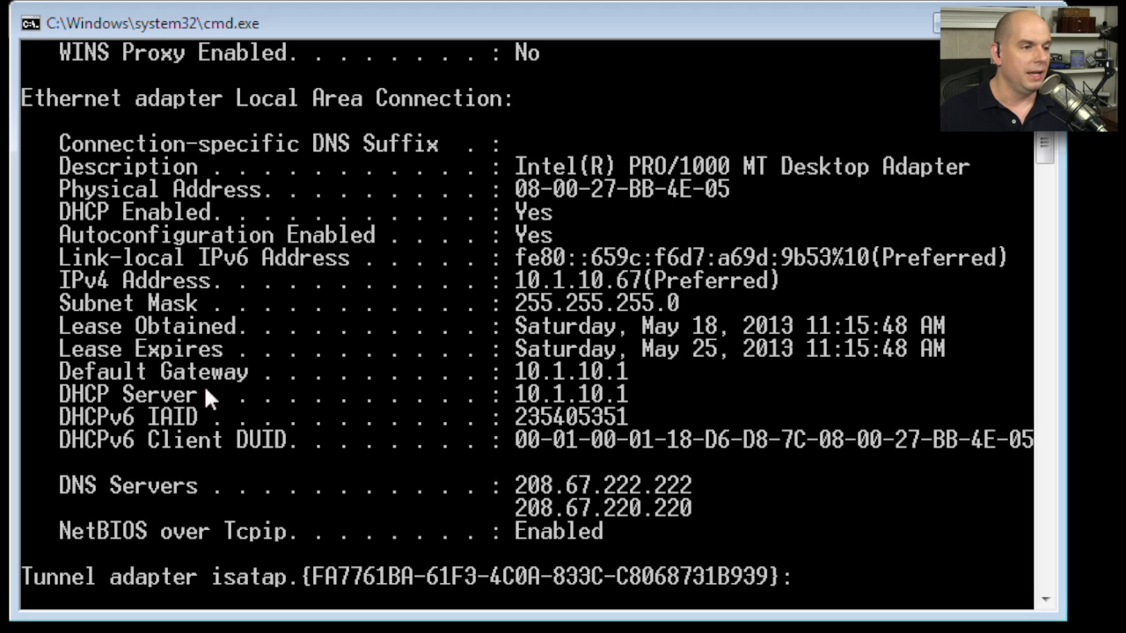
mouse_move(601, 404)
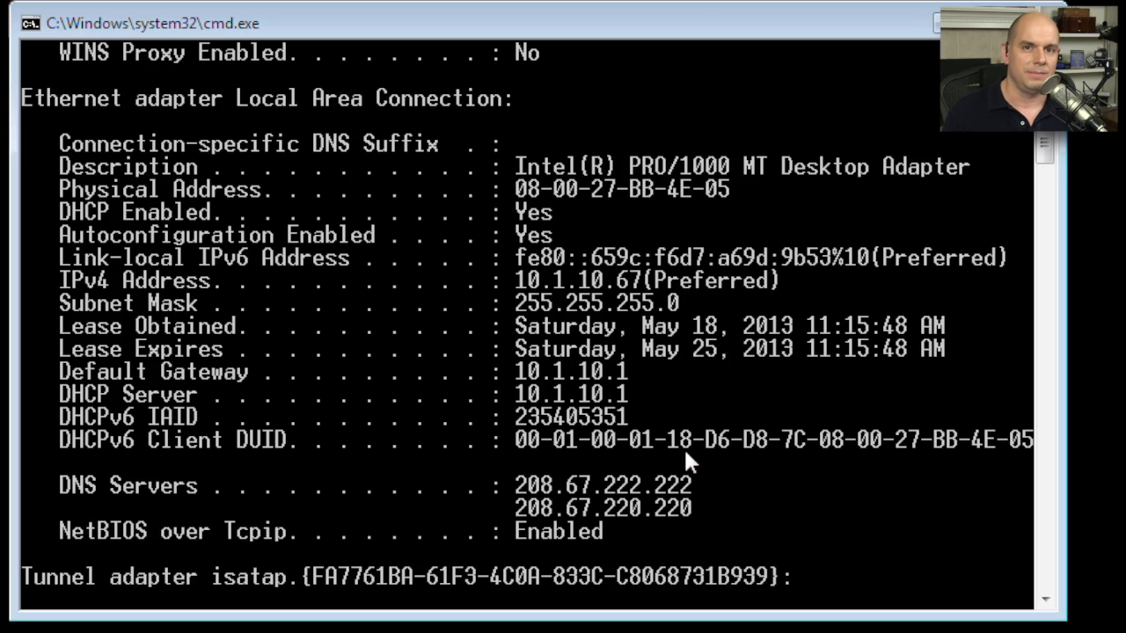
text(trac)
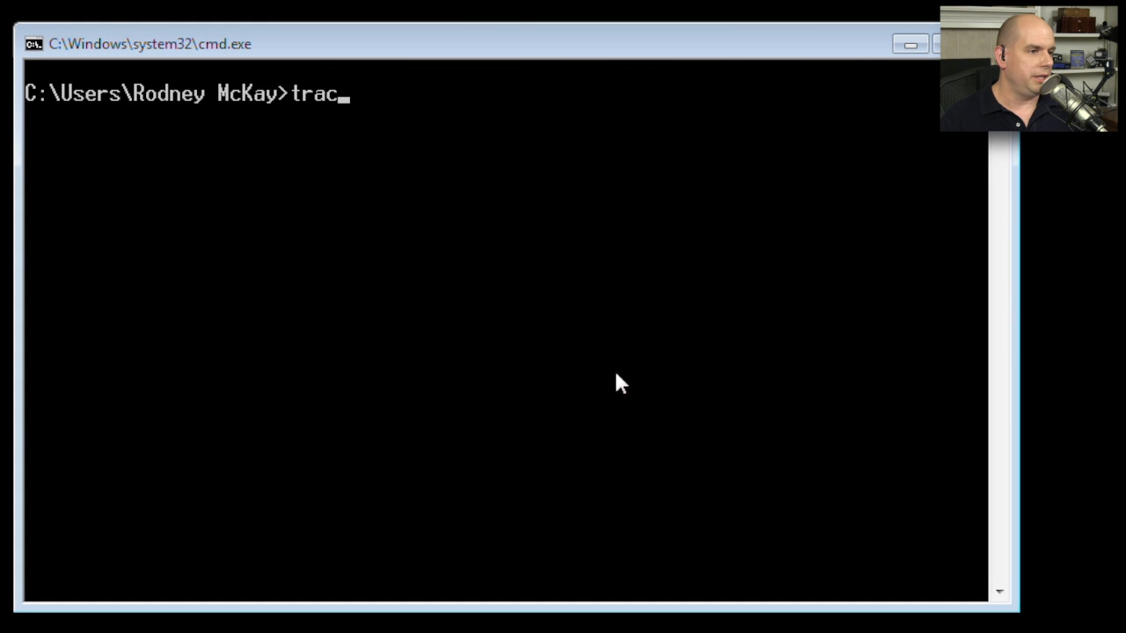
Run tracert 8.8.8.8 to list the hops toward Google's public DNS server
text(ert 8)
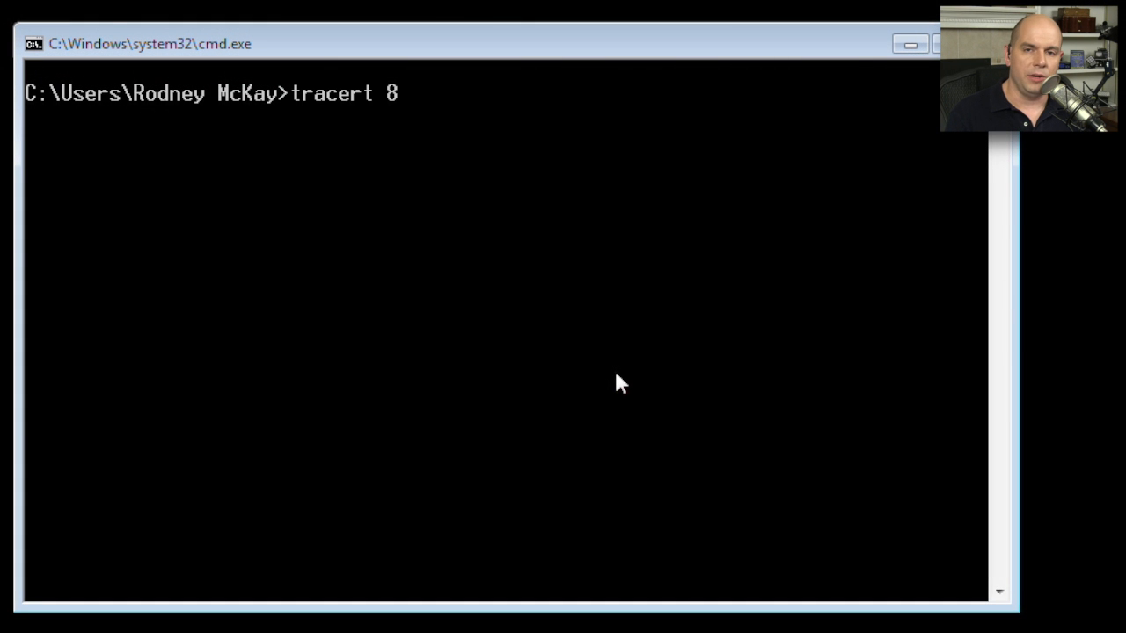
text(.8.8.8)
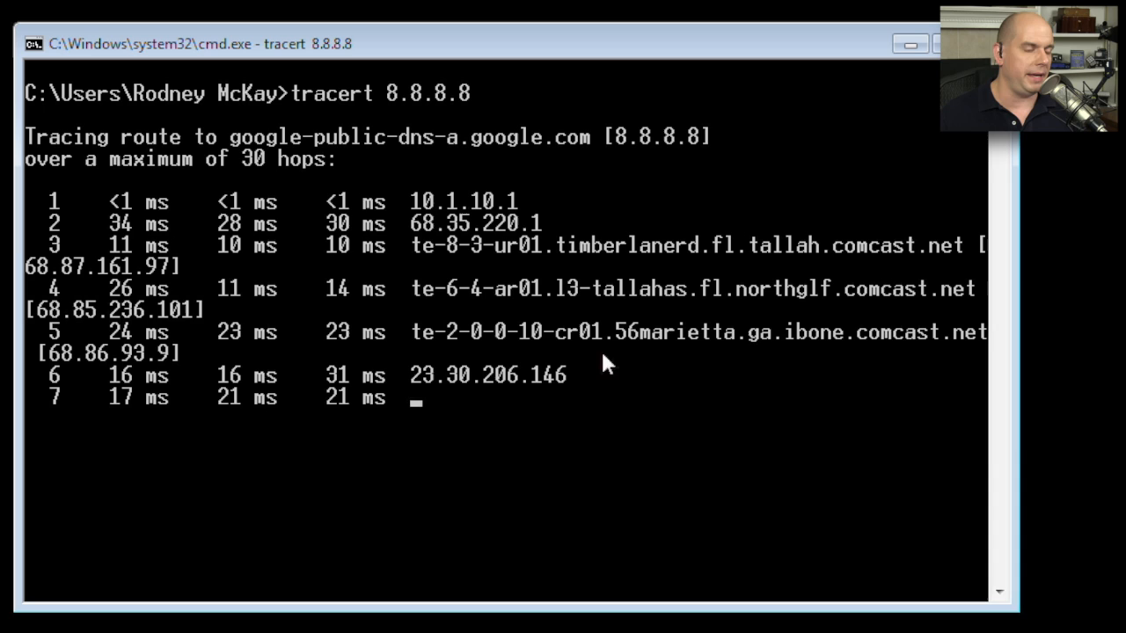
mouse_move(473, 415)
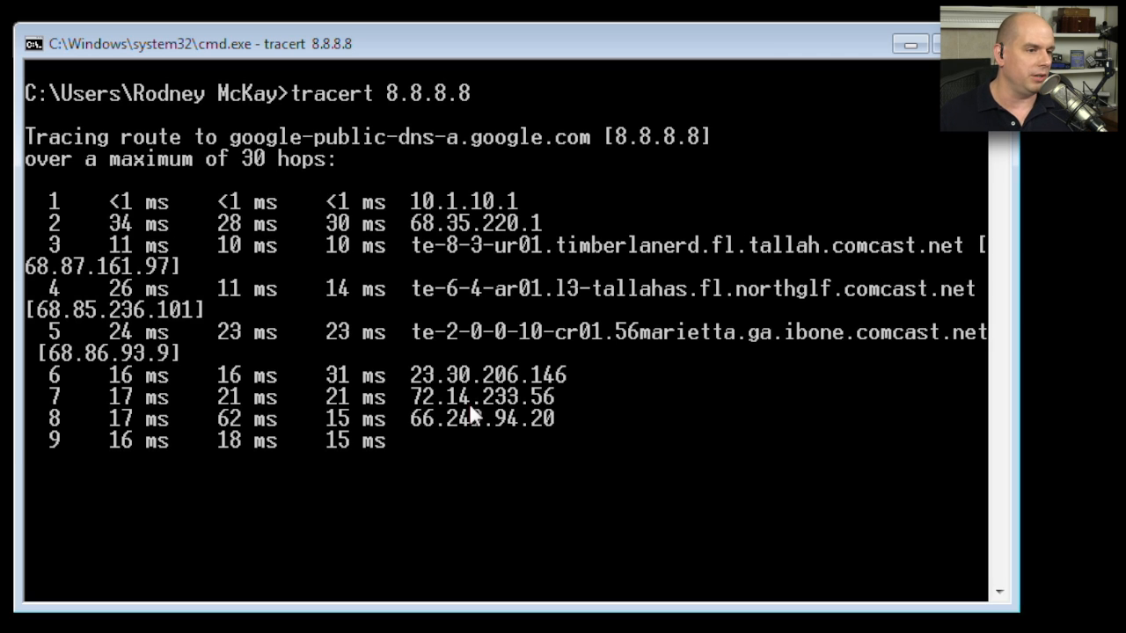
mouse_move(193, 172)
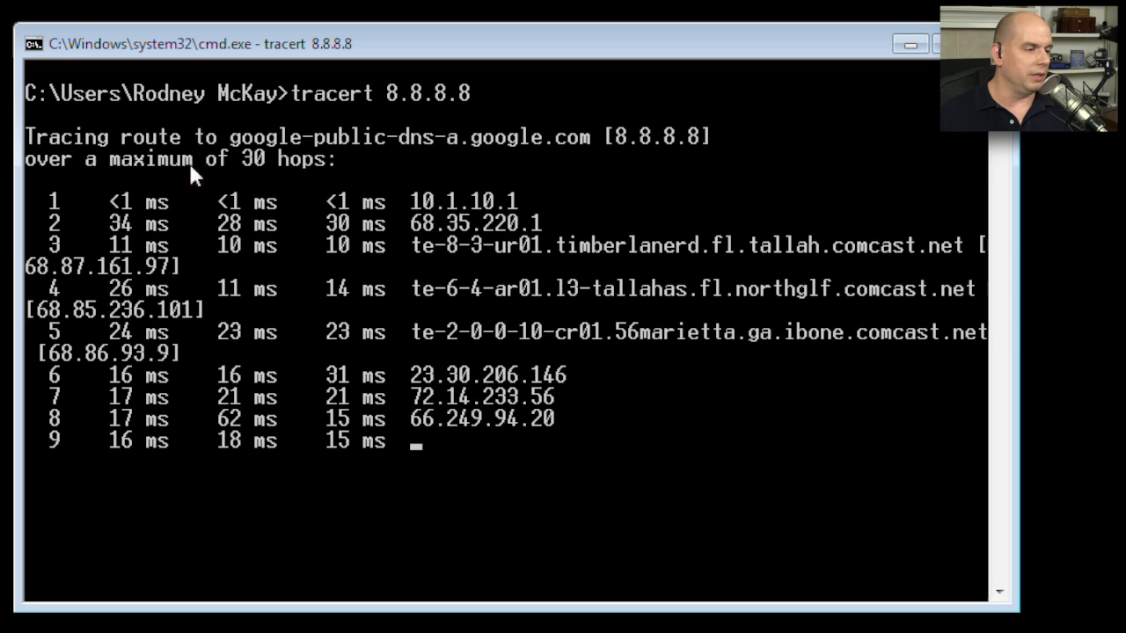
mouse_move(280, 181)
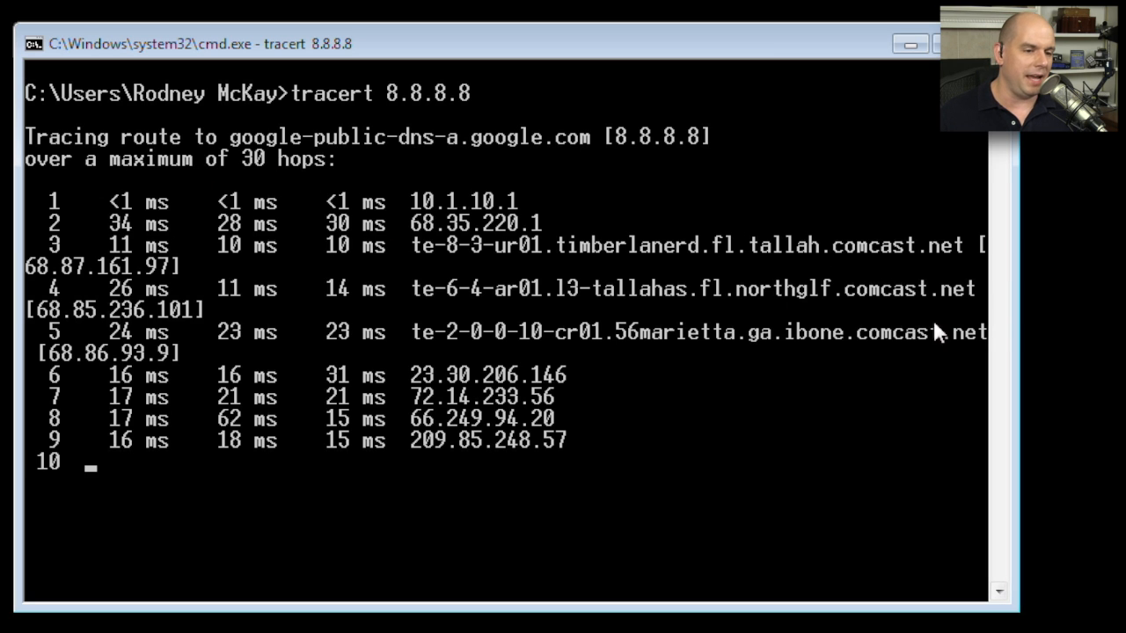
mouse_move(795, 332)
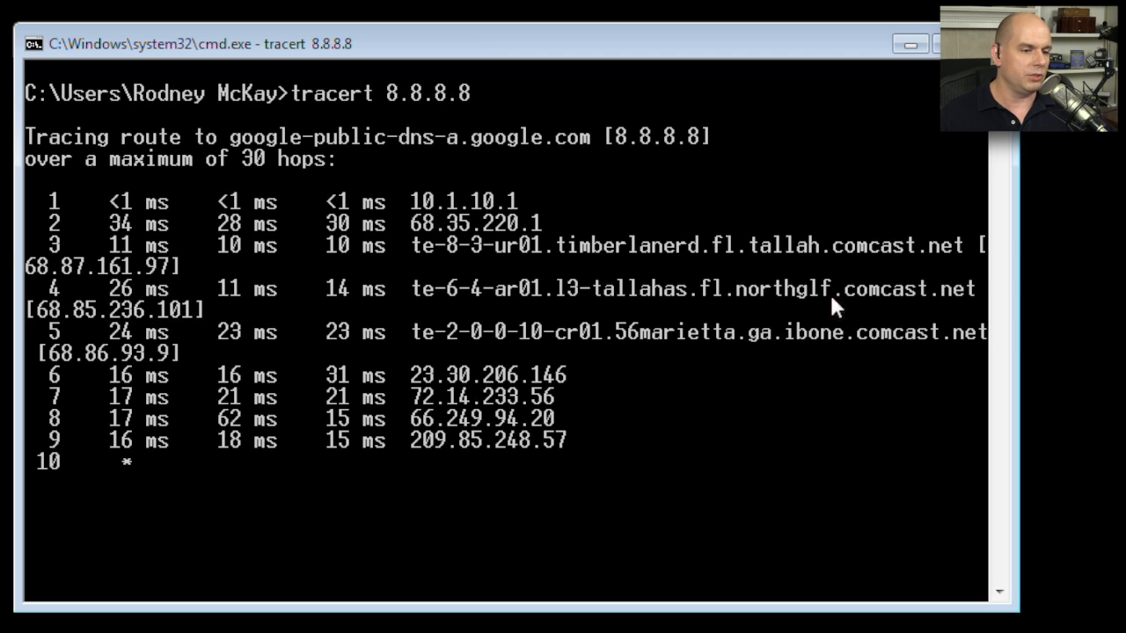
mouse_move(616, 426)
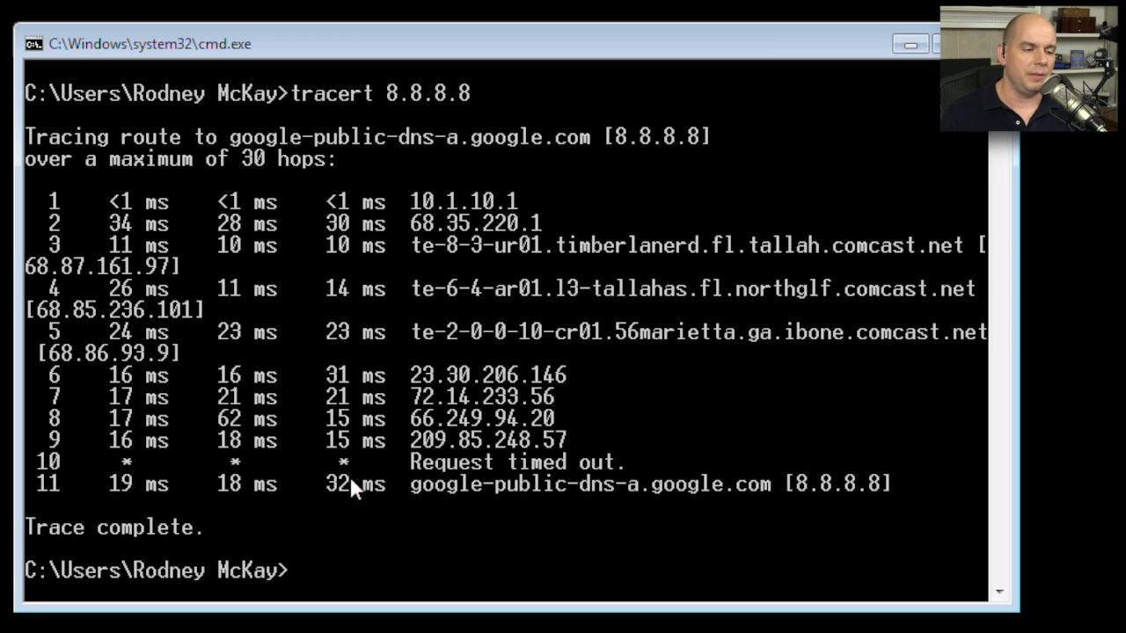
mouse_move(703, 495)
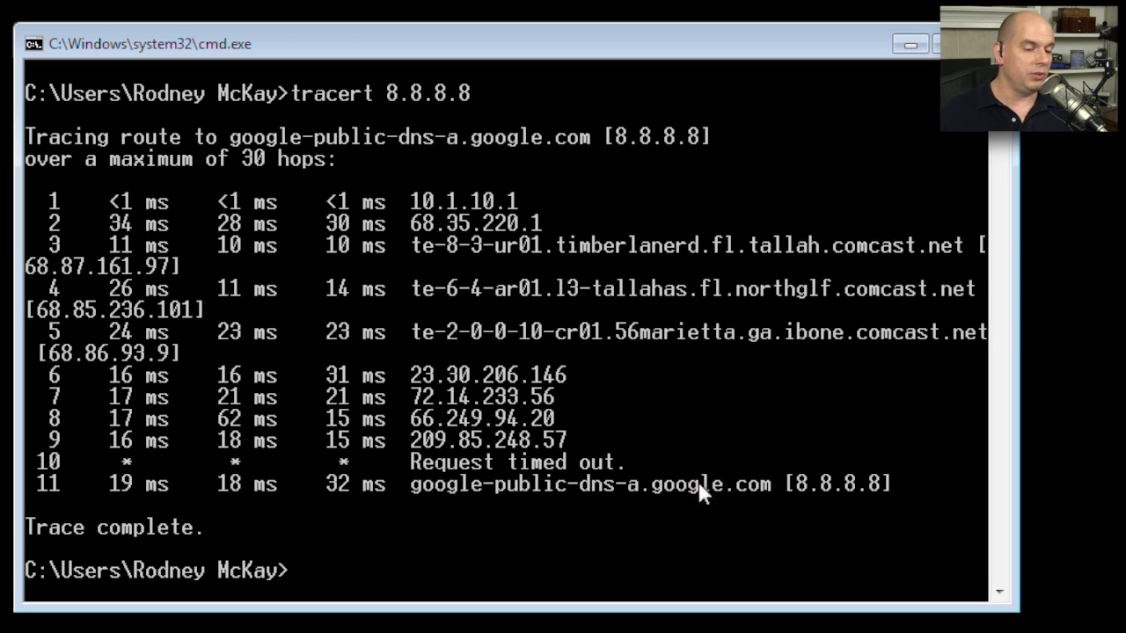
mouse_move(74, 491)
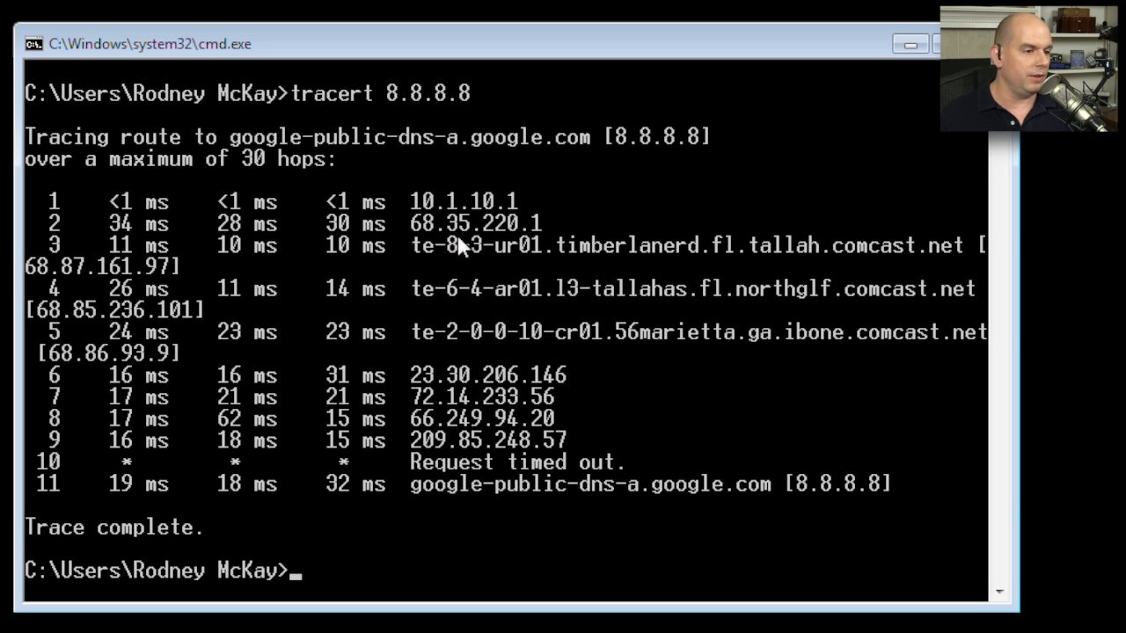
mouse_move(185, 320)
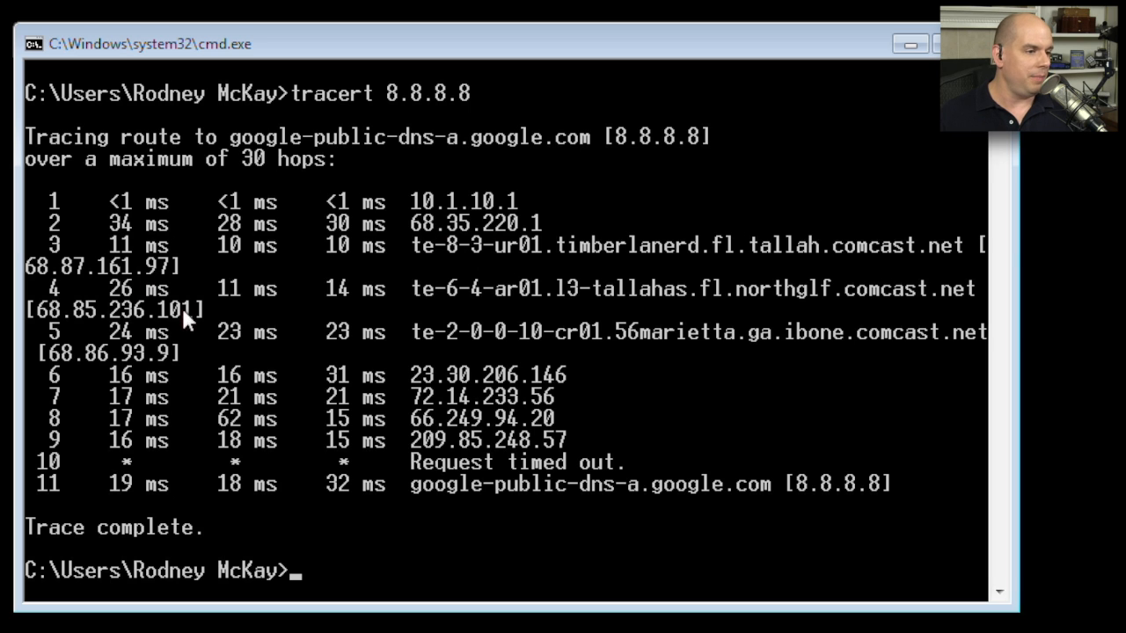
mouse_move(563, 447)
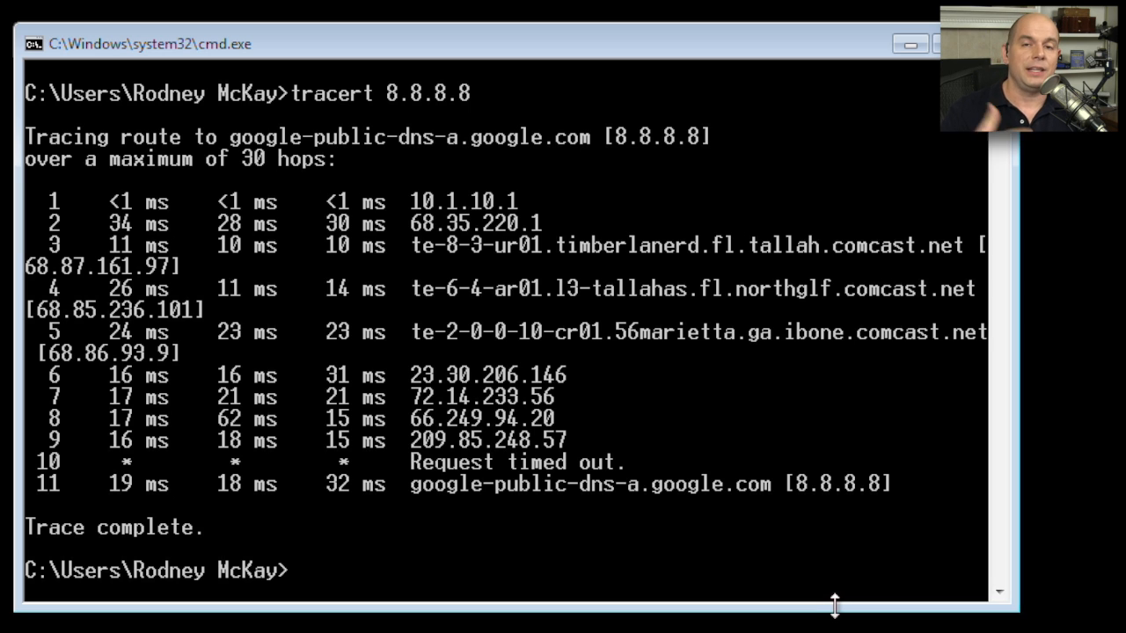
mouse_move(285, 190)
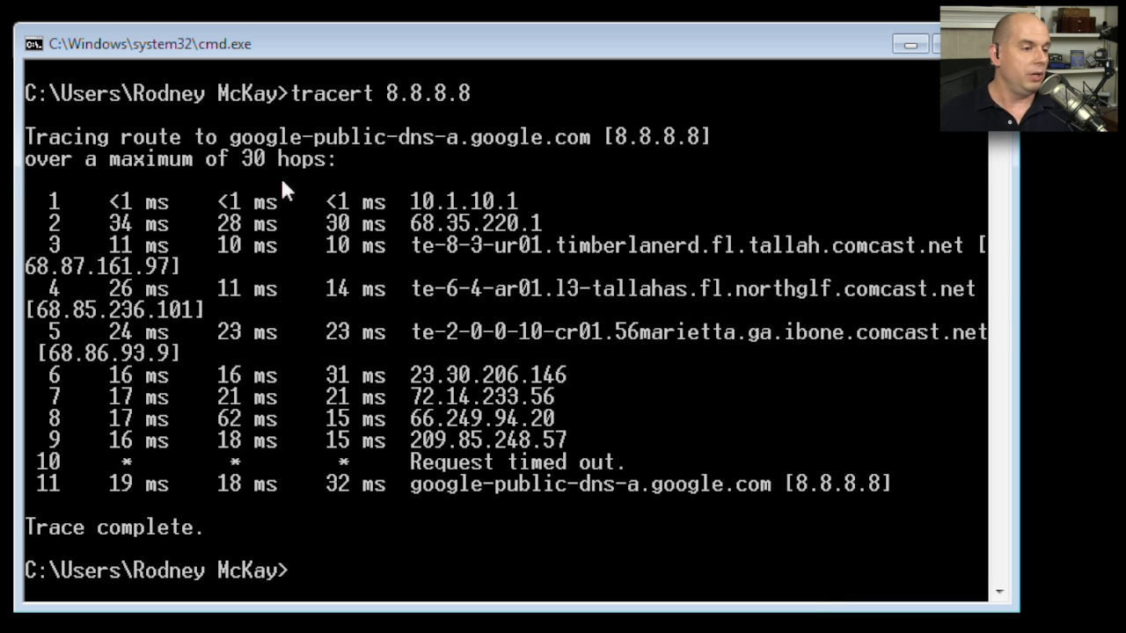
mouse_move(473, 390)
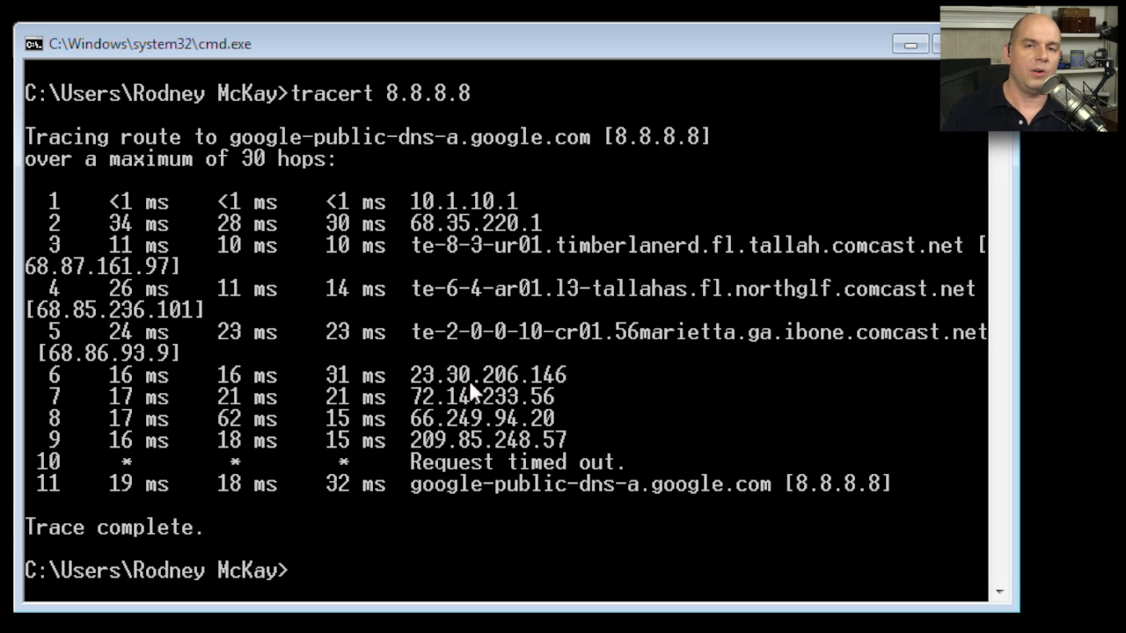
mouse_move(519, 451)
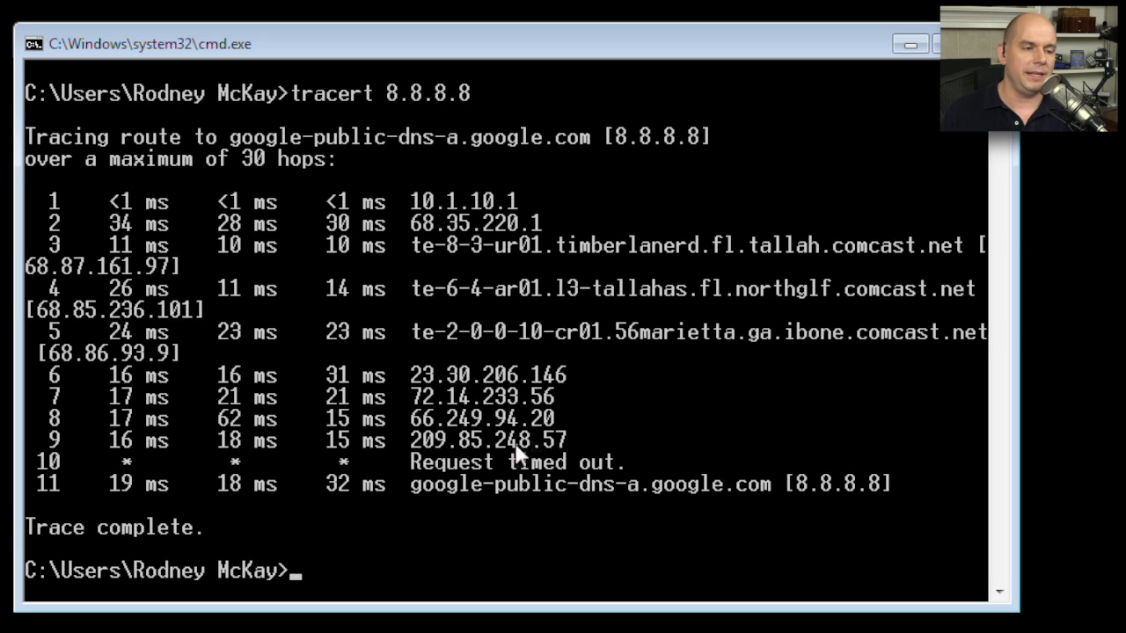
mouse_move(753, 432)
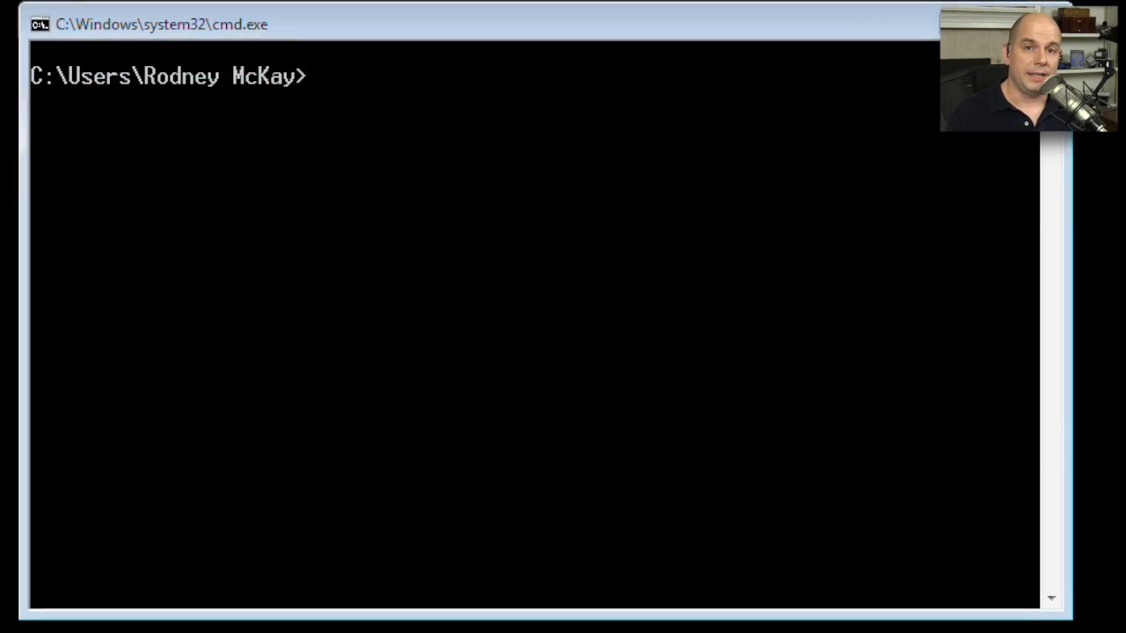
Run netstat to list active TCP connections and listening TCP/UDP ports, reviewing the output
text(netstat -0)
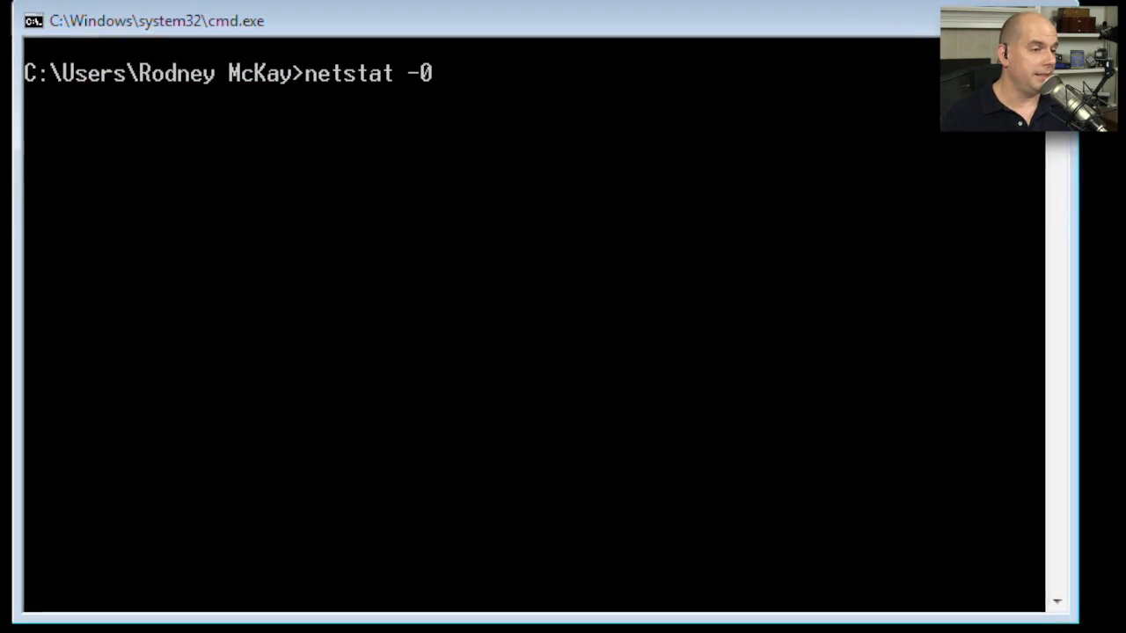
key(Return)
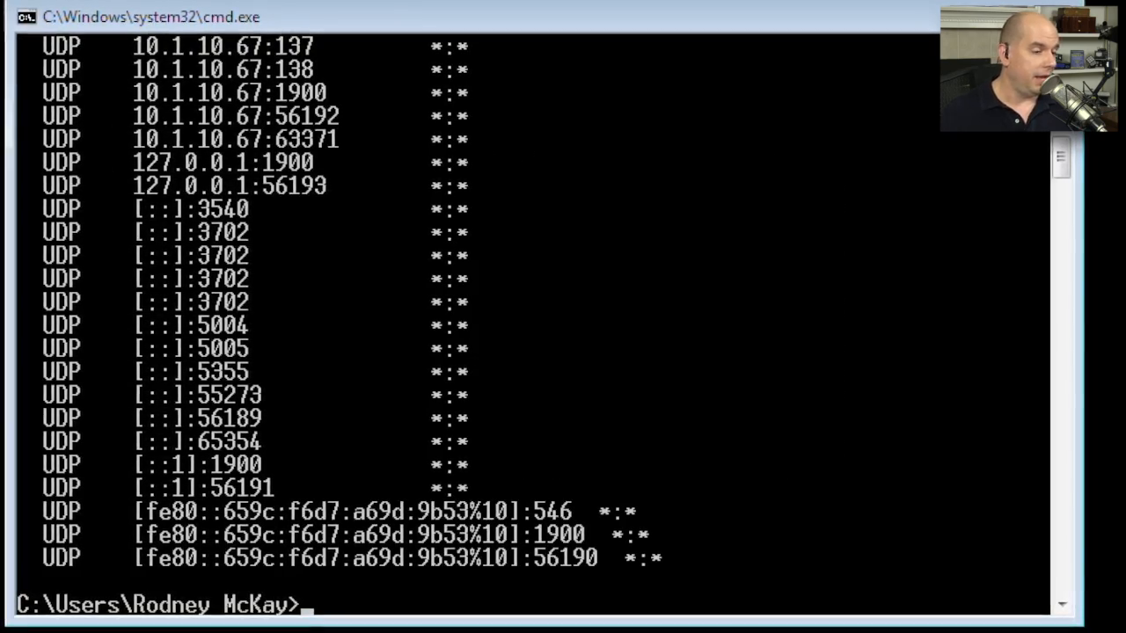
scroll(up, 3)
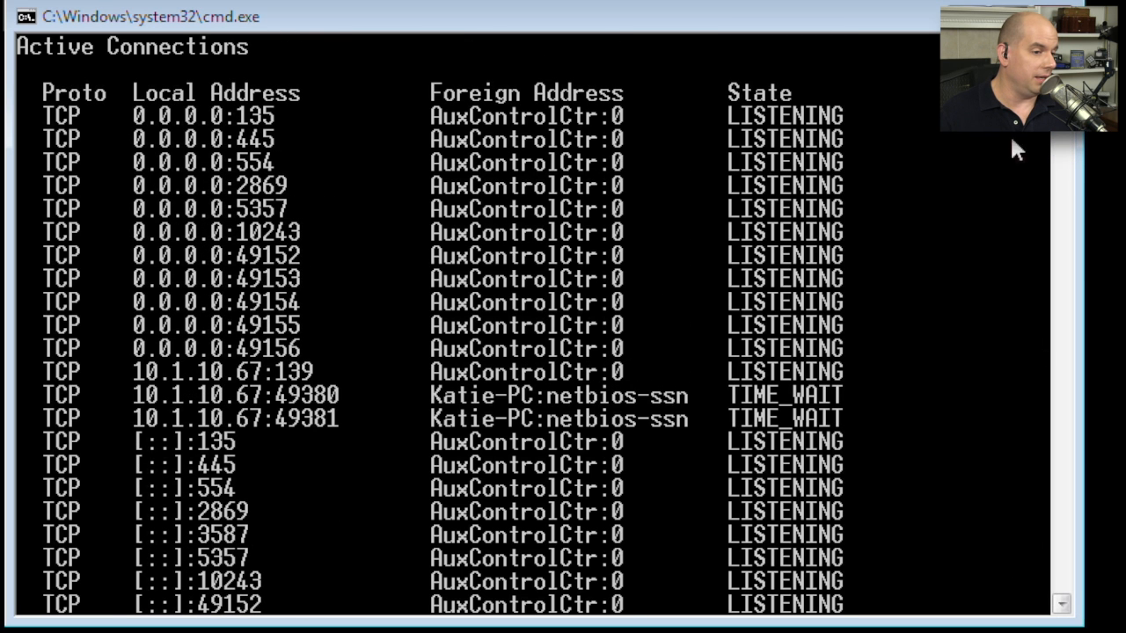
mouse_move(203, 281)
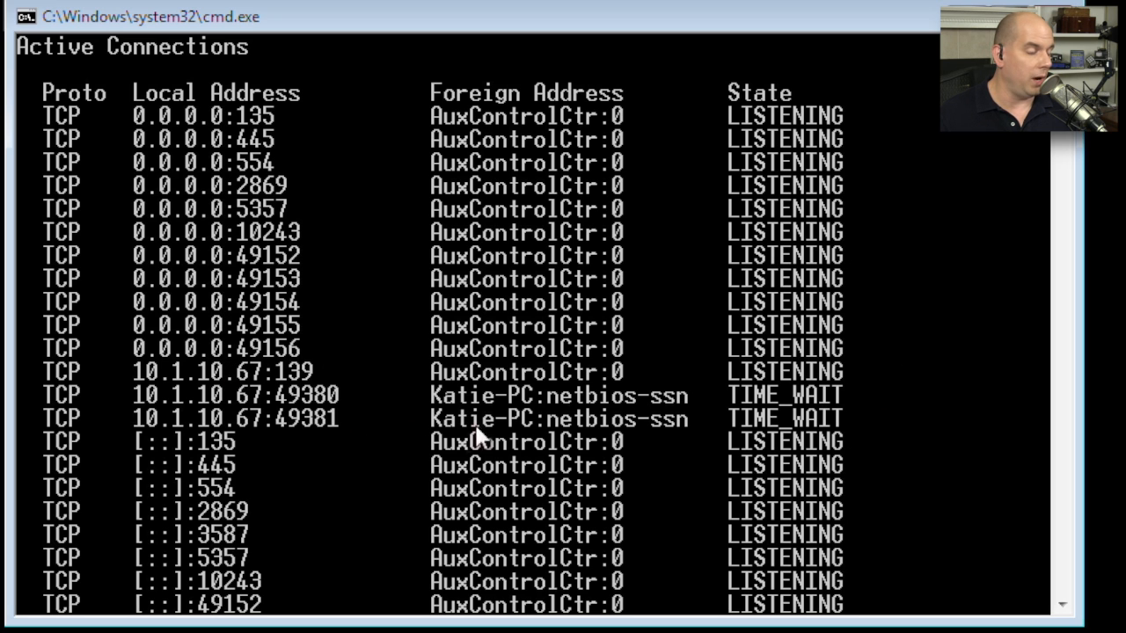
scroll(down, 3)
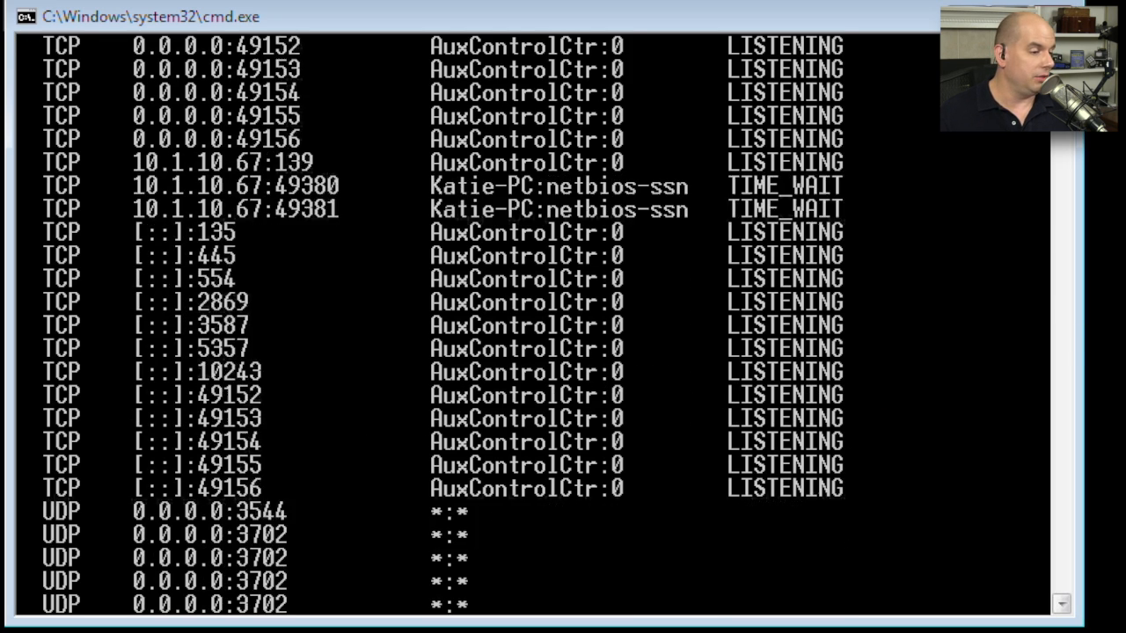
scroll(down, 3)
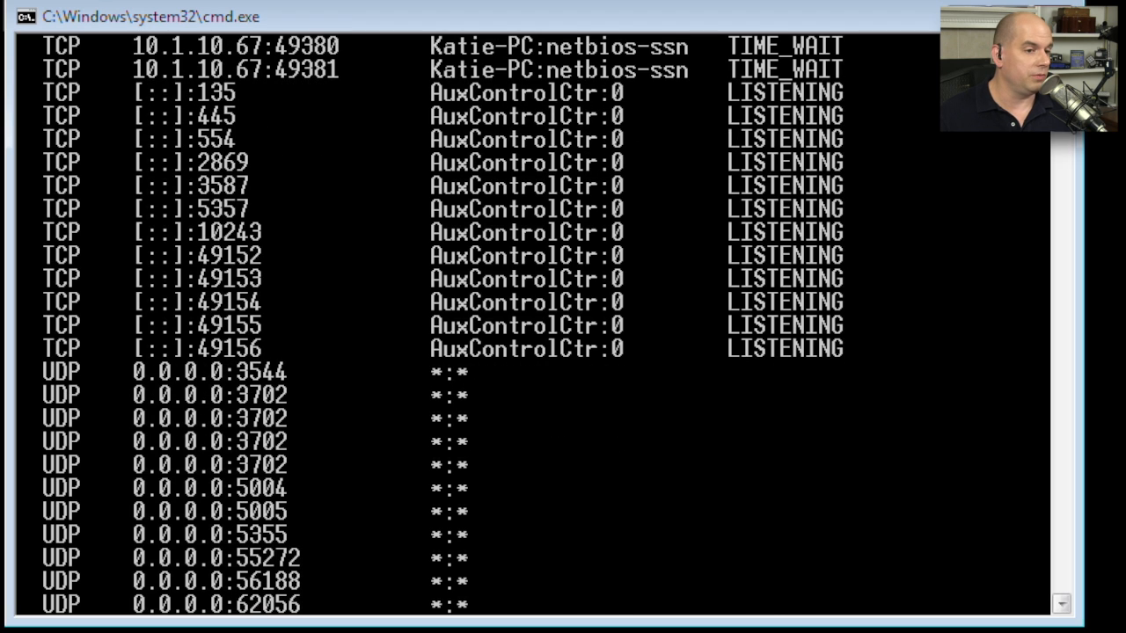
scroll(up, 3)
text(netstat -a)
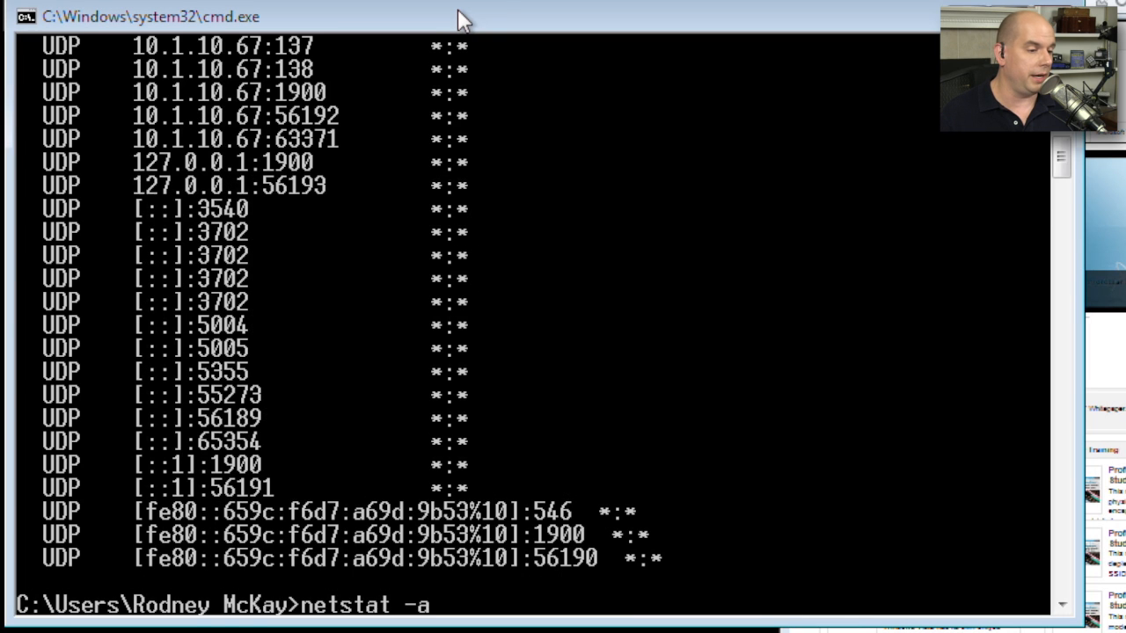
Run netstat -a to list all connections including established web sessions
key(Return)
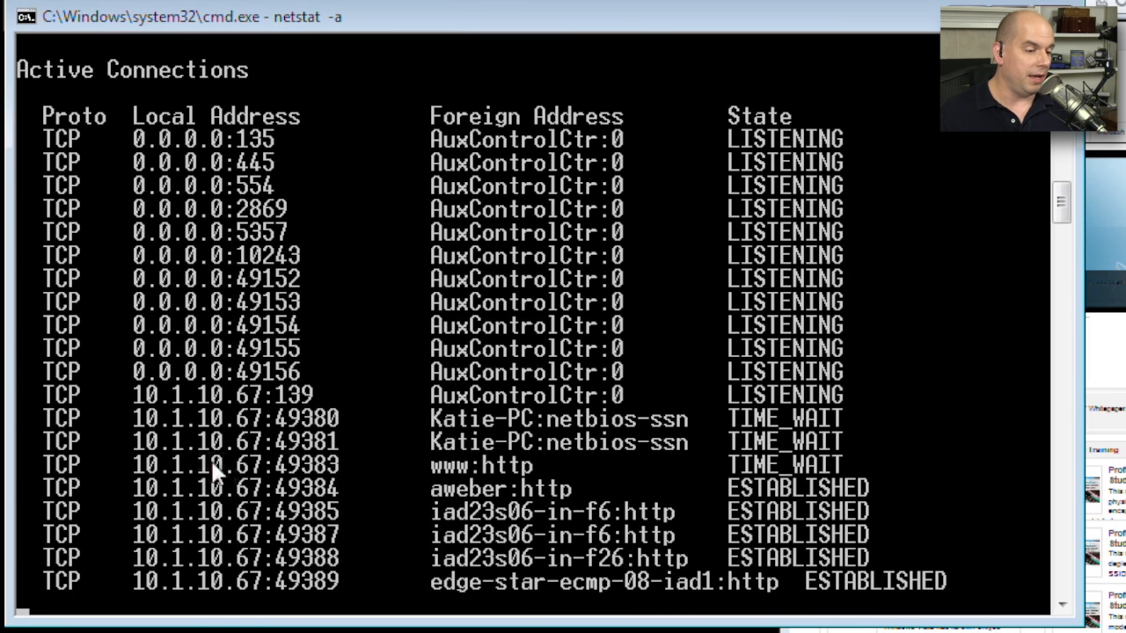
scroll(down, 3)
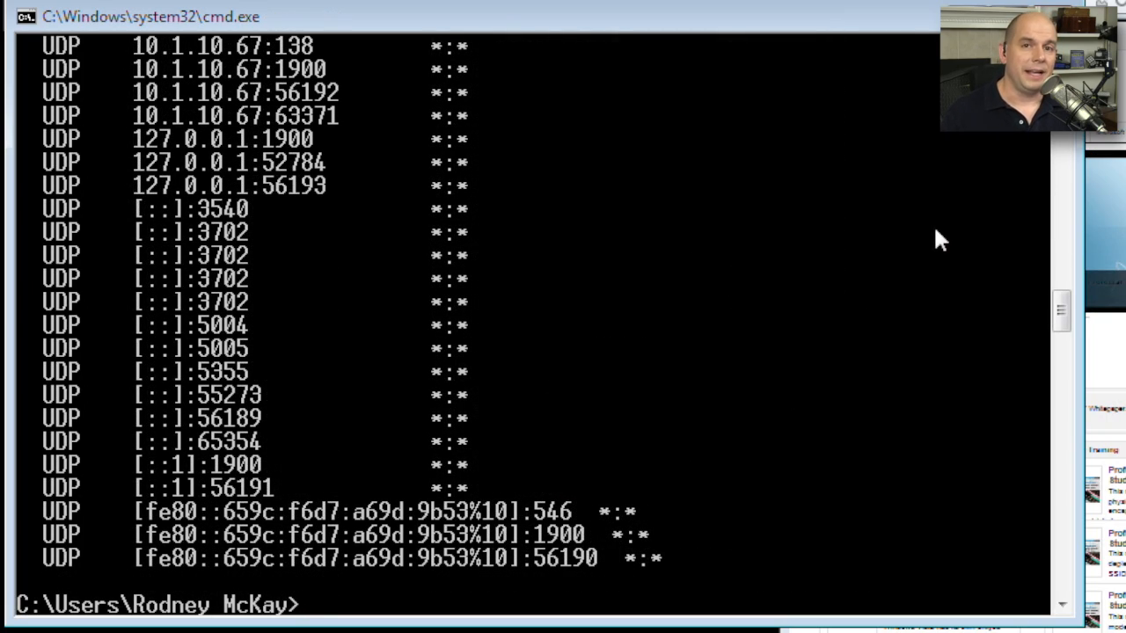
Run netstat -b, which is refused as requiring elevation, and start a Start-menu search
text(net)
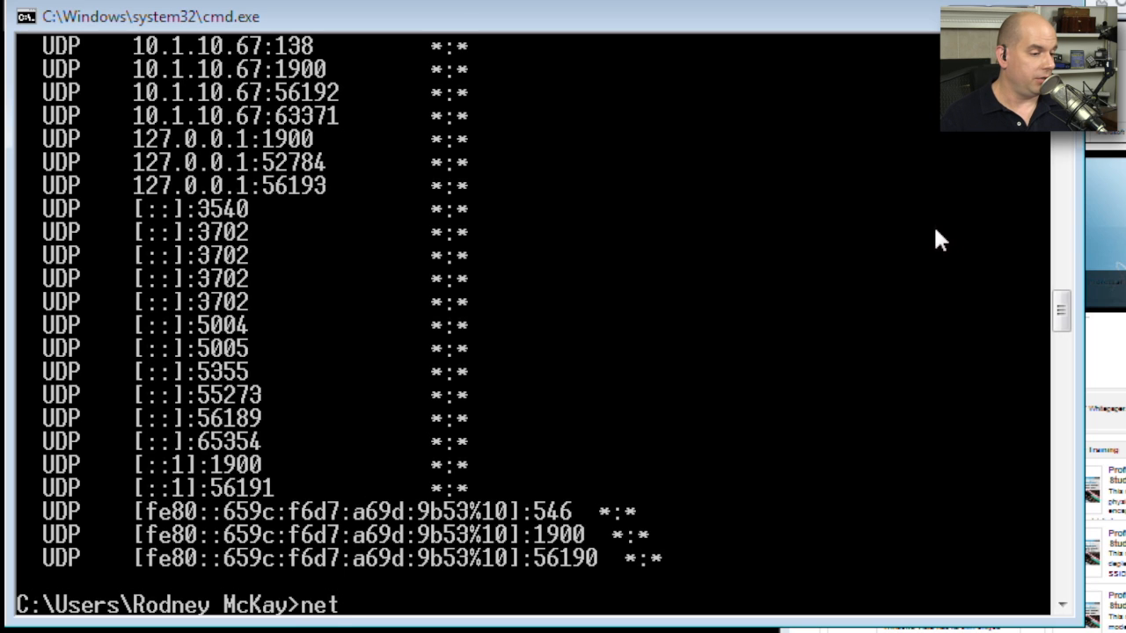
text(stat -b)
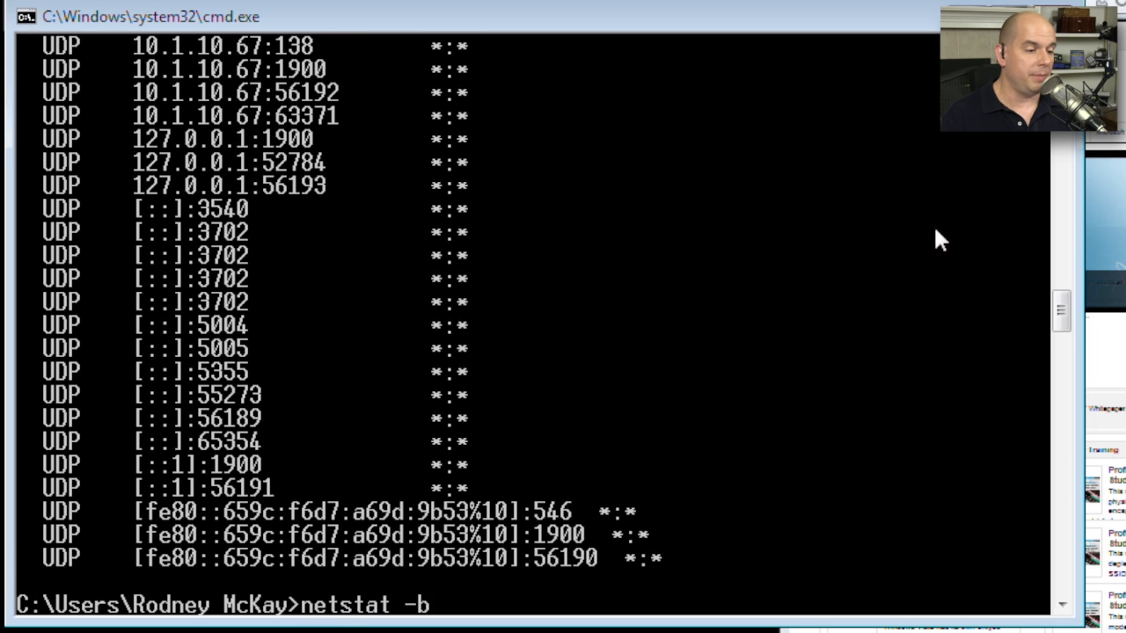
key(Return)
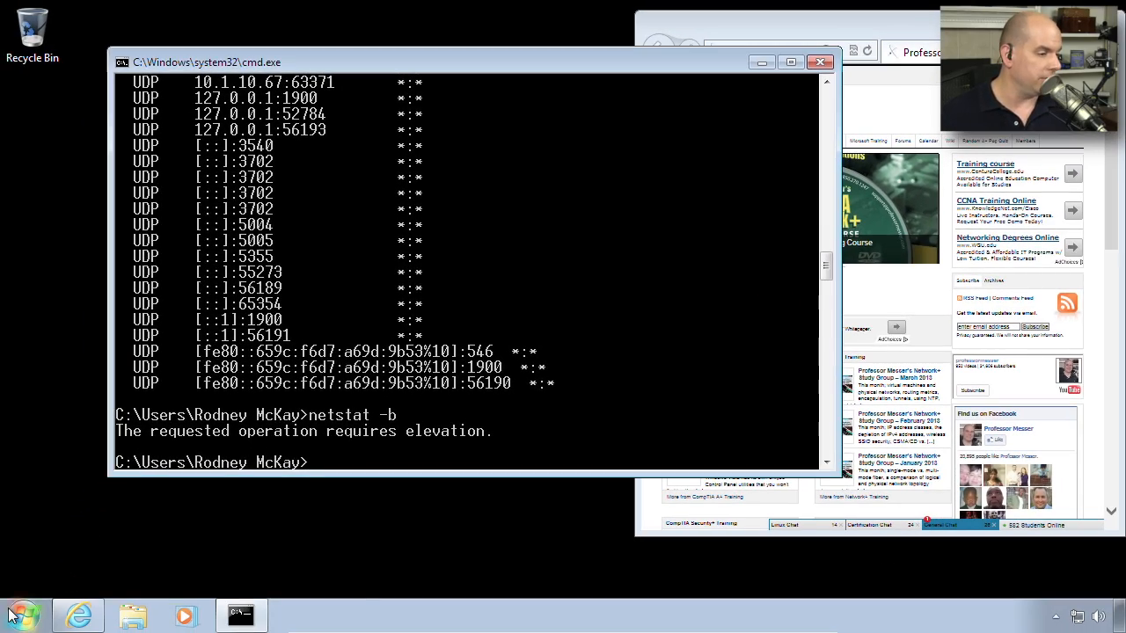
click(20, 615)
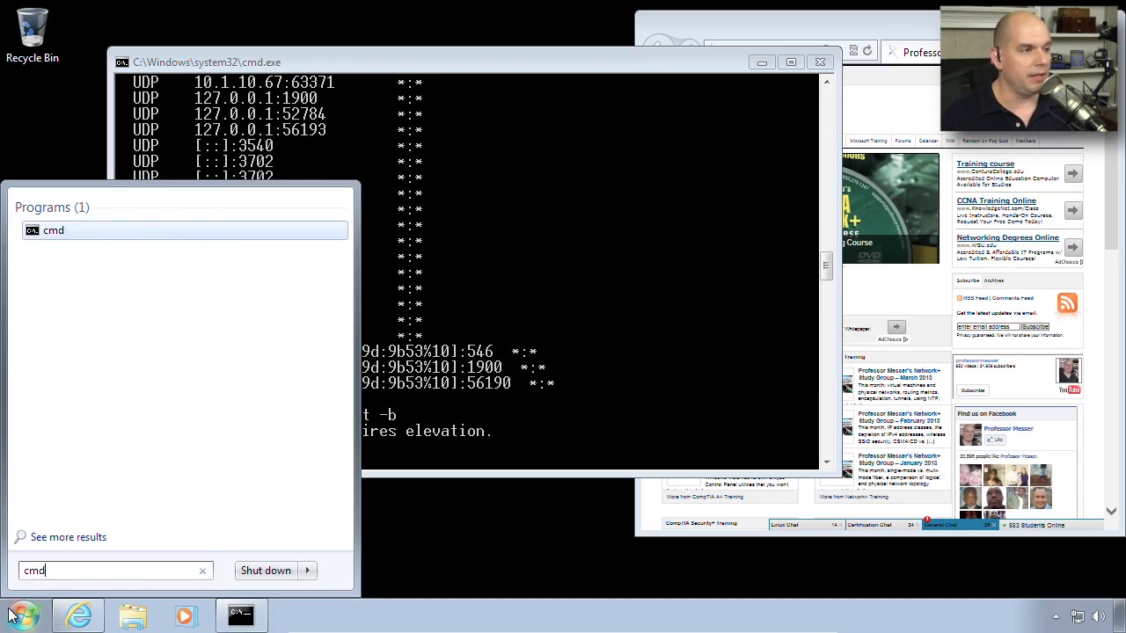
Launch cmd as administrator and approve the User Account Control prompt
right_click(53, 229)
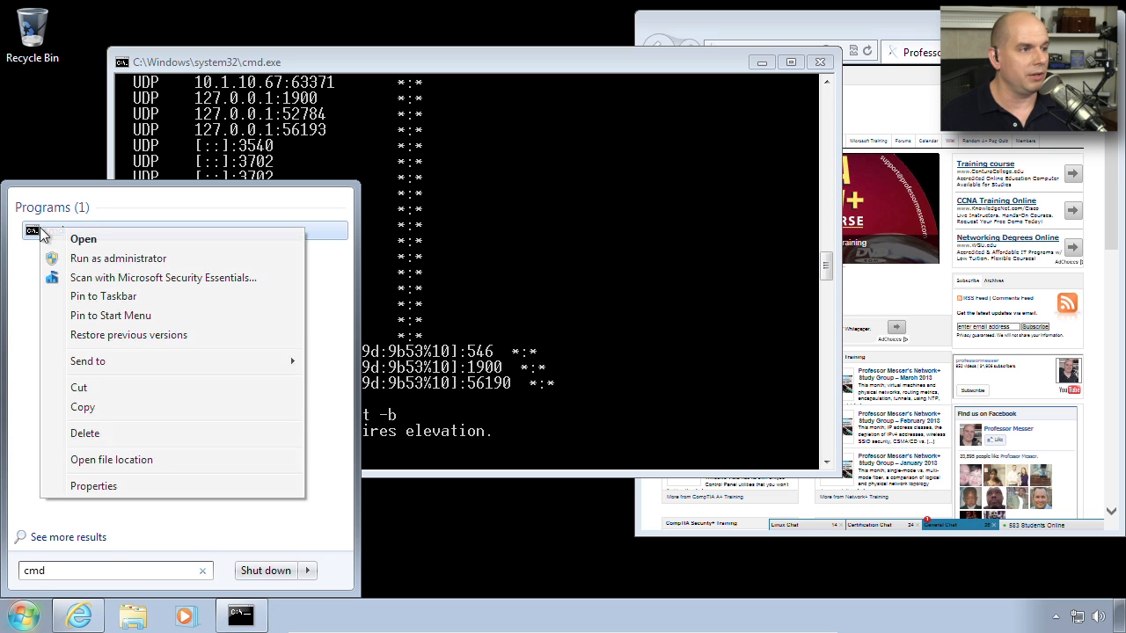
click(118, 257)
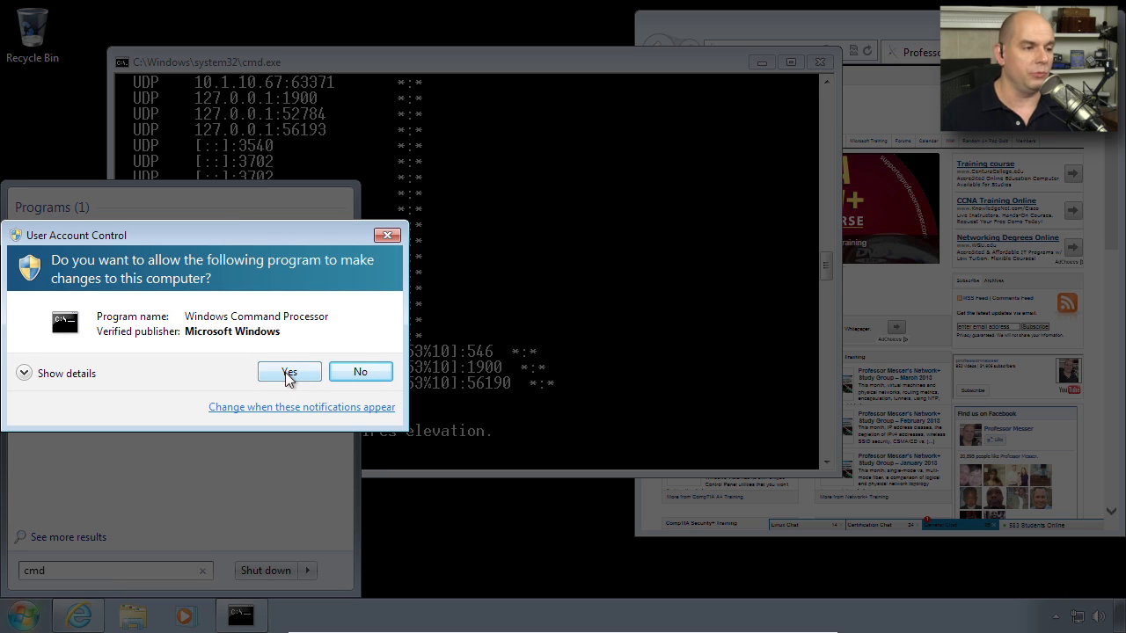
click(289, 371)
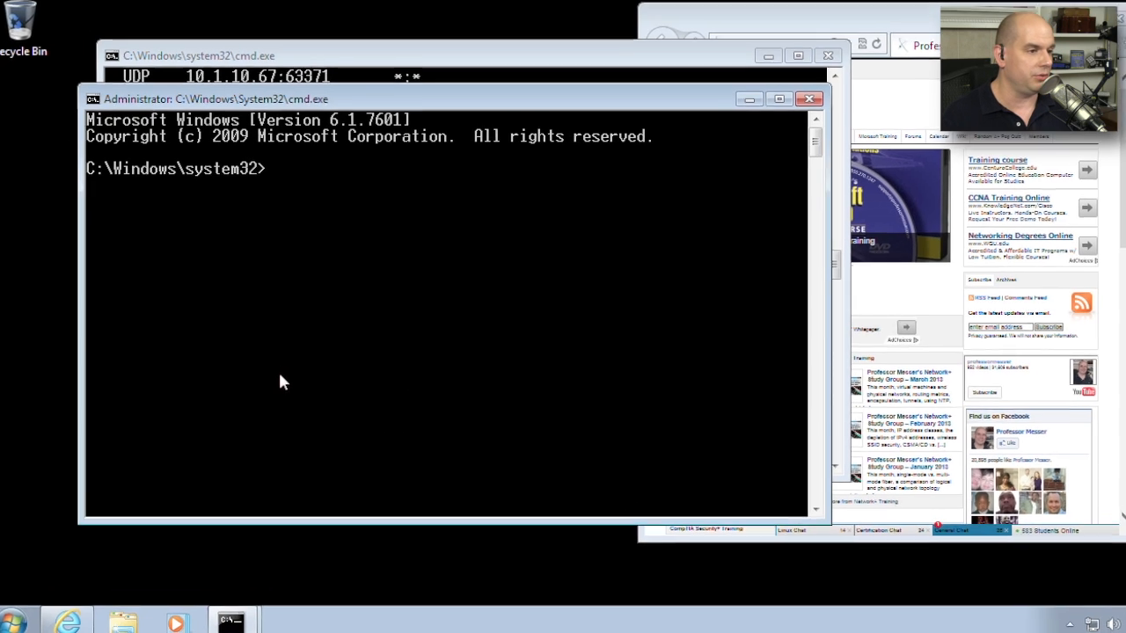
Run netstat -b elevated, listing TCP connections each owned by iexplore.exe
text(netstat)
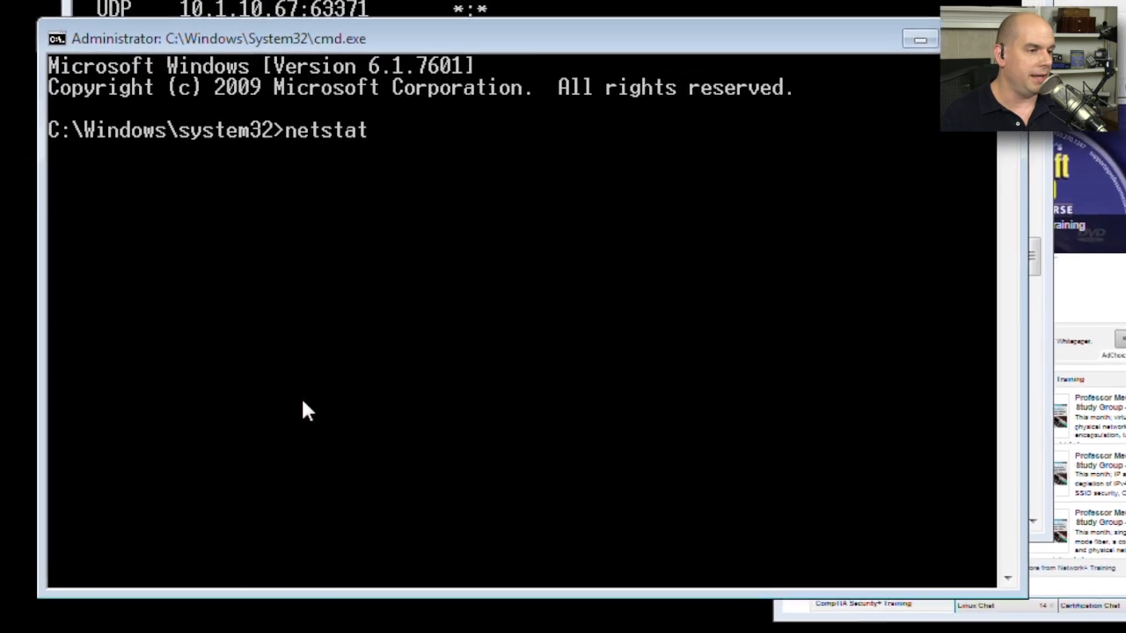
key(Return)
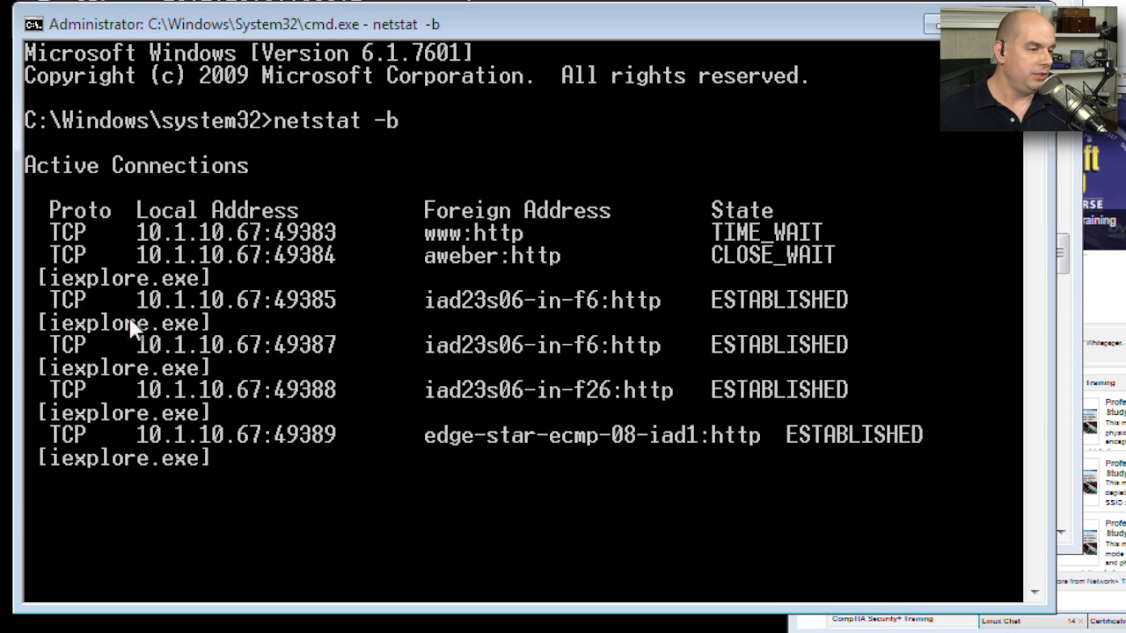
mouse_move(150, 343)
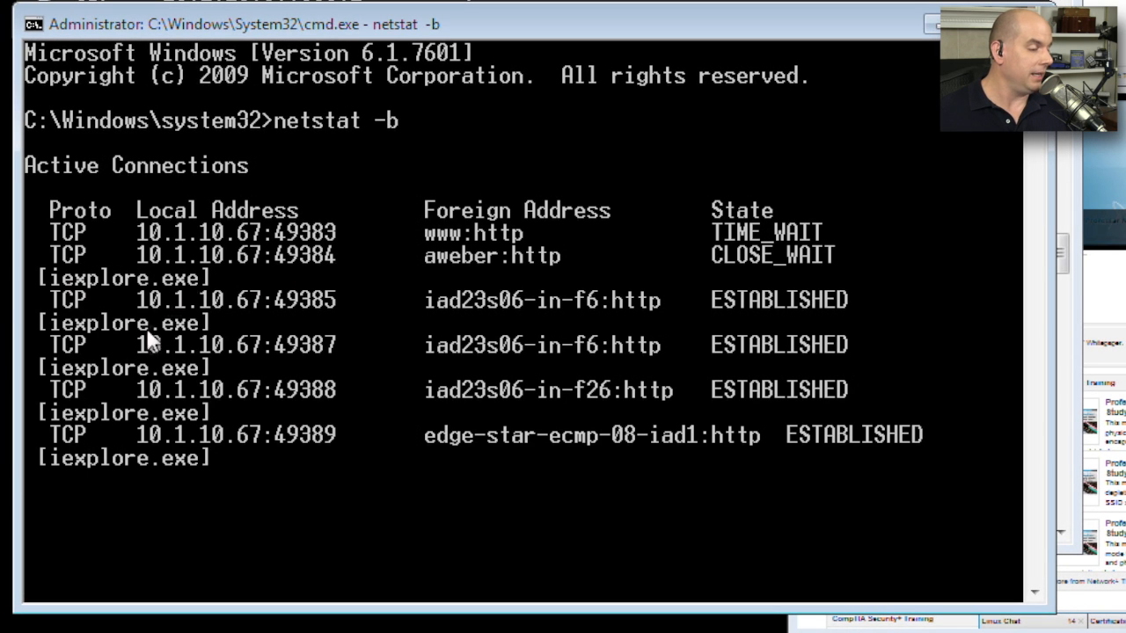
scroll(down, 3)
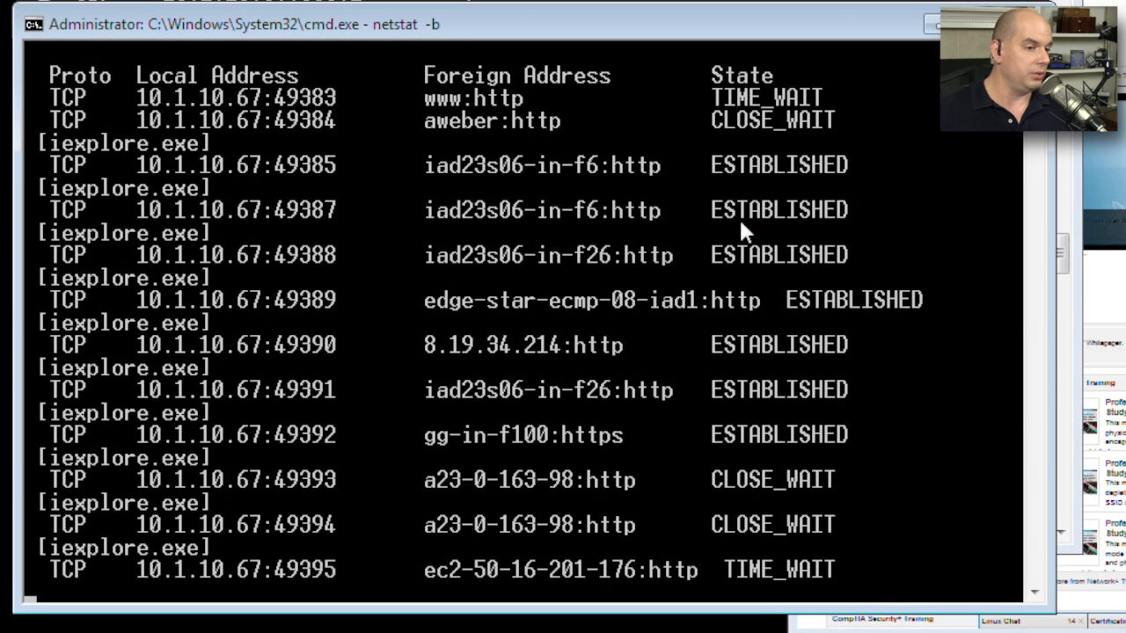
mouse_move(84, 221)
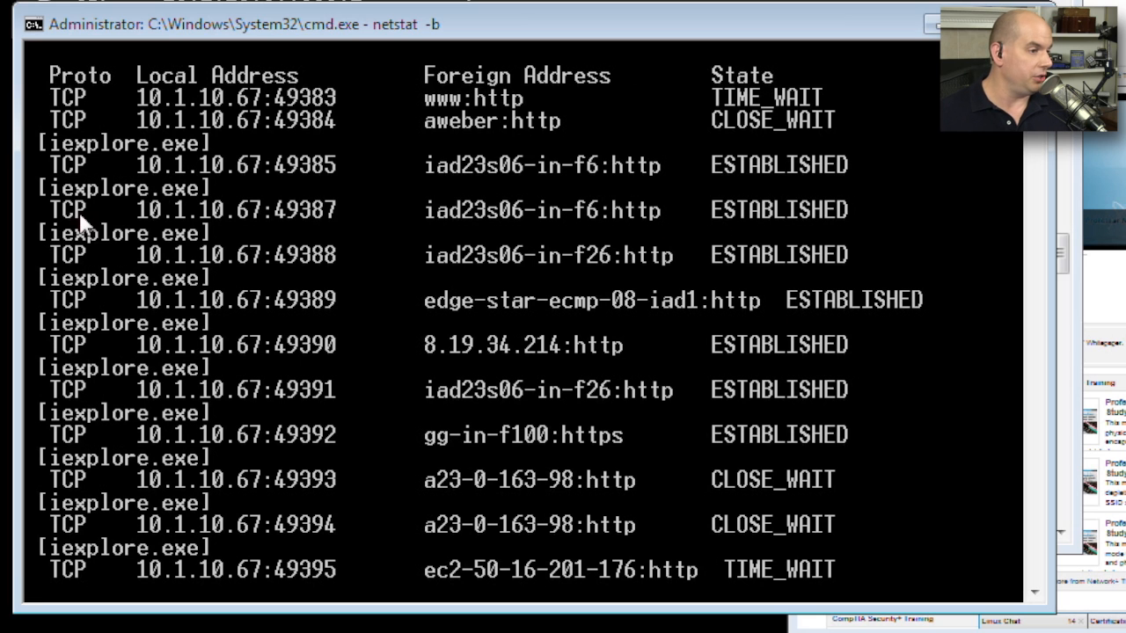
scroll(down, 3)
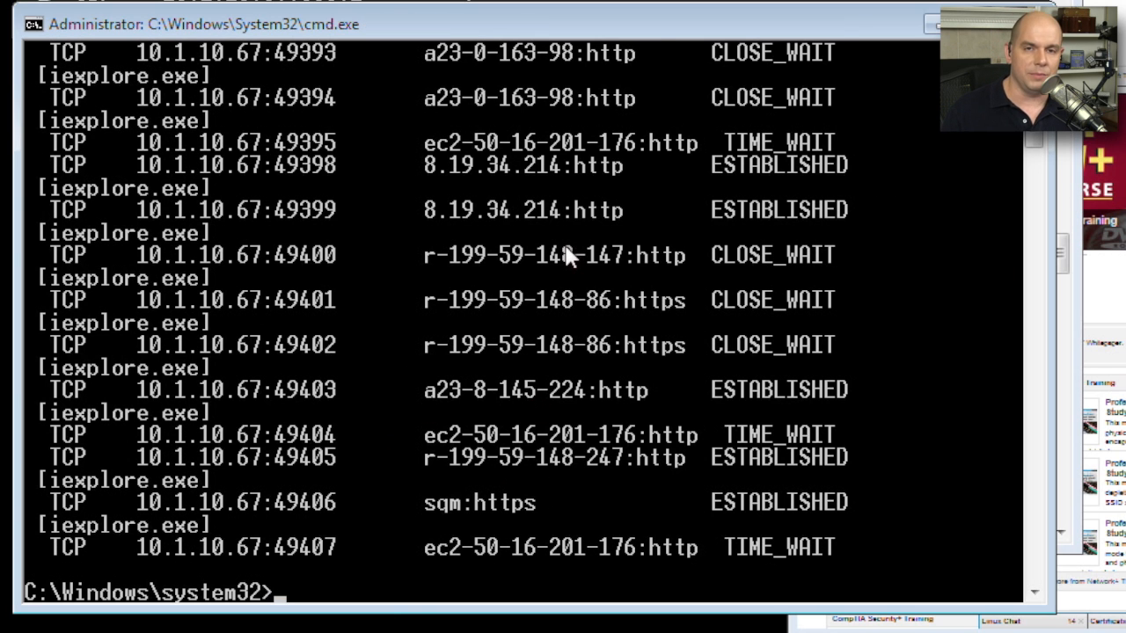
Run netstat -n to list connections by numeric IP address and port
text(netstat -n)
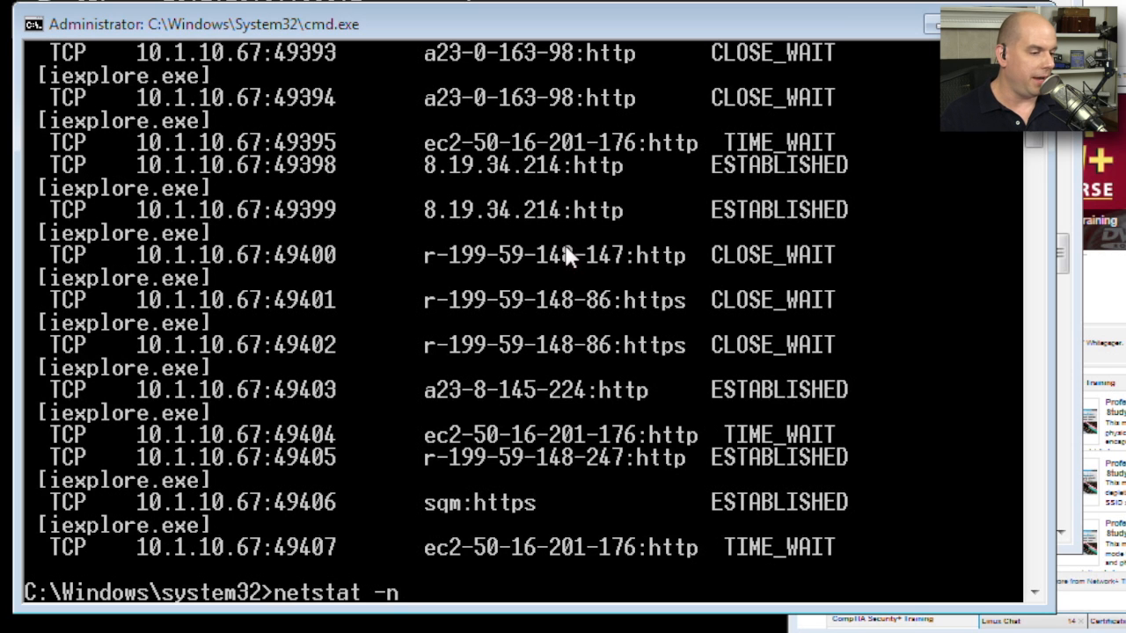
key(Return)
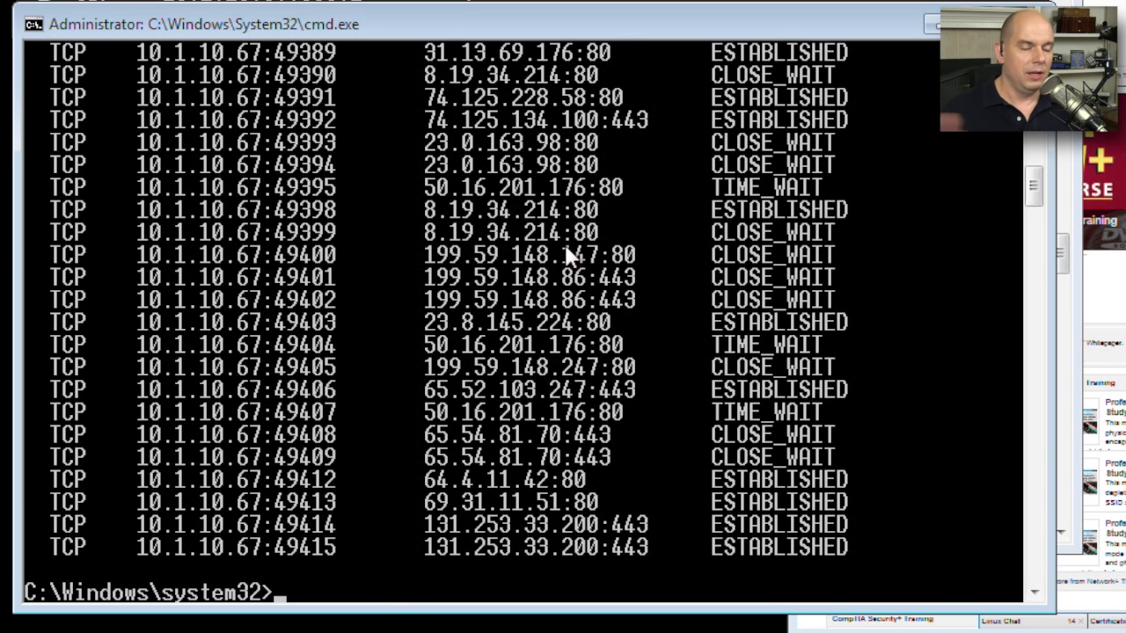
mouse_move(607, 343)
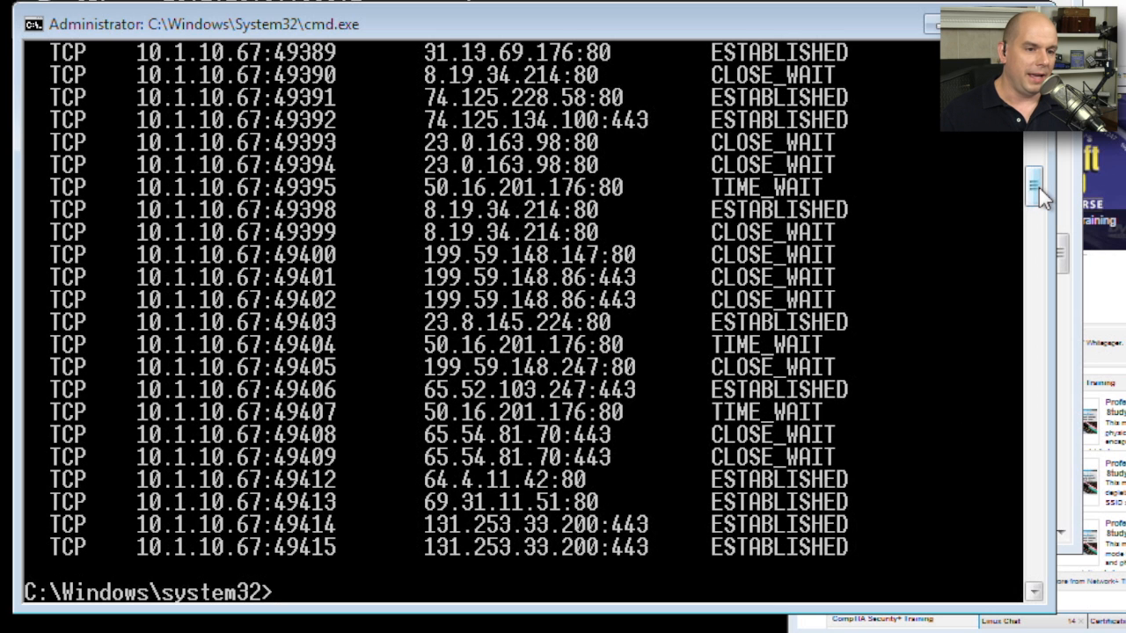
scroll(up, 3)
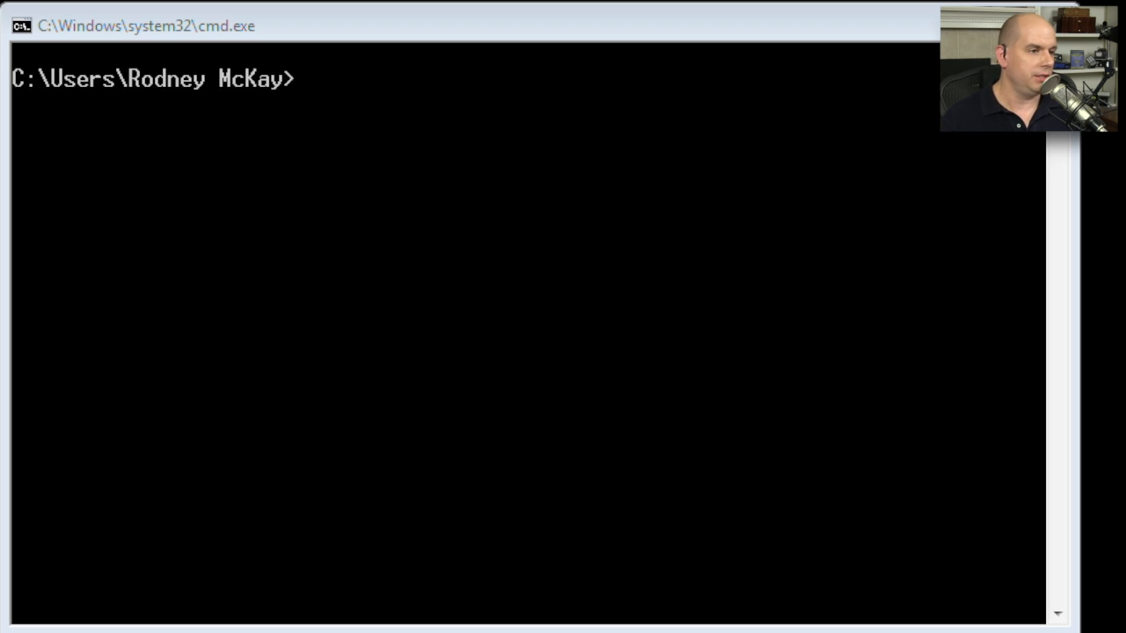
Run nbtstat -n to show the local NetBIOS name table with four registered names
text(nbt)
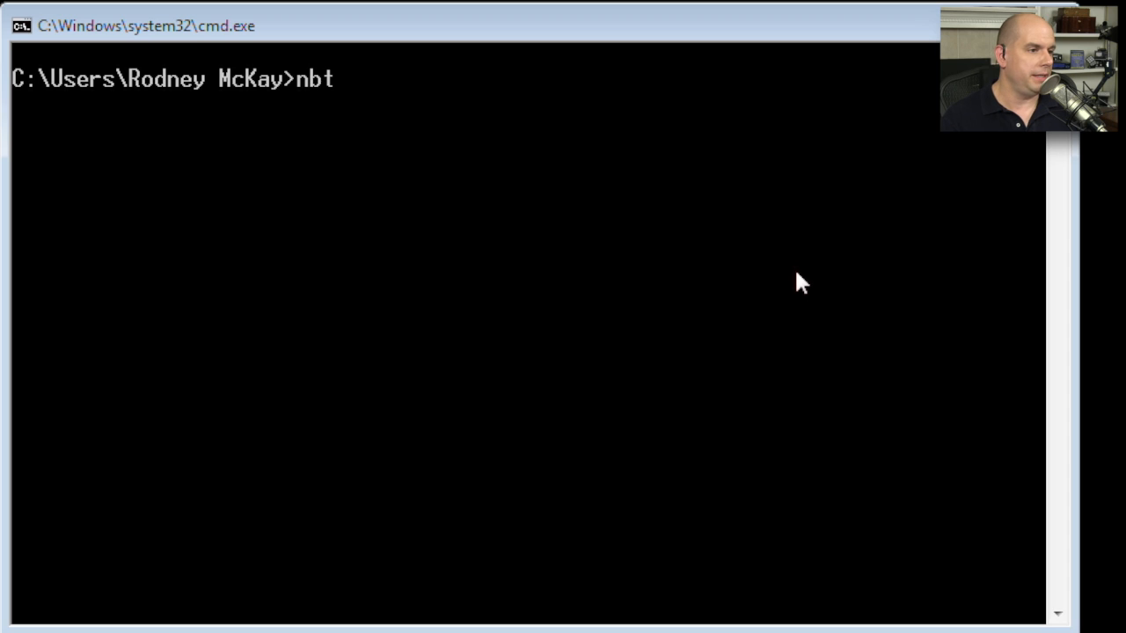
key(Return)
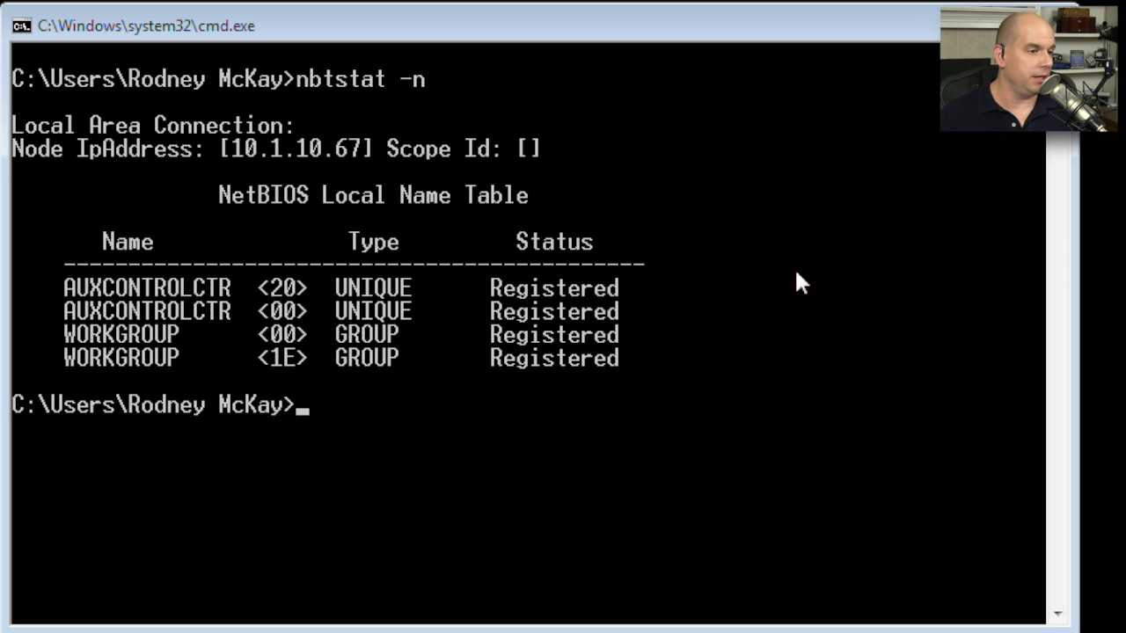
mouse_move(335, 176)
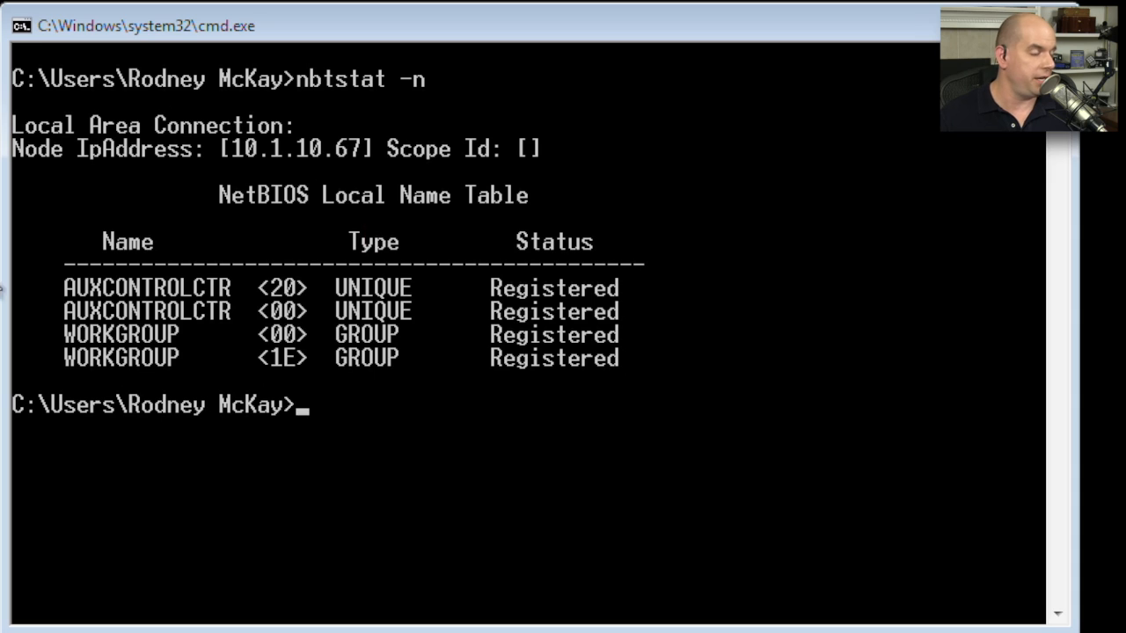
mouse_move(218, 313)
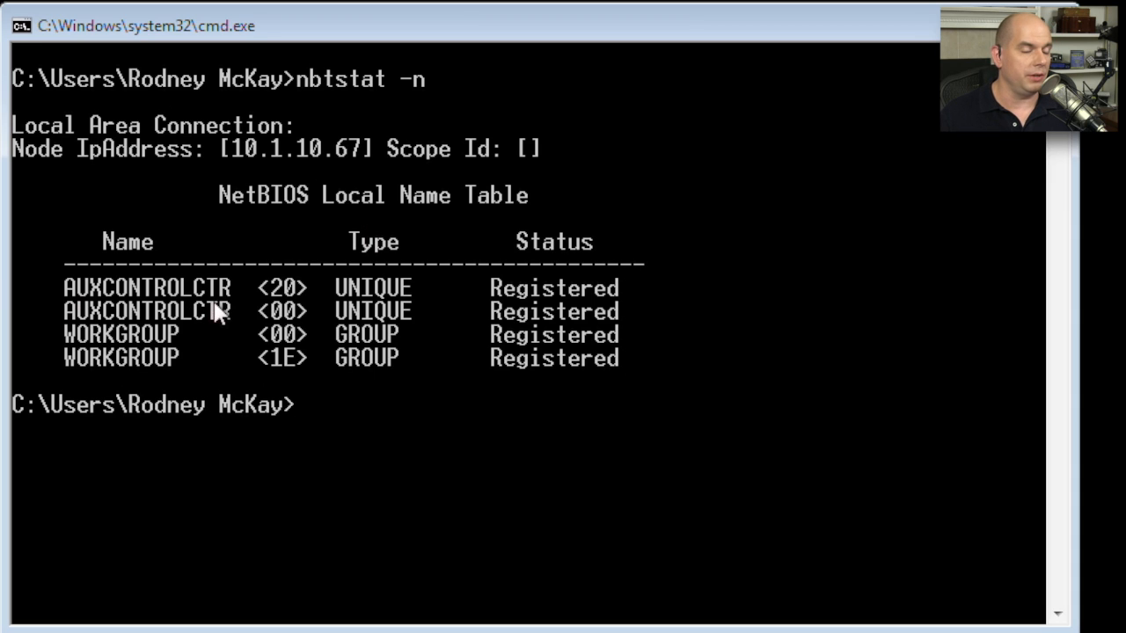
mouse_move(243, 329)
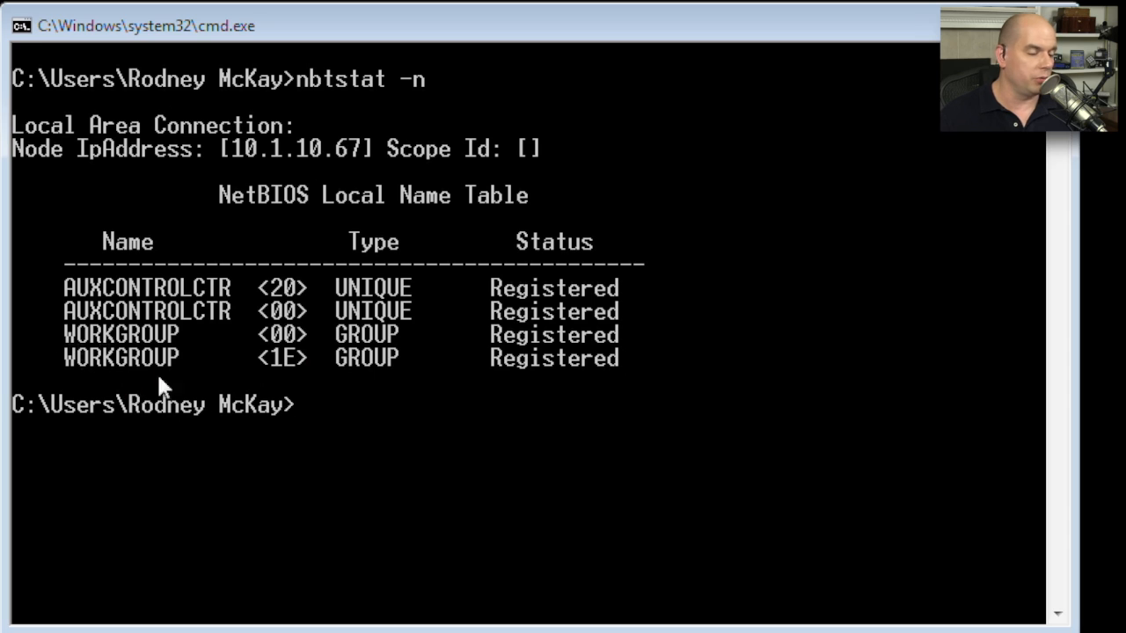
mouse_move(422, 387)
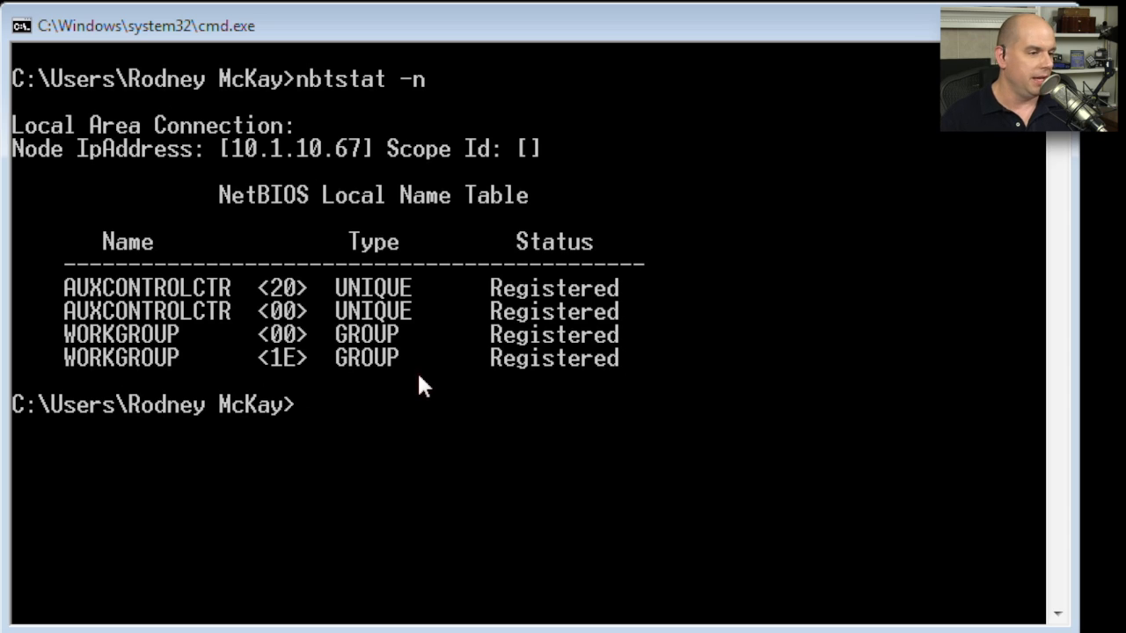
Run nbtstat -A 10.1.10.222 to list the remote machine's NetBIOS names, revealing DISKSTATION
text(nbtsat)
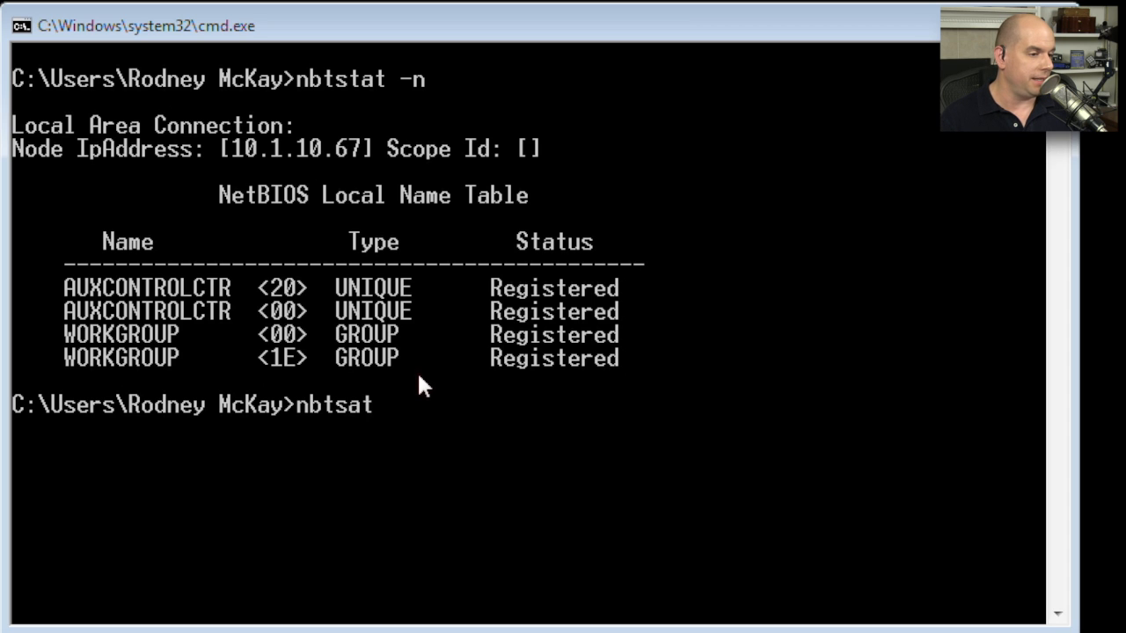
text(-A)
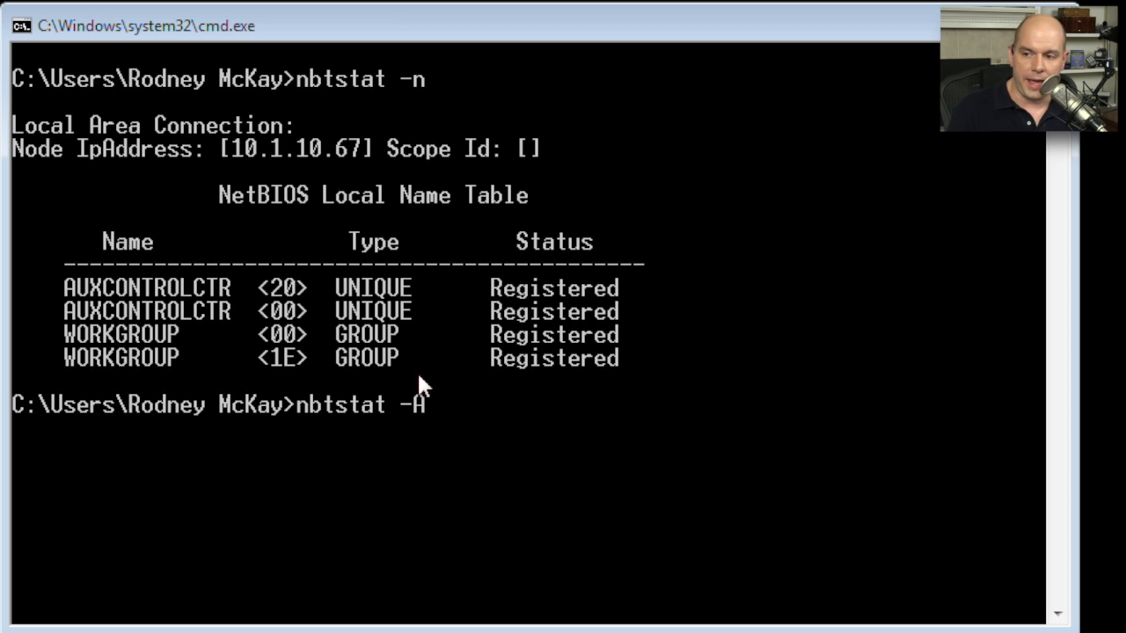
text(10.1.)
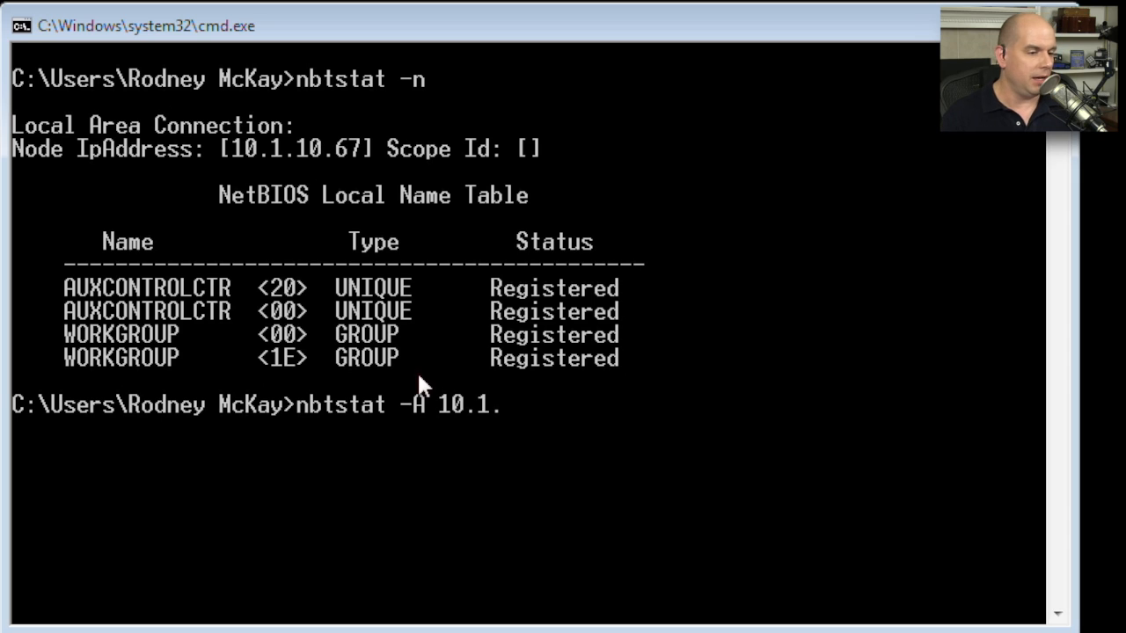
text(10.222)
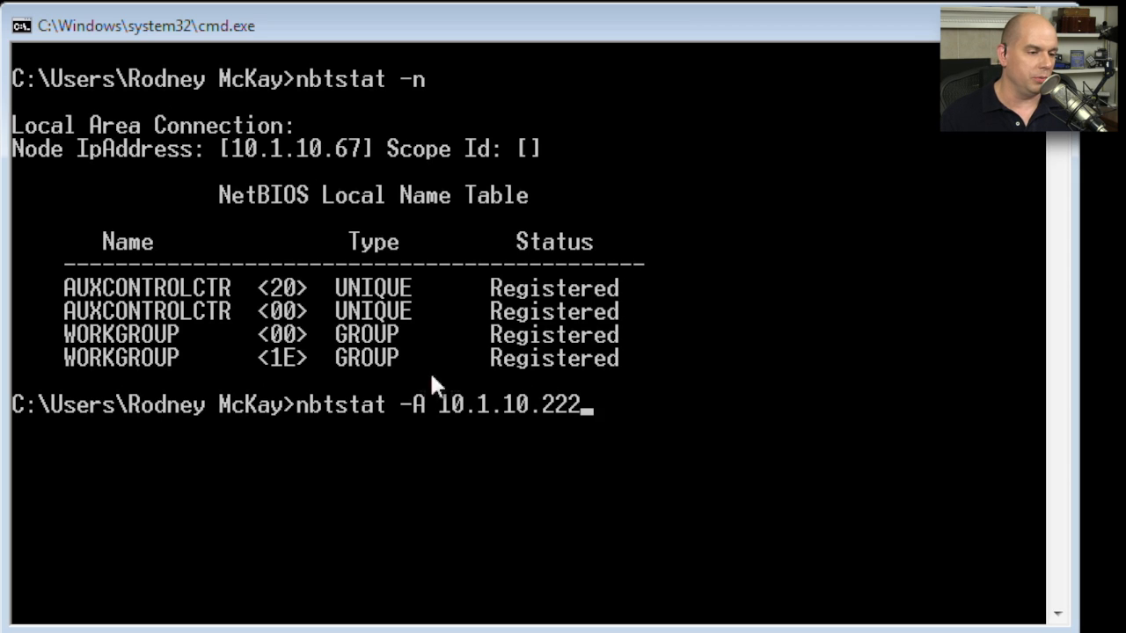
mouse_move(742, 334)
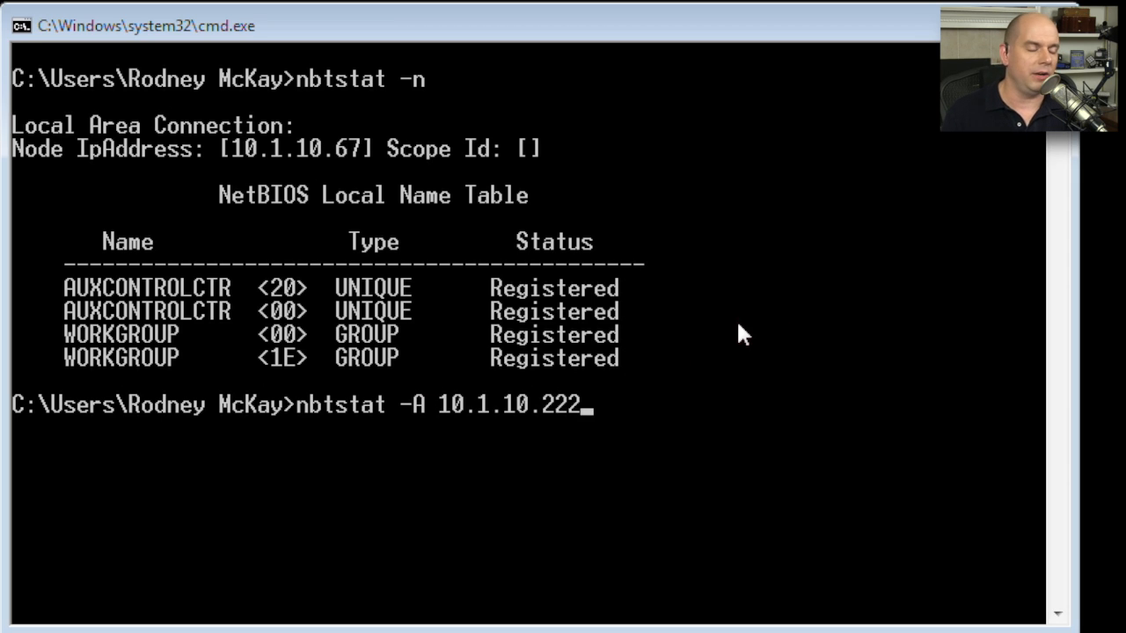
key(Return)
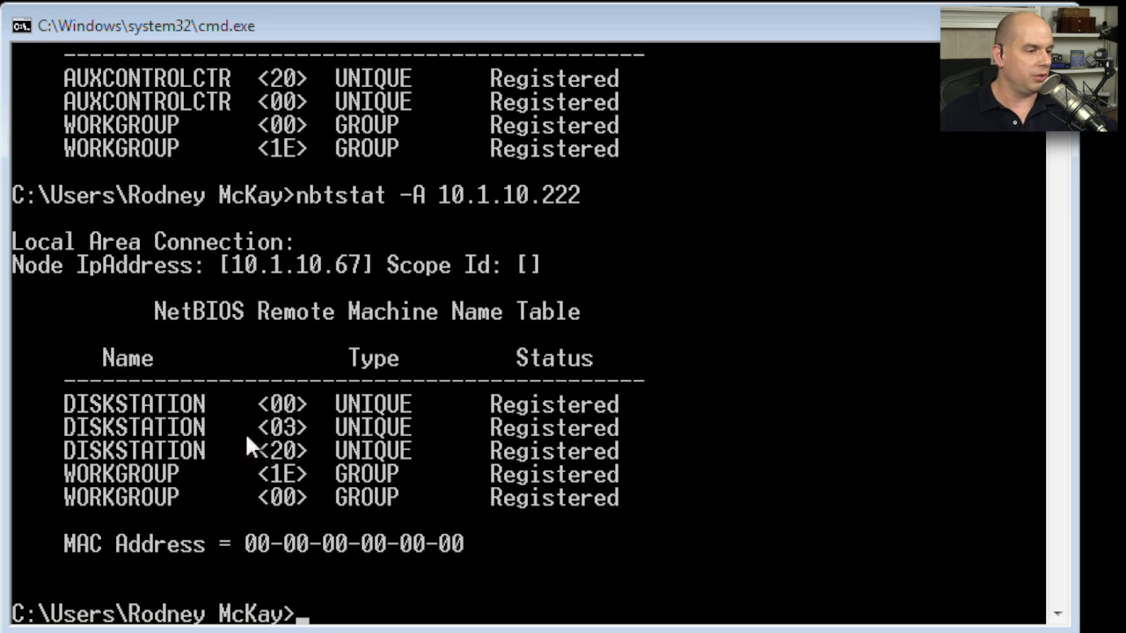
mouse_move(187, 377)
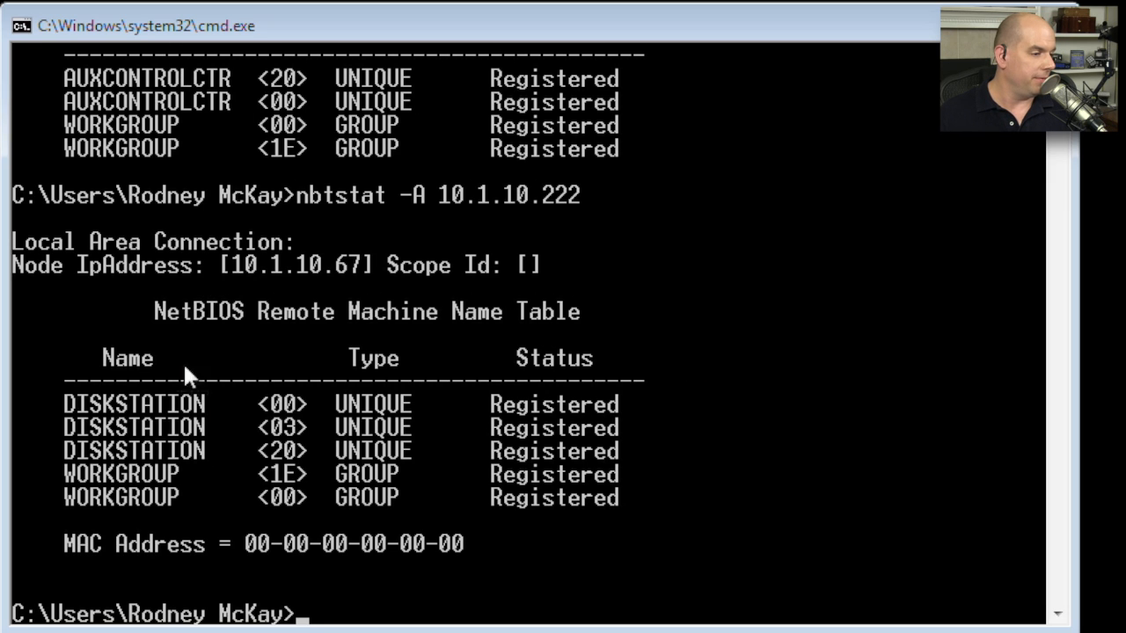
mouse_move(35, 496)
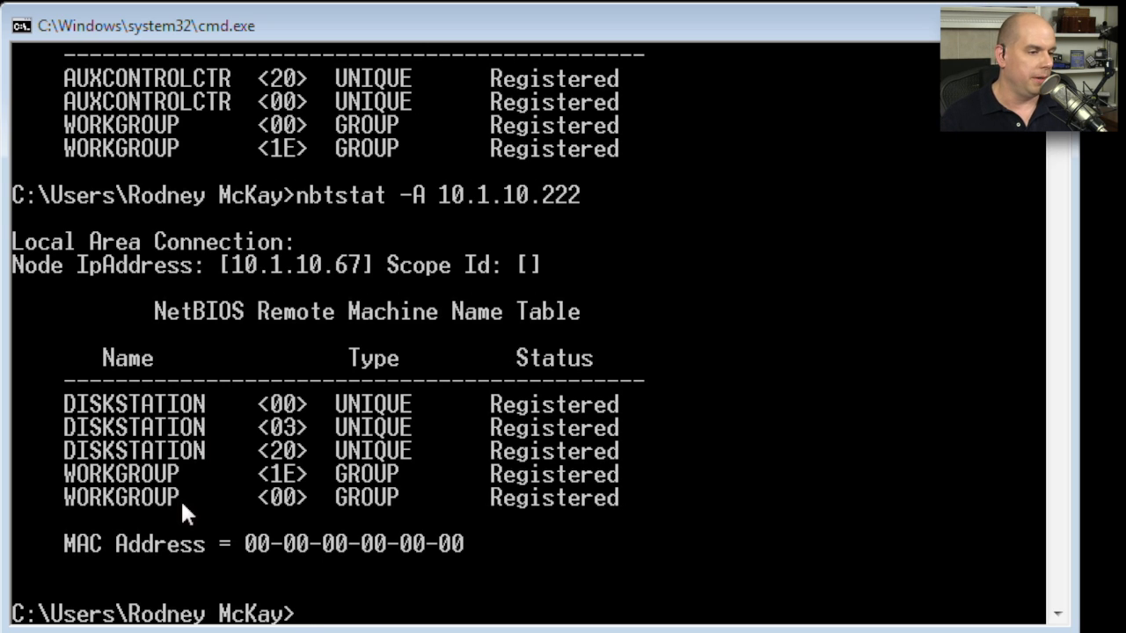
Query the NetBIOS name table of the machine named tricaster with nbtstat -a
text(n)
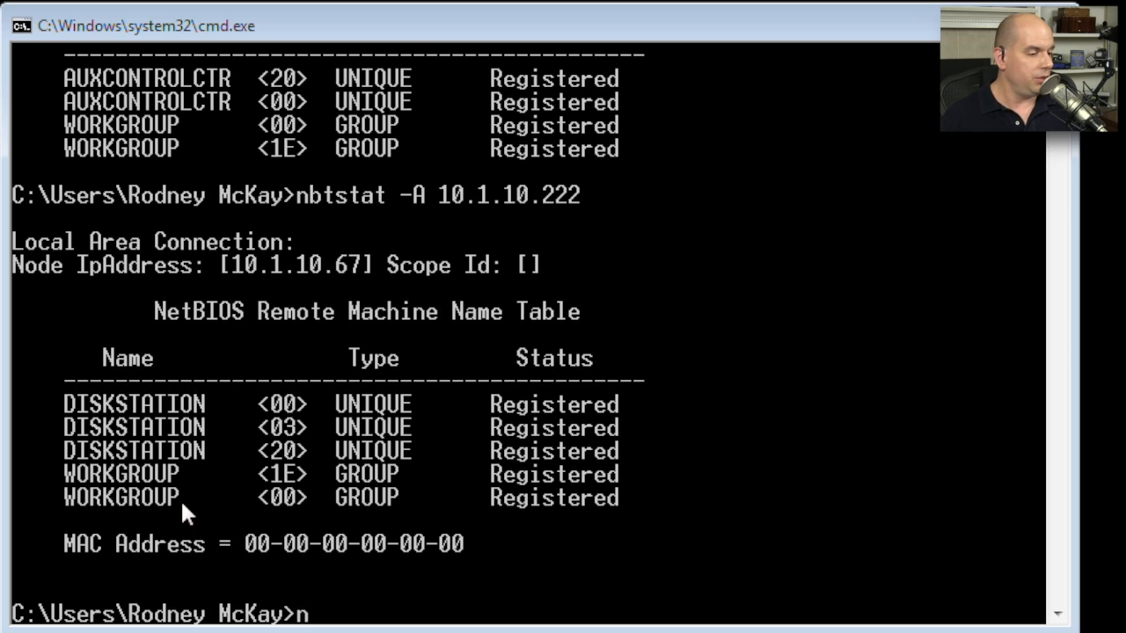
text(btstat -)
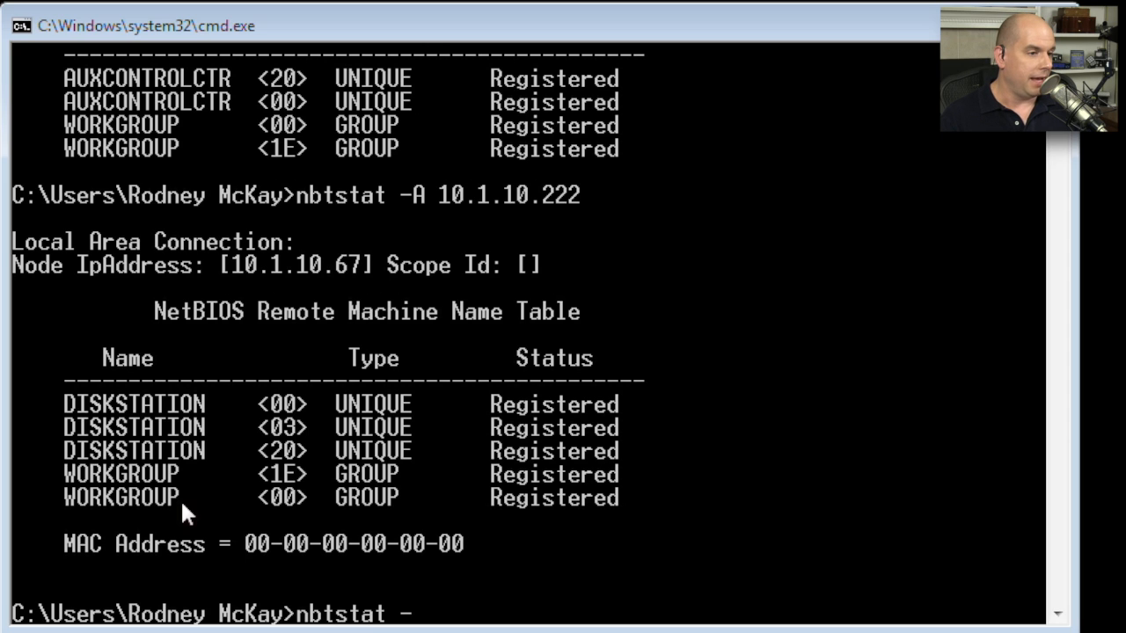
text(a tr)
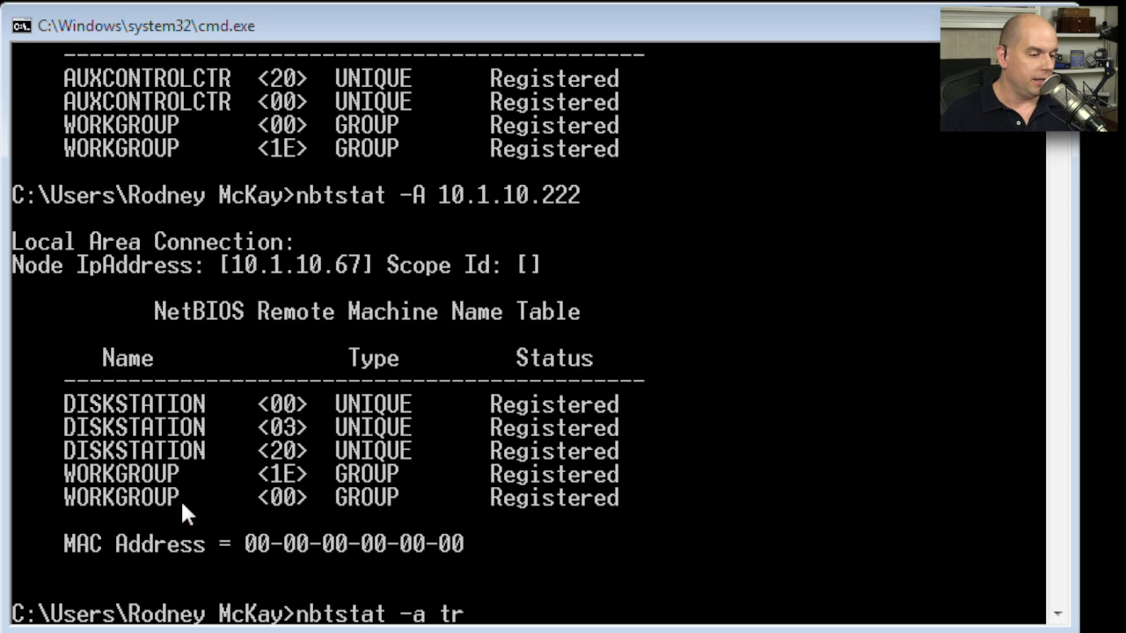
text(icaster)
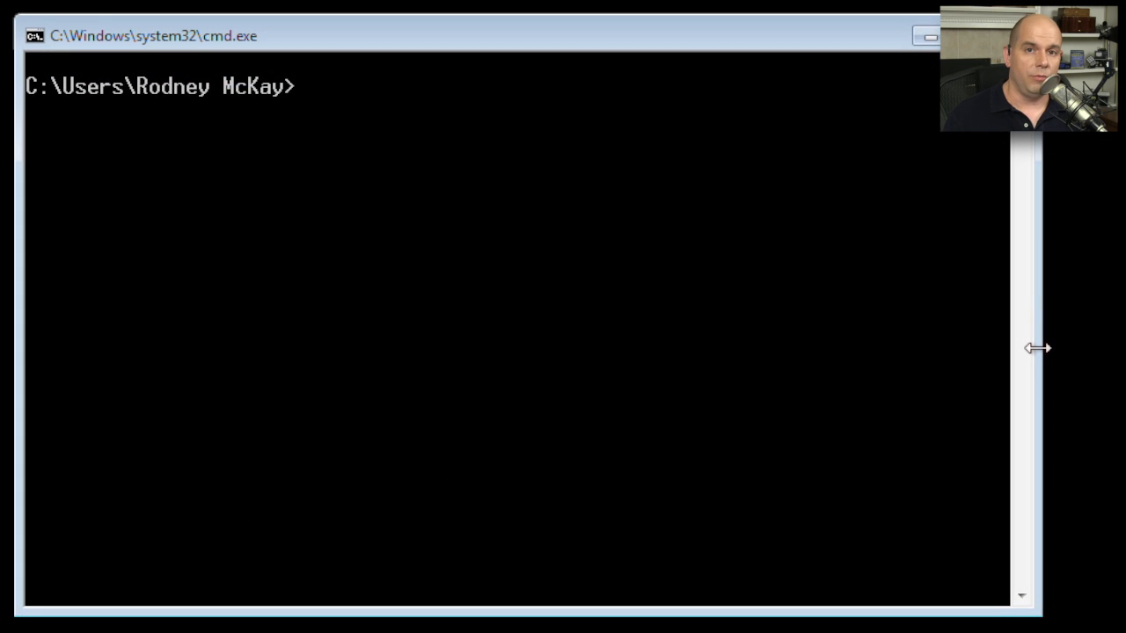
Review net and net view help, then run net view to list the network computers
text(net /?)
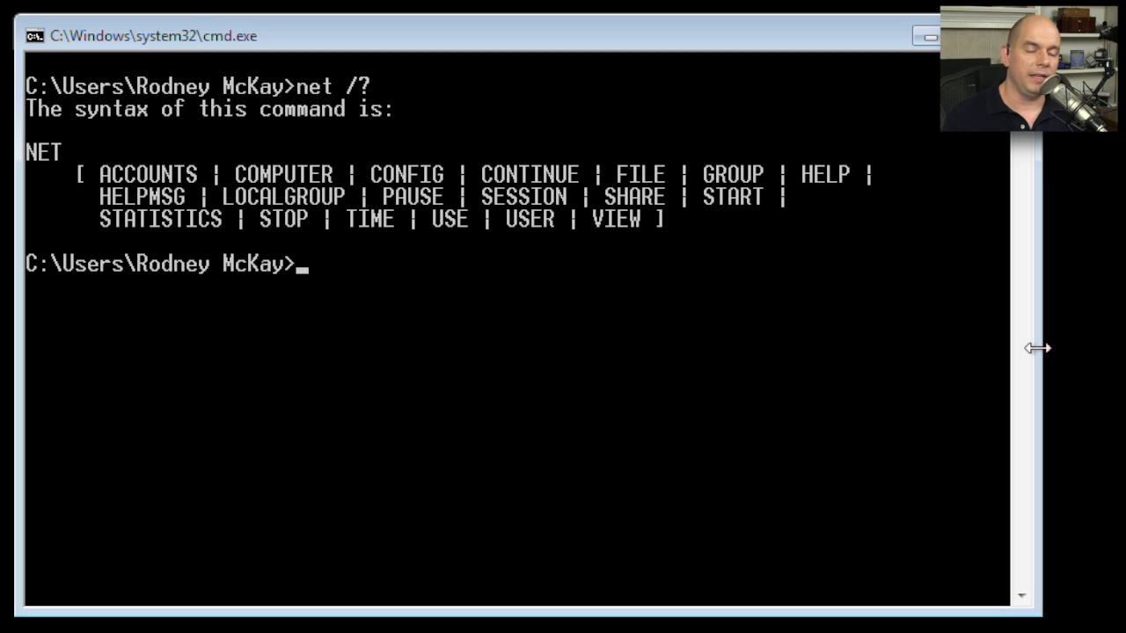
text(net view /?)
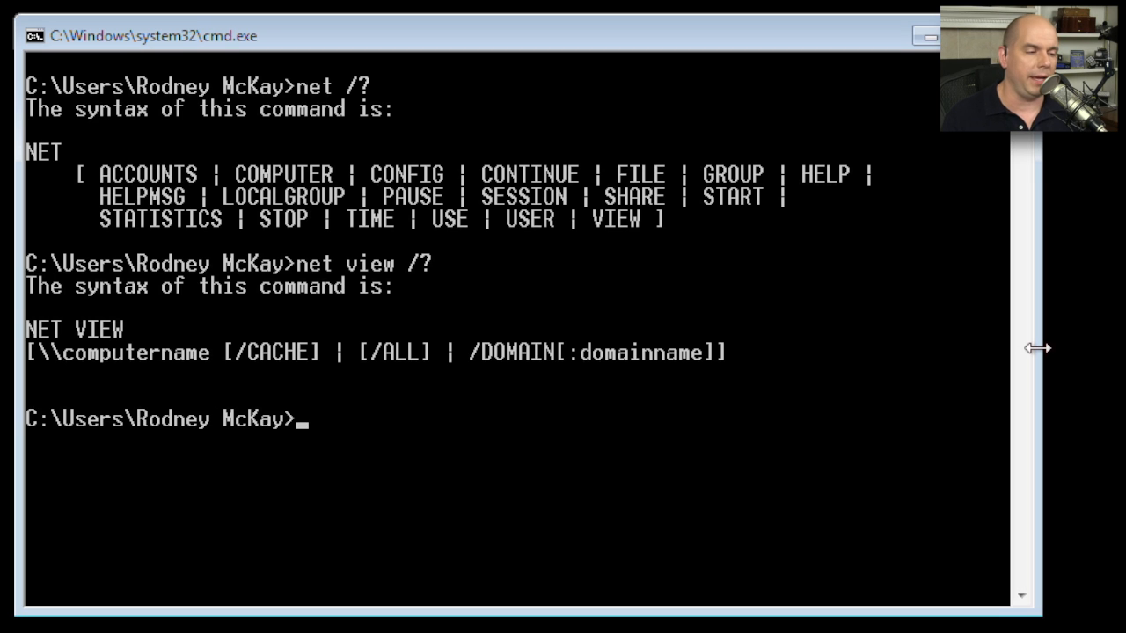
text(net vi)
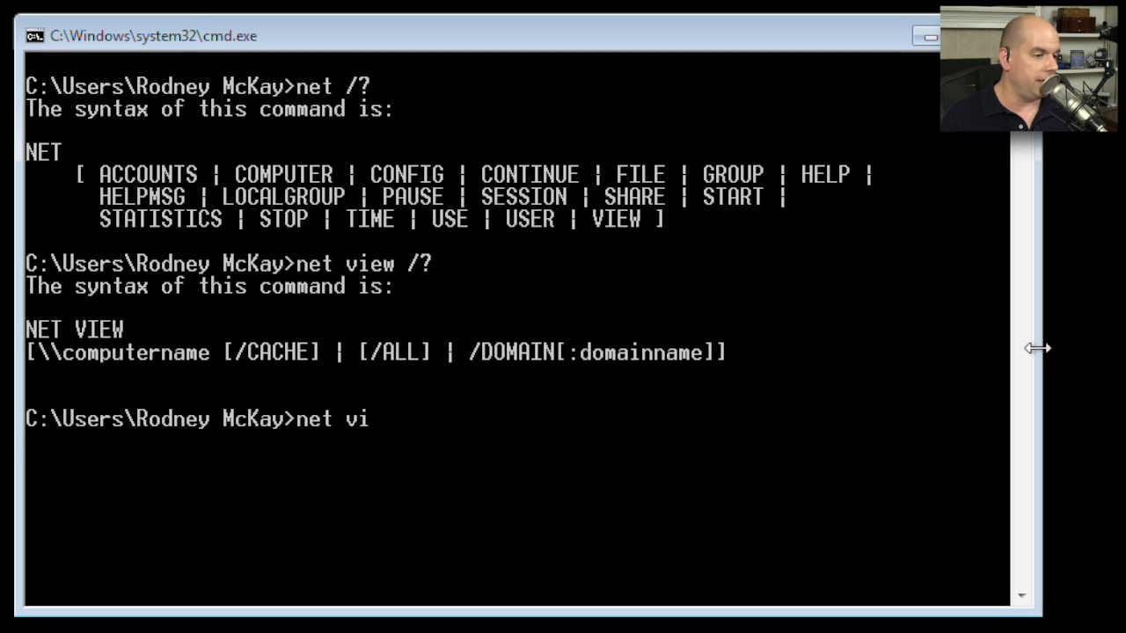
key(Return)
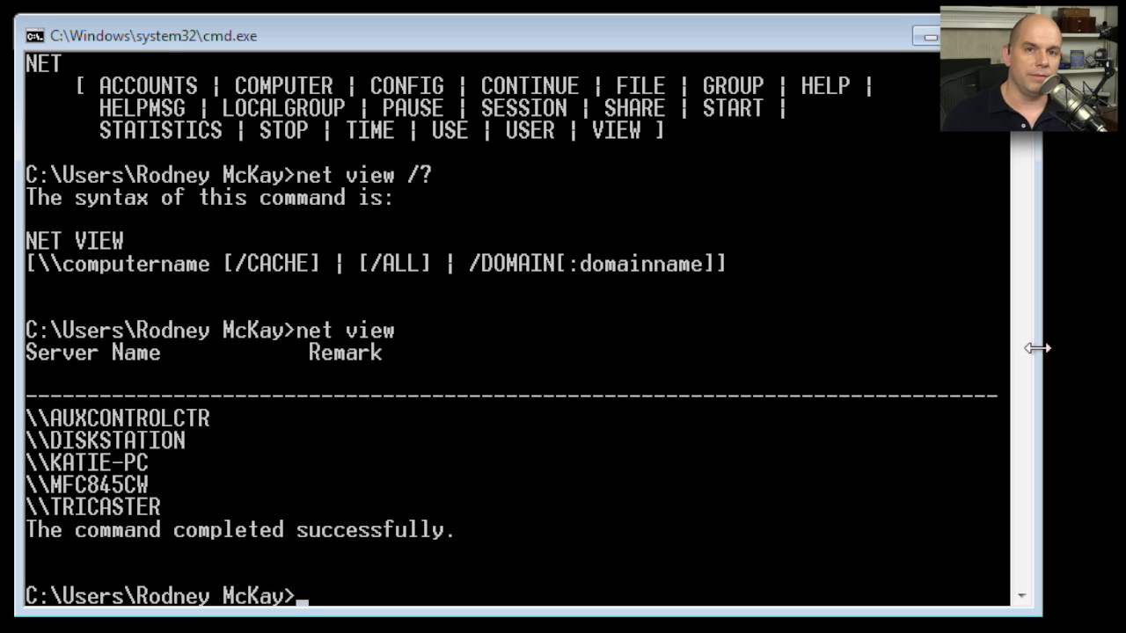